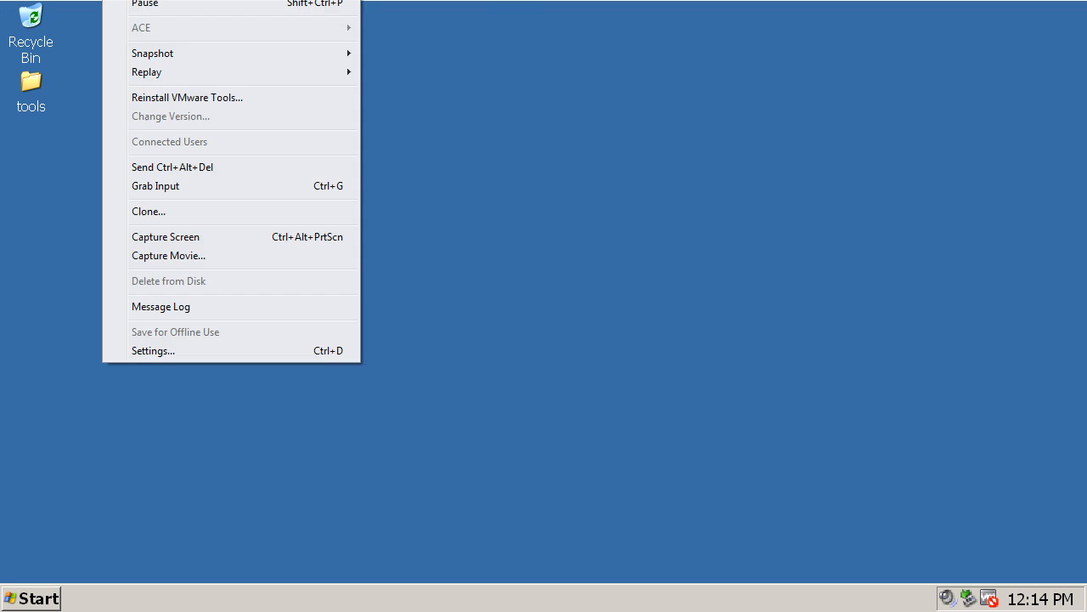
mouse_move(153, 53)
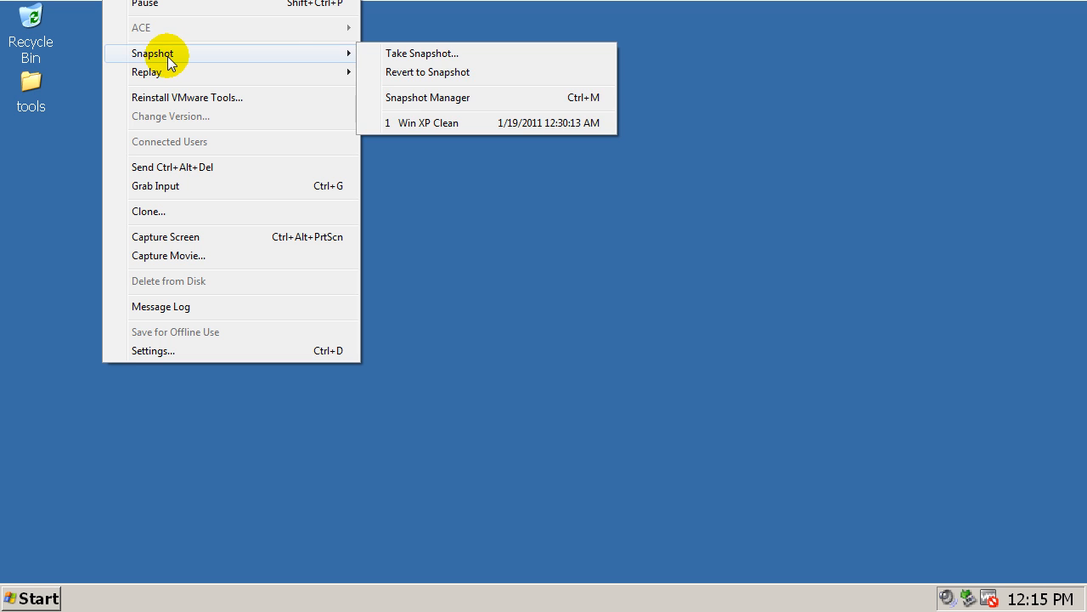
mouse_move(547, 123)
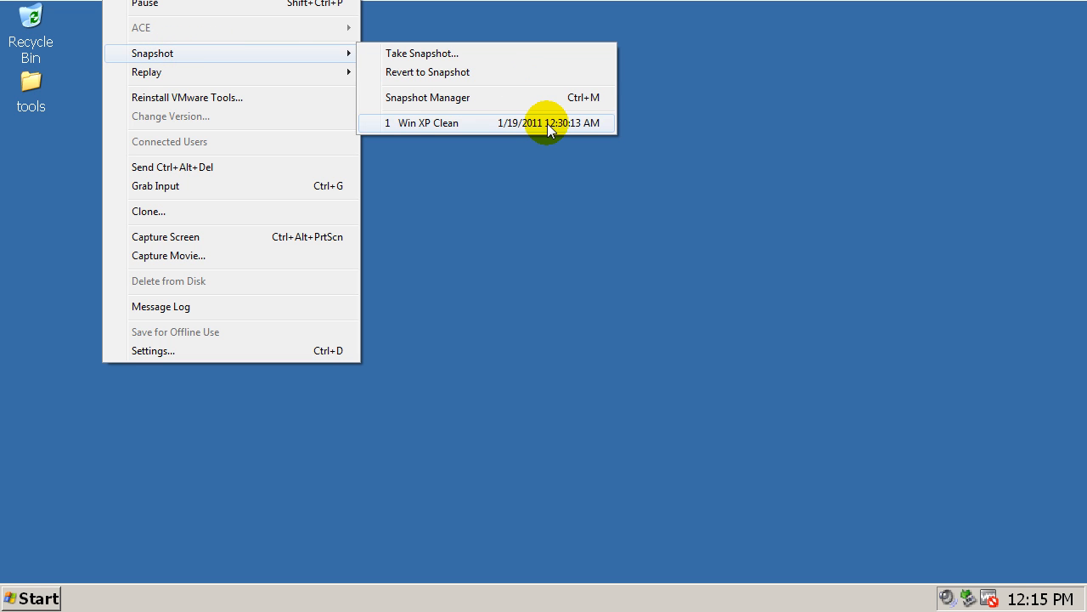
Revert the virtual machine to the 'Win XP Clean' snapshot.
left_click(428, 122)
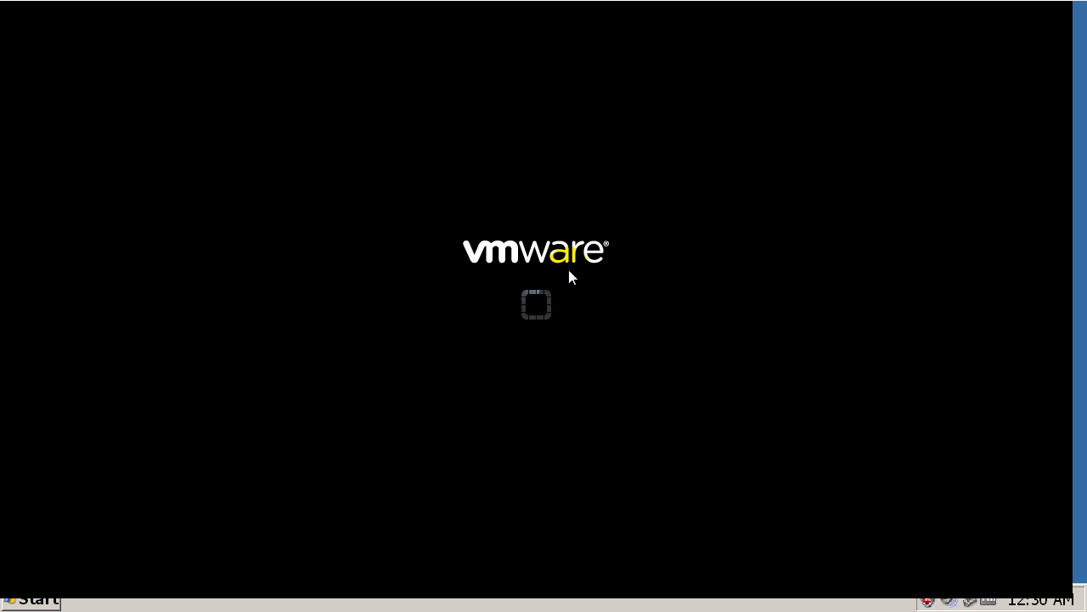
mouse_move(344, 517)
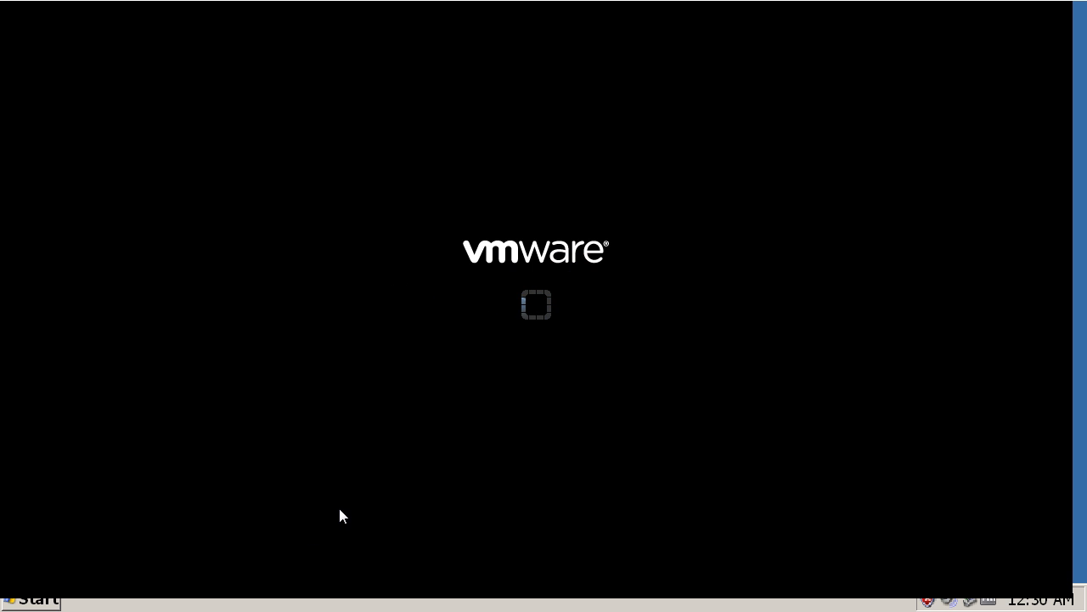
mouse_move(291, 537)
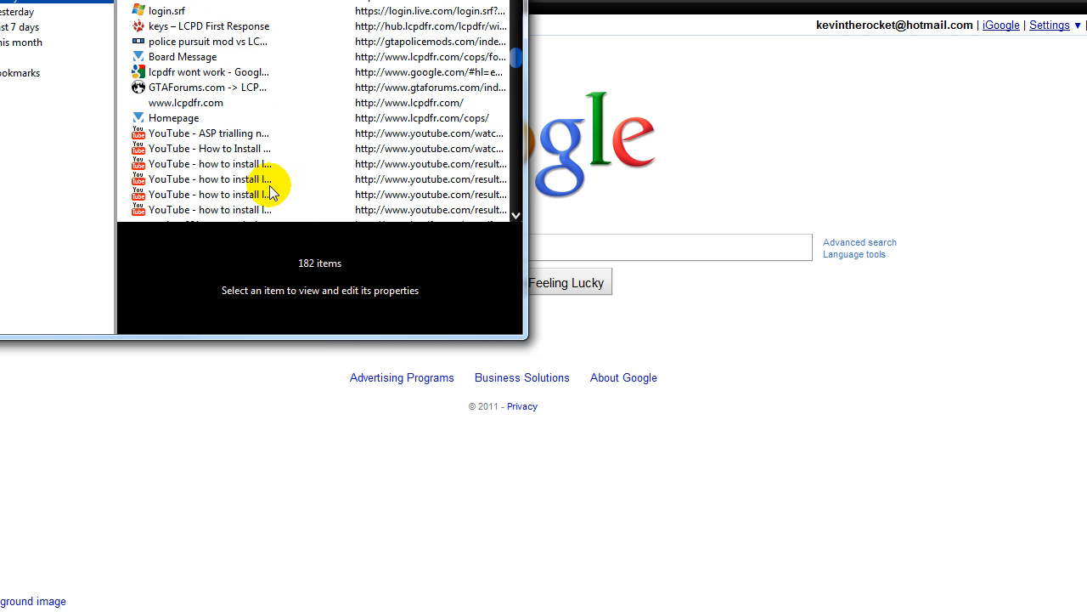
Scroll down through the Firefox history library toward the avast! Forum avast 6 beta thread.
scroll("down", 3)
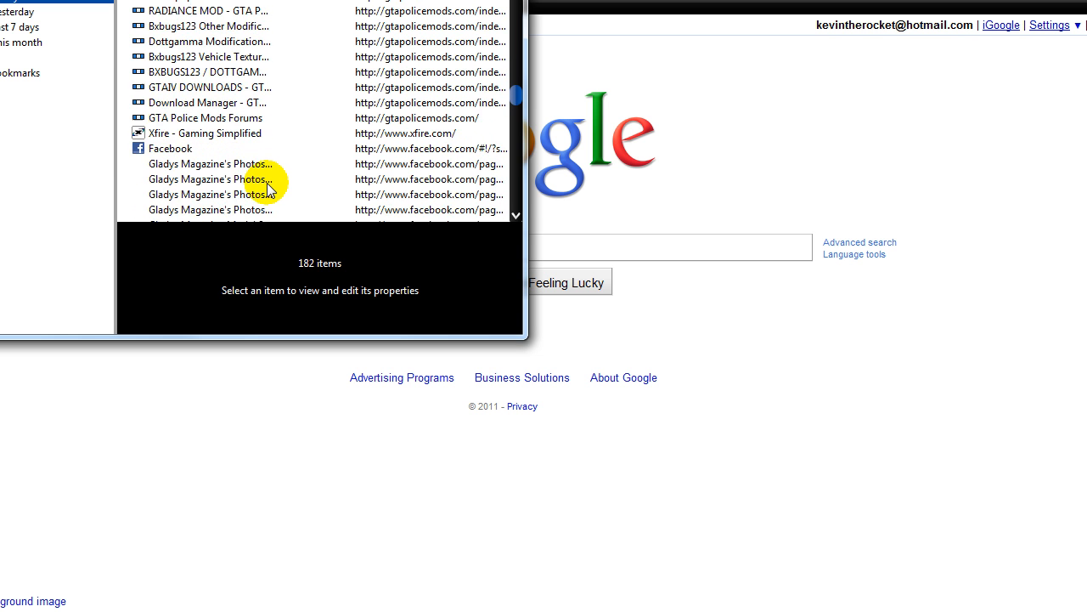
scroll("down", 3)
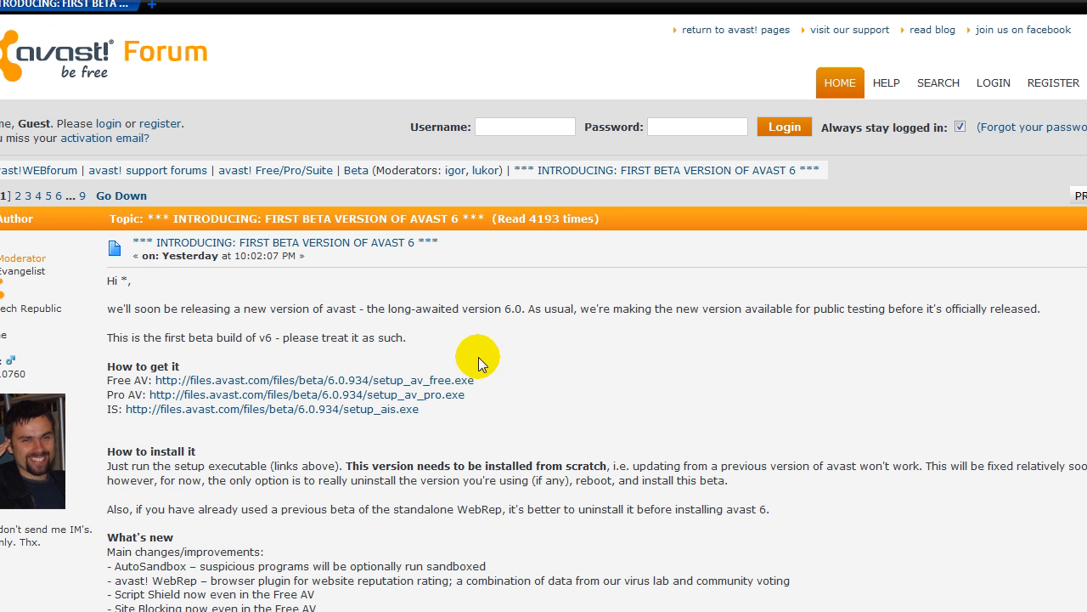
scroll("down", 3)
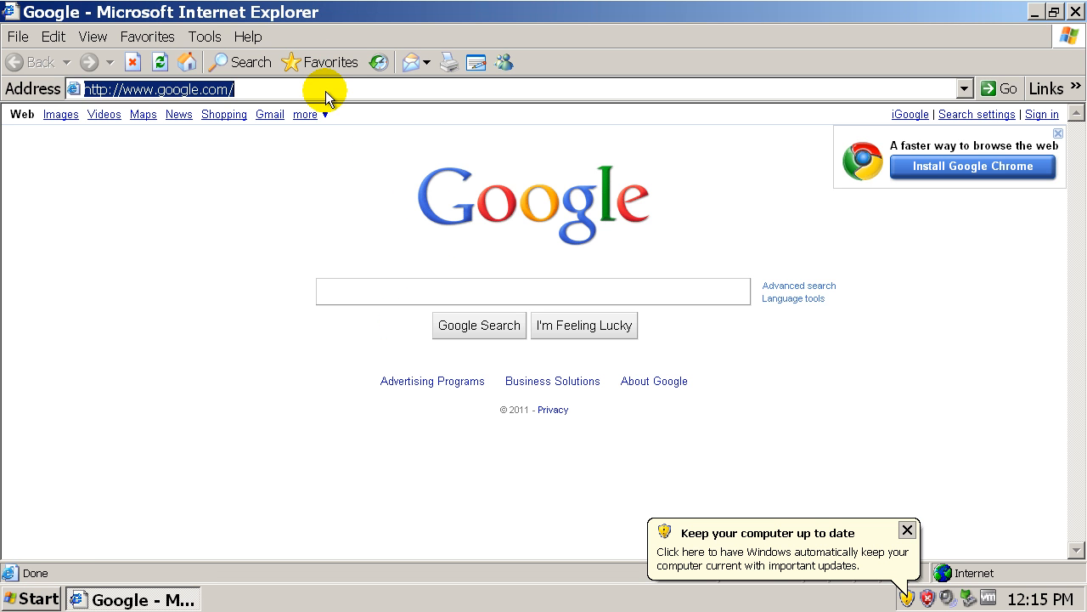
type("http://files.avast.com/files/beta/6.0.934/setup_av_free.exe")
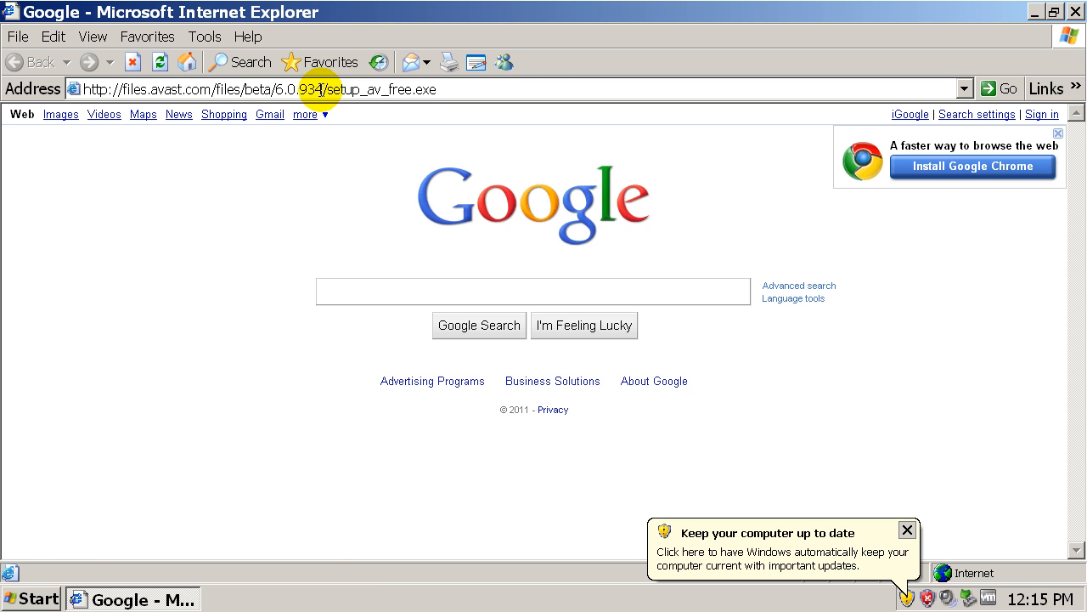
left_click(1009, 88)
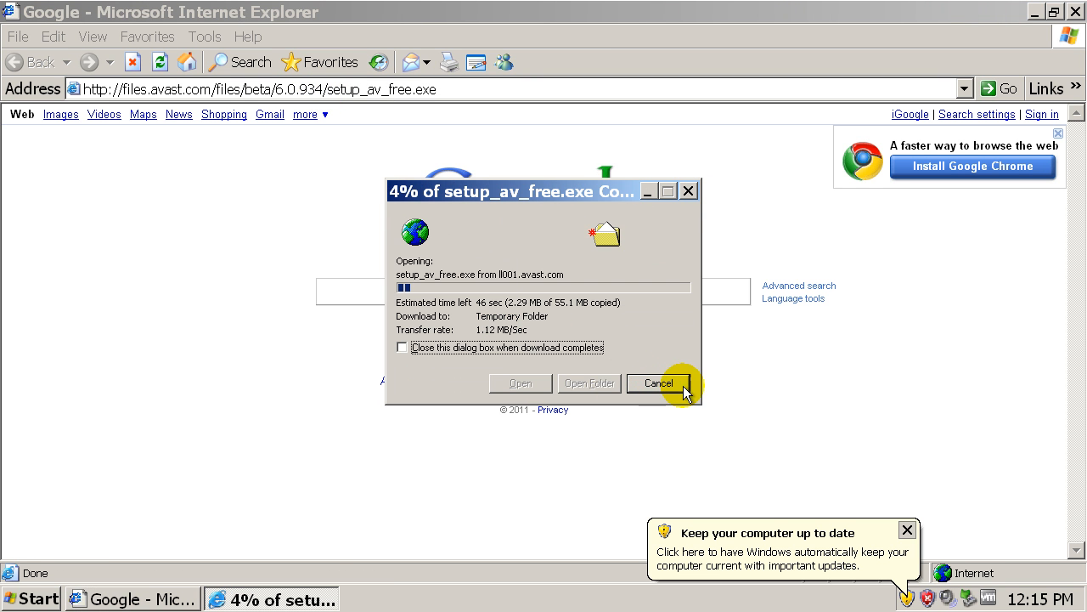
mouse_move(645, 406)
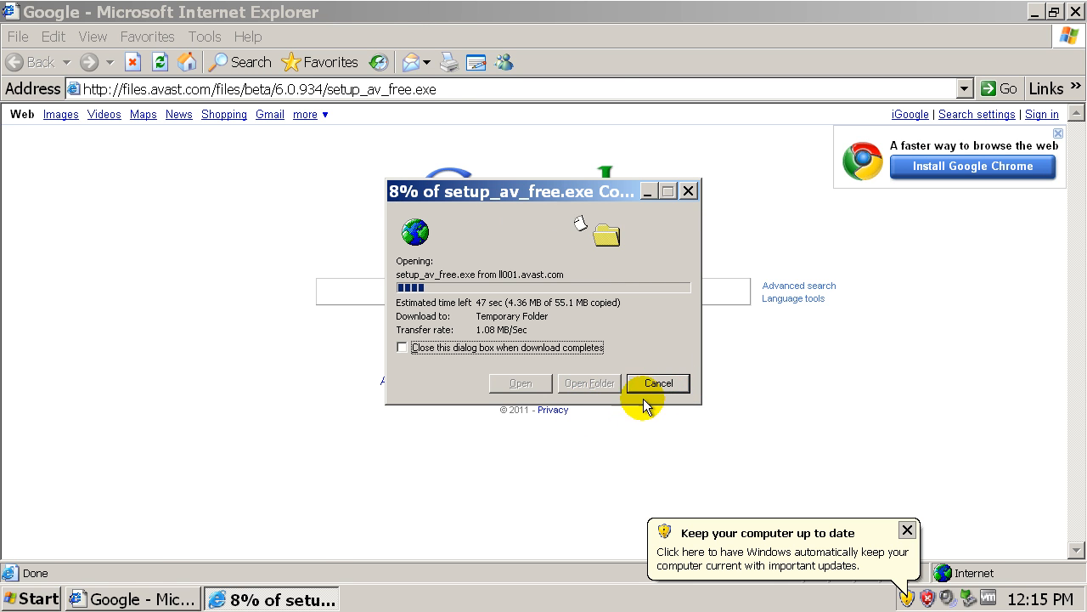
left_click(656, 382)
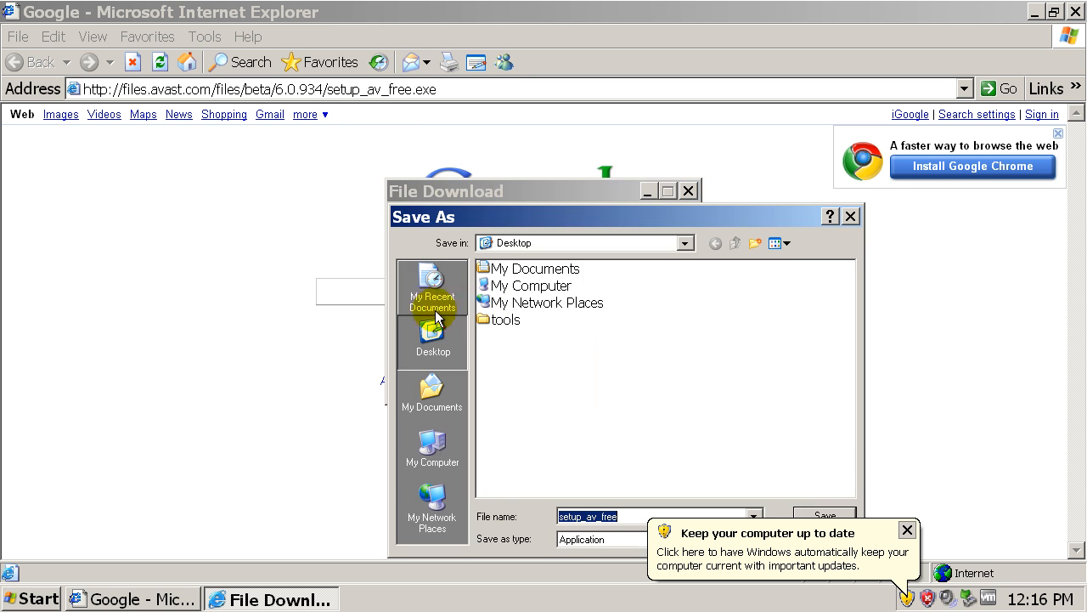
left_click(822, 515)
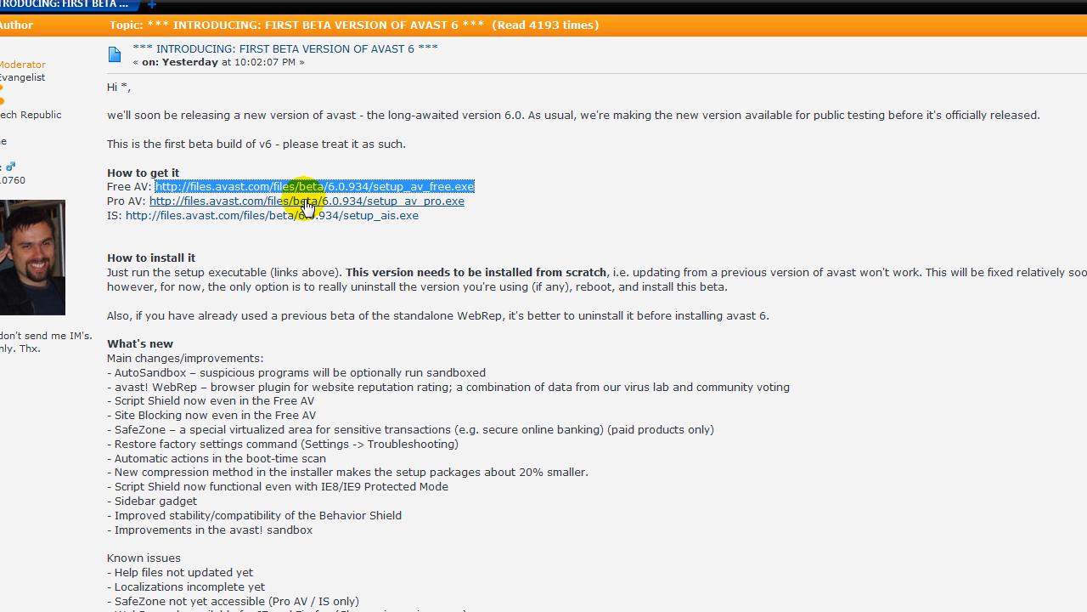
scroll("down", 3)
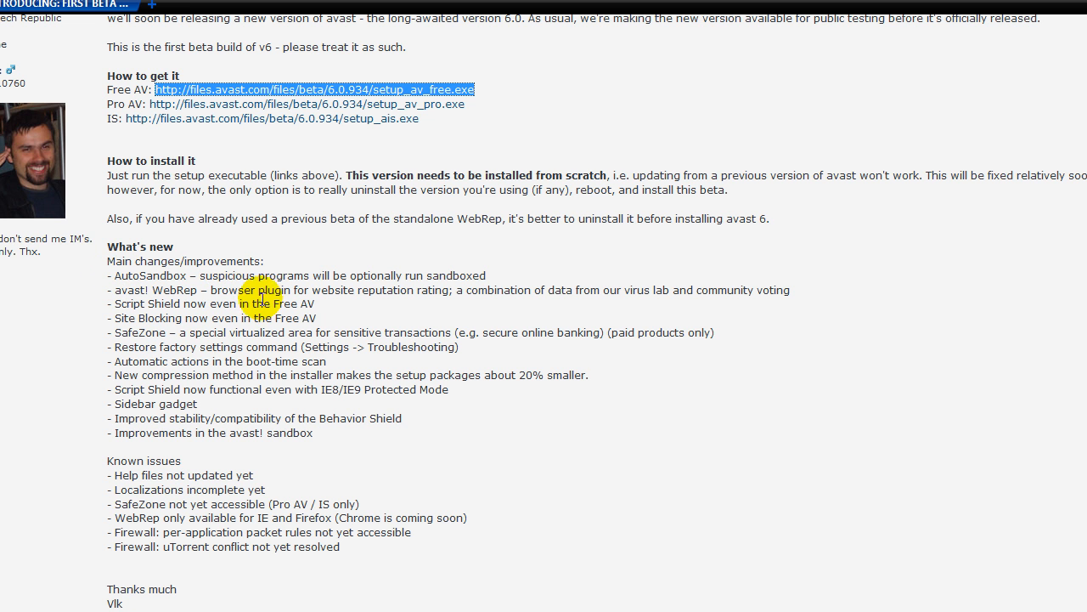
mouse_move(332, 289)
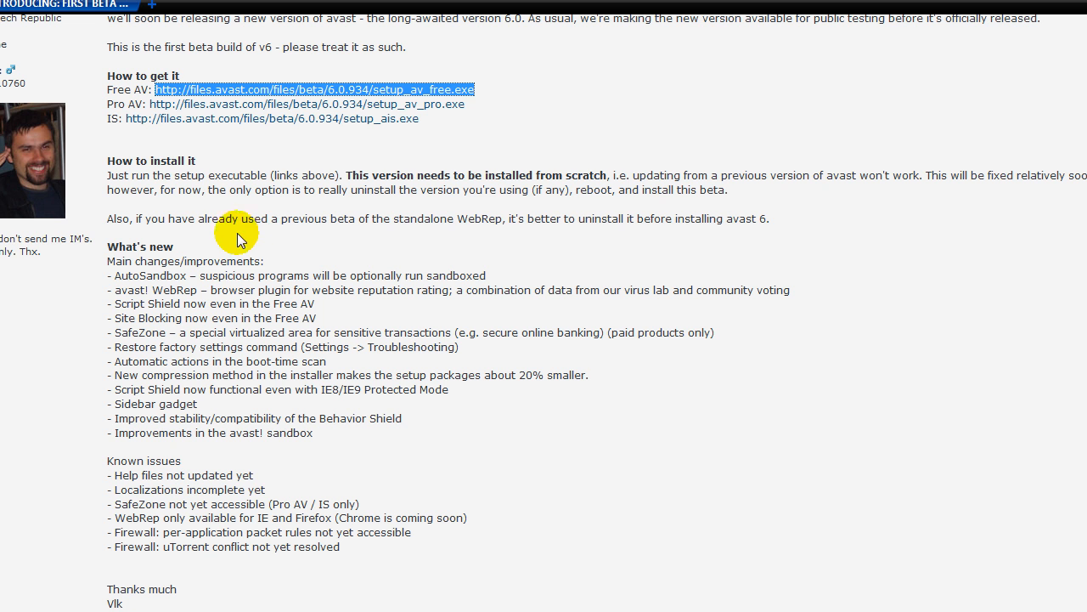
mouse_move(208, 233)
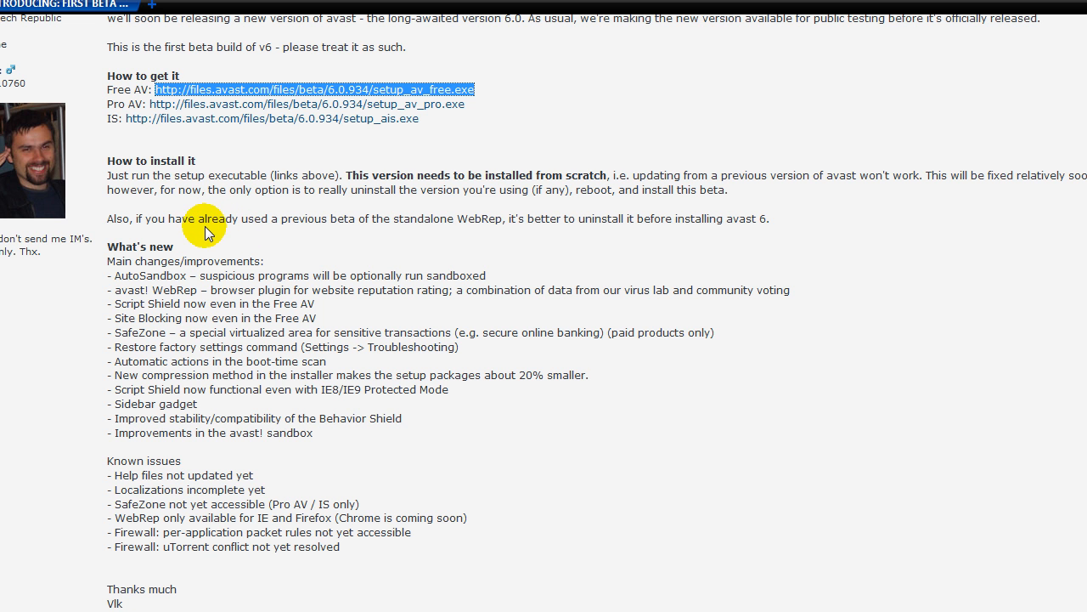
mouse_move(82, 323)
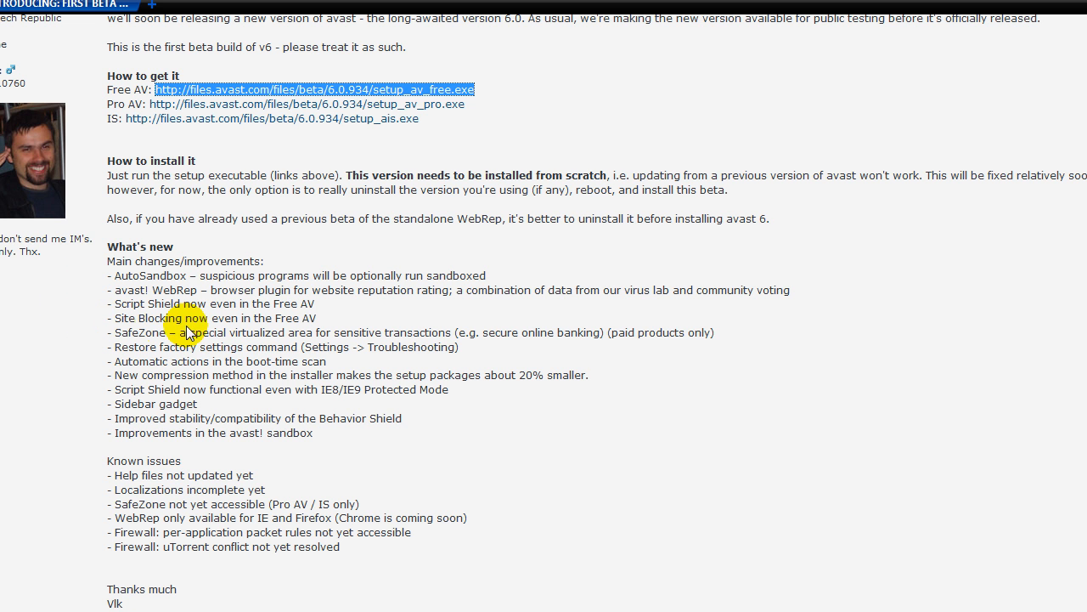
mouse_move(303, 212)
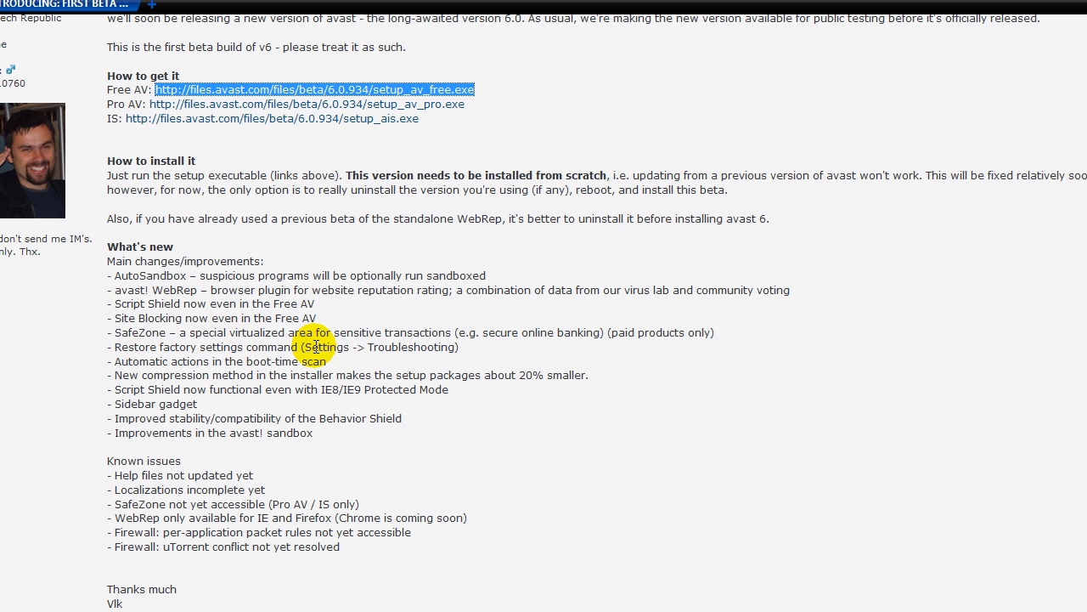
mouse_move(435, 352)
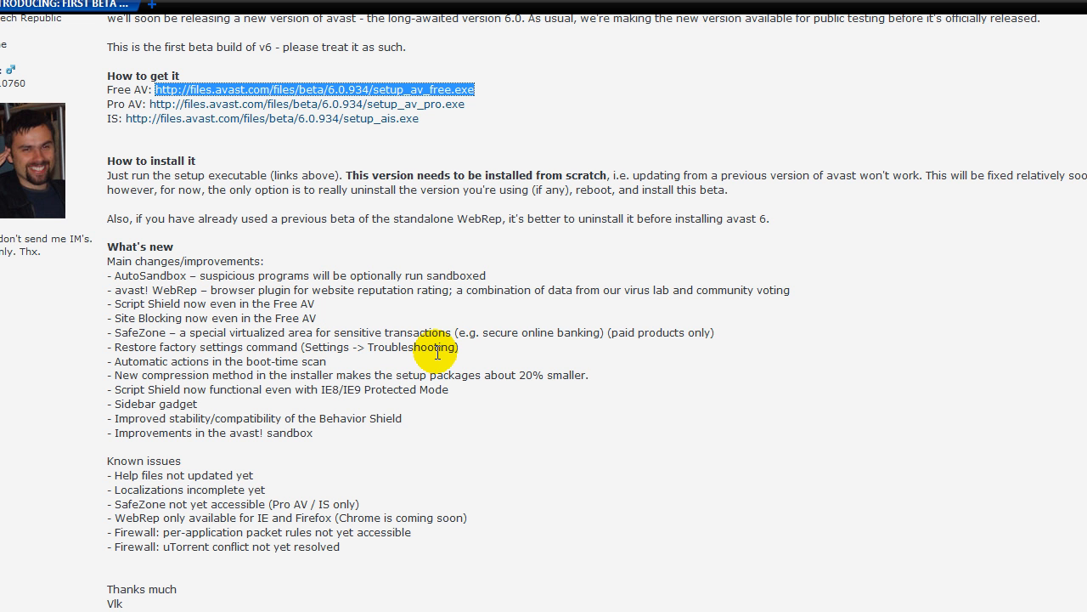
mouse_move(629, 360)
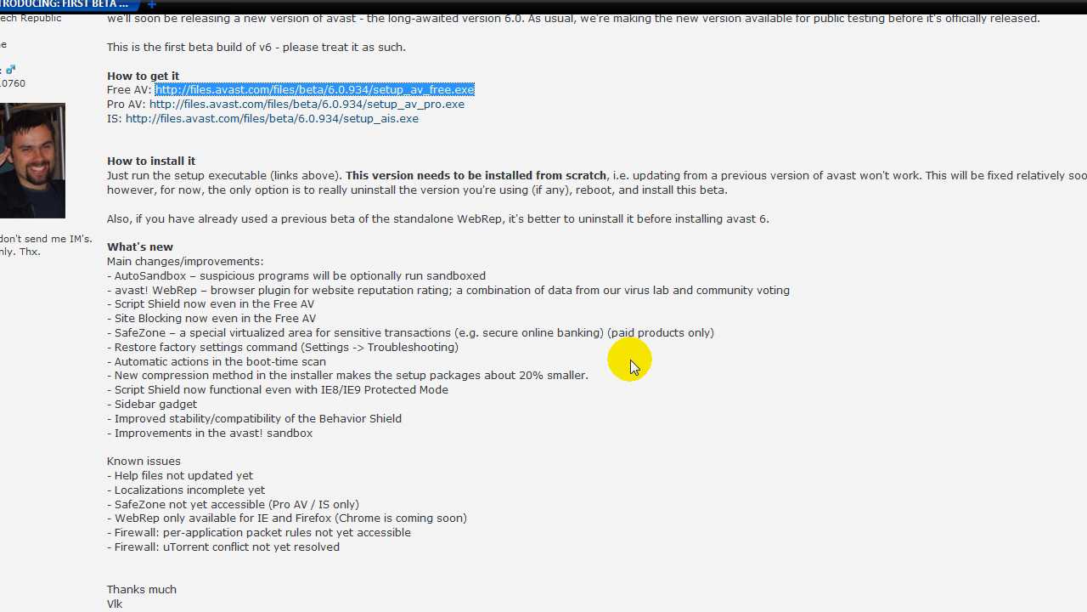
mouse_move(694, 348)
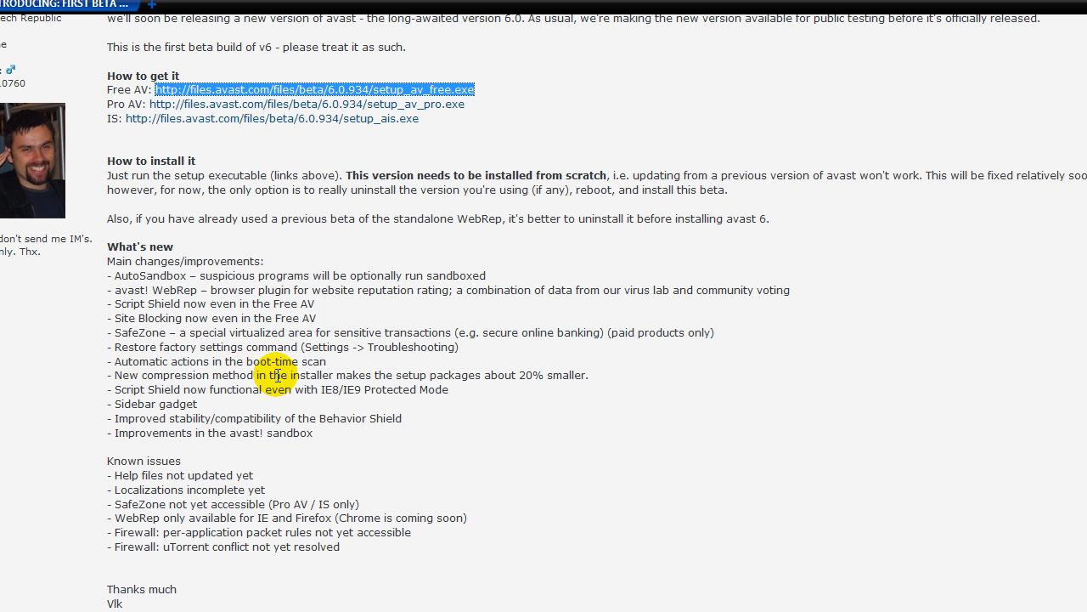
mouse_move(71, 374)
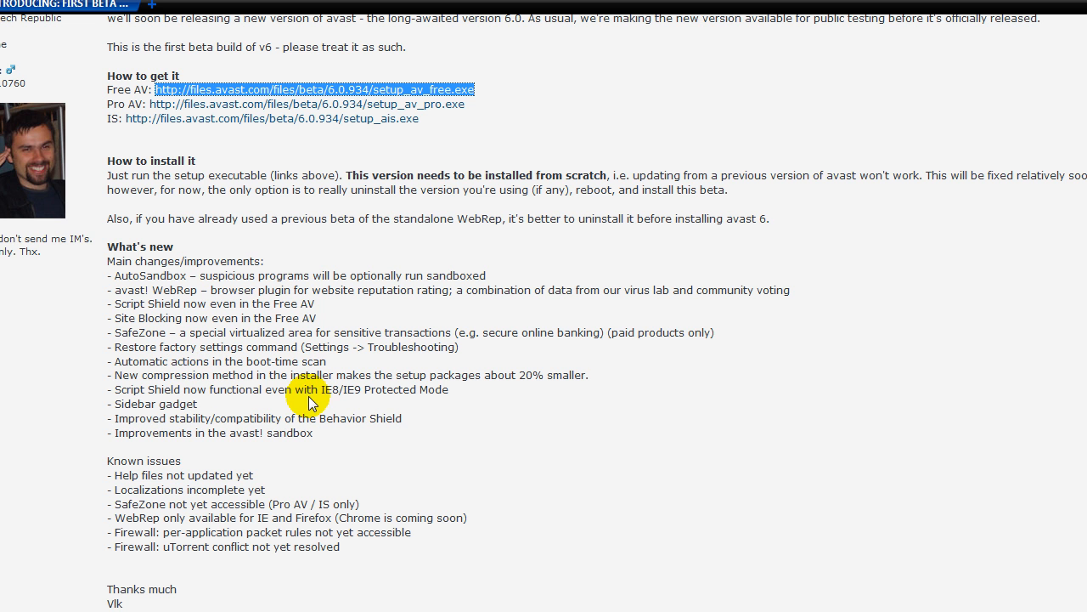
mouse_move(275, 390)
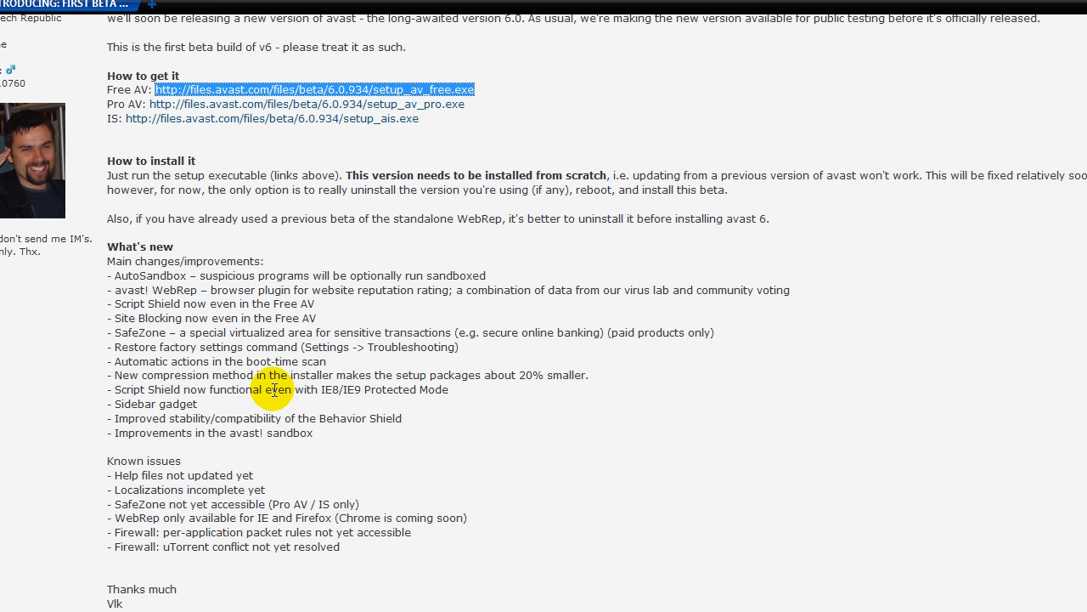
mouse_move(424, 416)
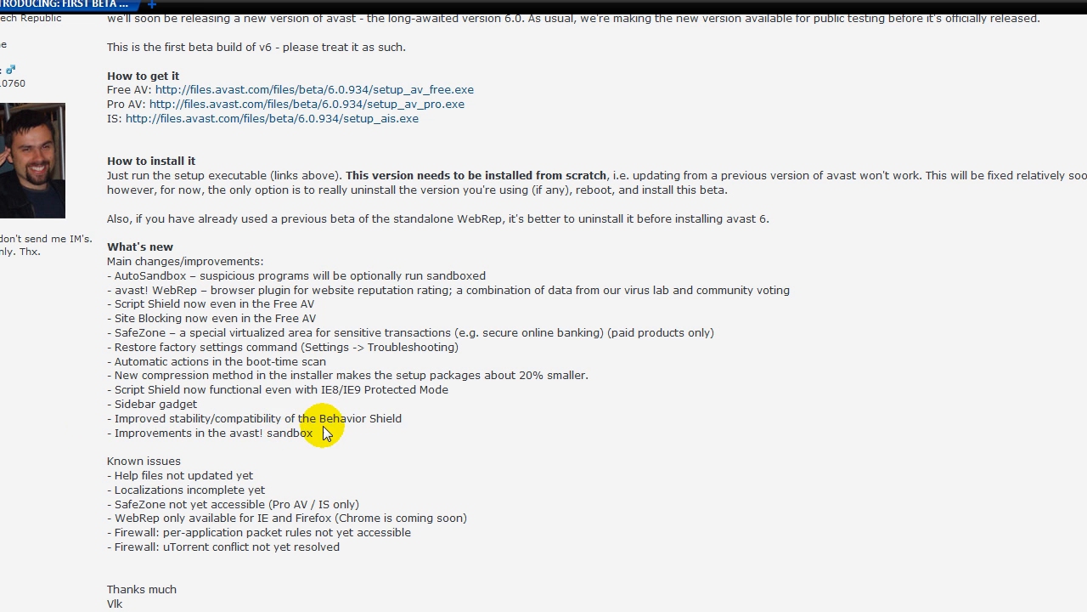
mouse_move(309, 438)
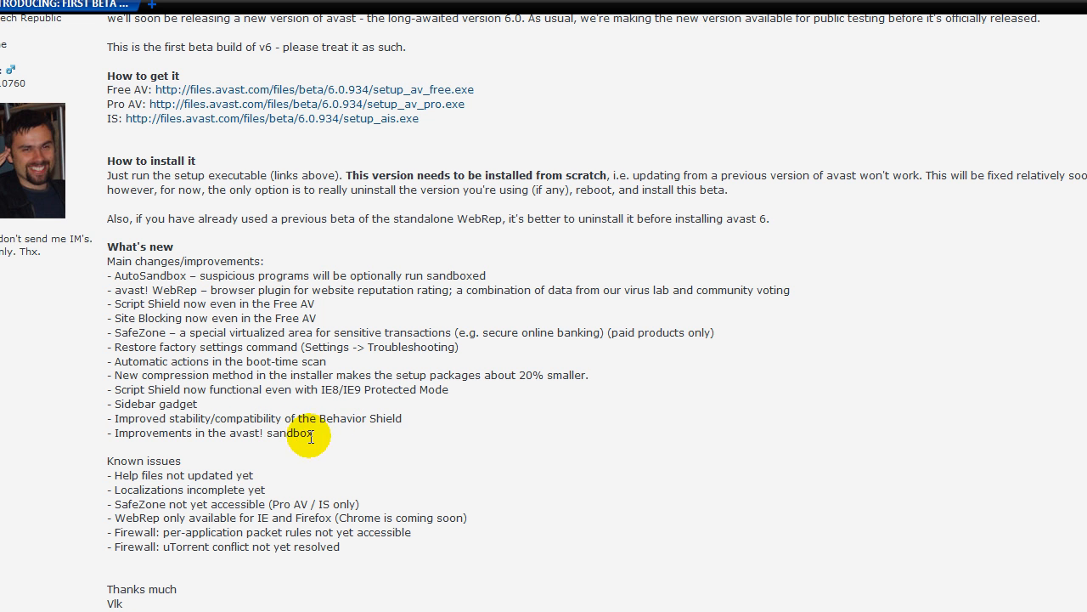
mouse_move(812, 383)
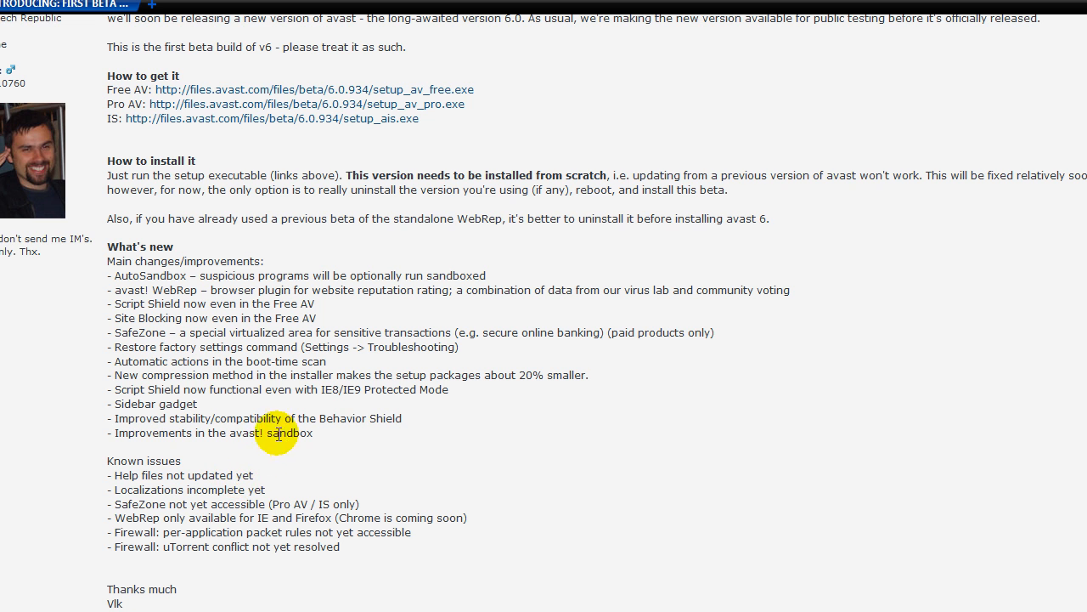
scroll("down", 3)
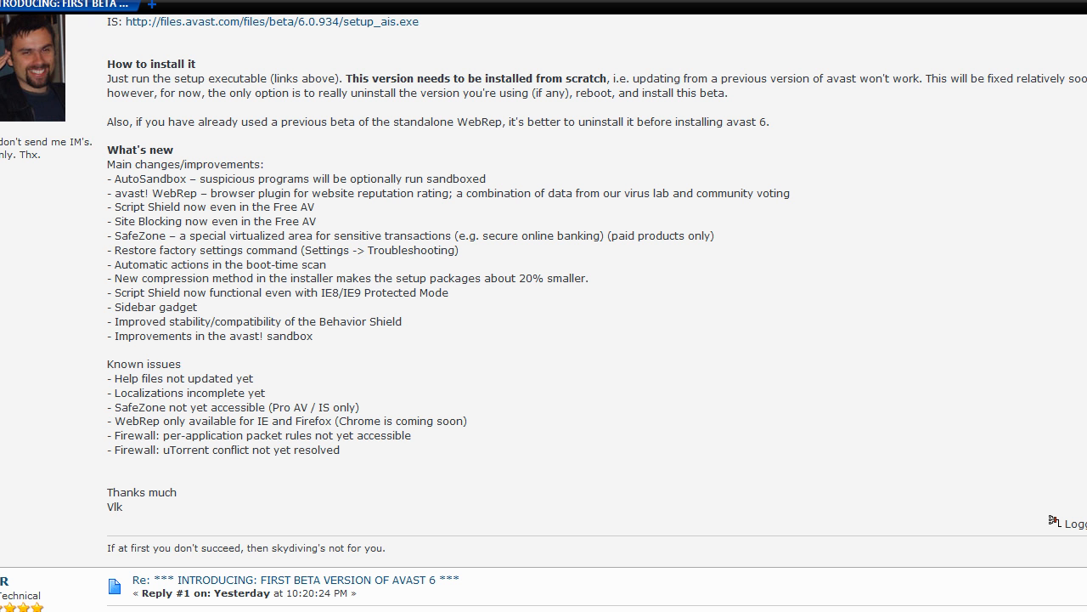
mouse_move(401, 469)
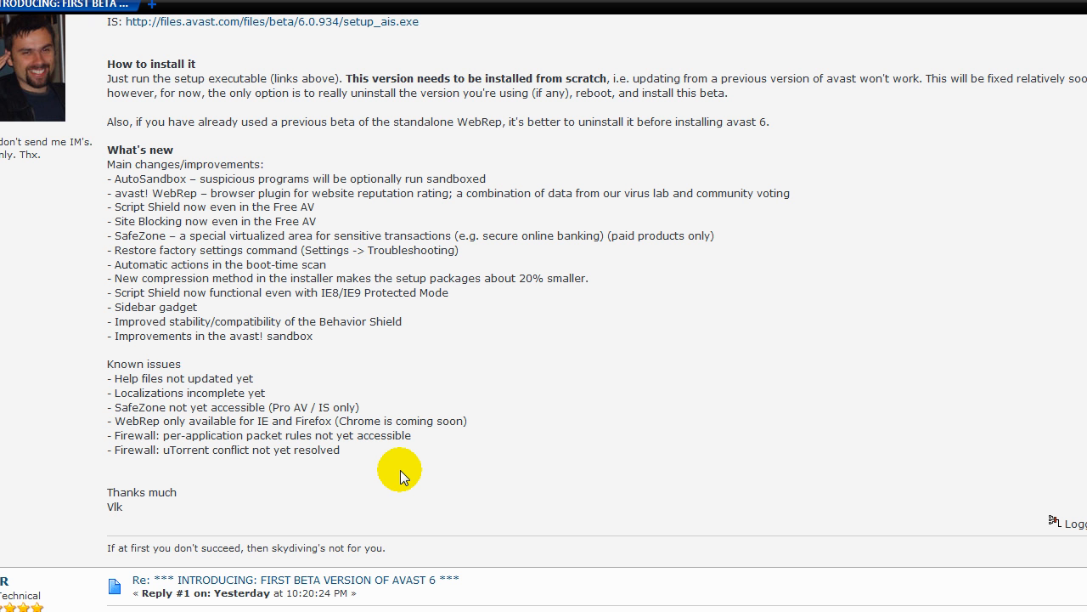
mouse_move(402, 472)
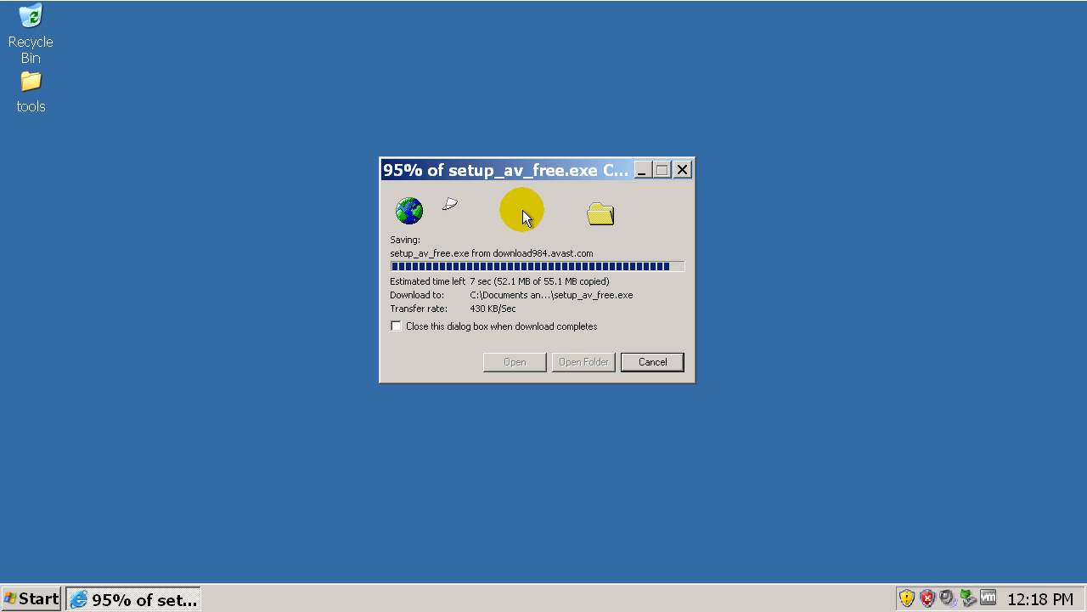
mouse_move(408, 208)
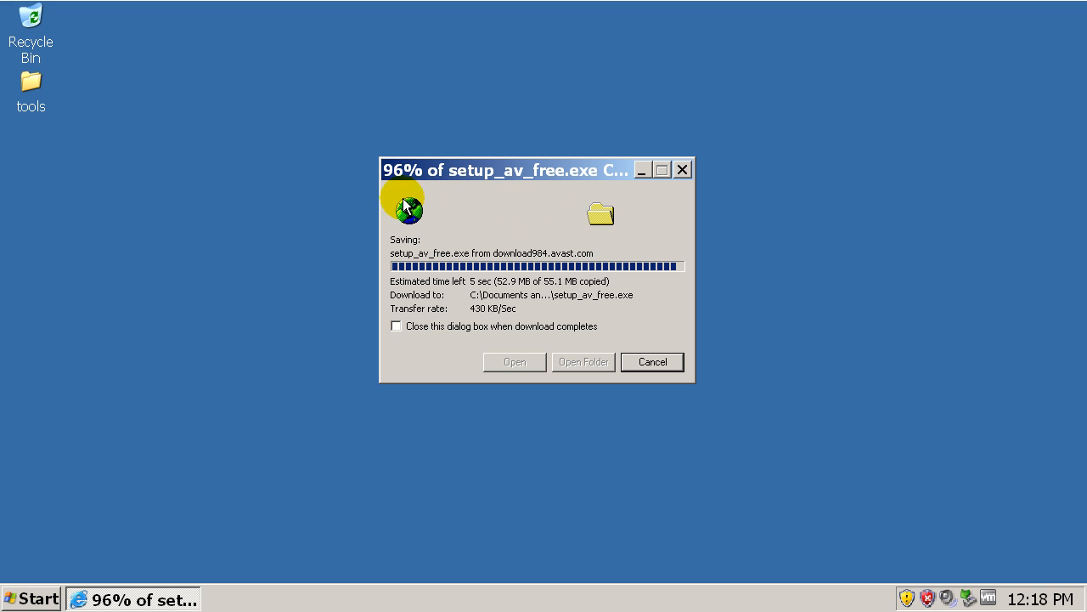
mouse_move(158, 224)
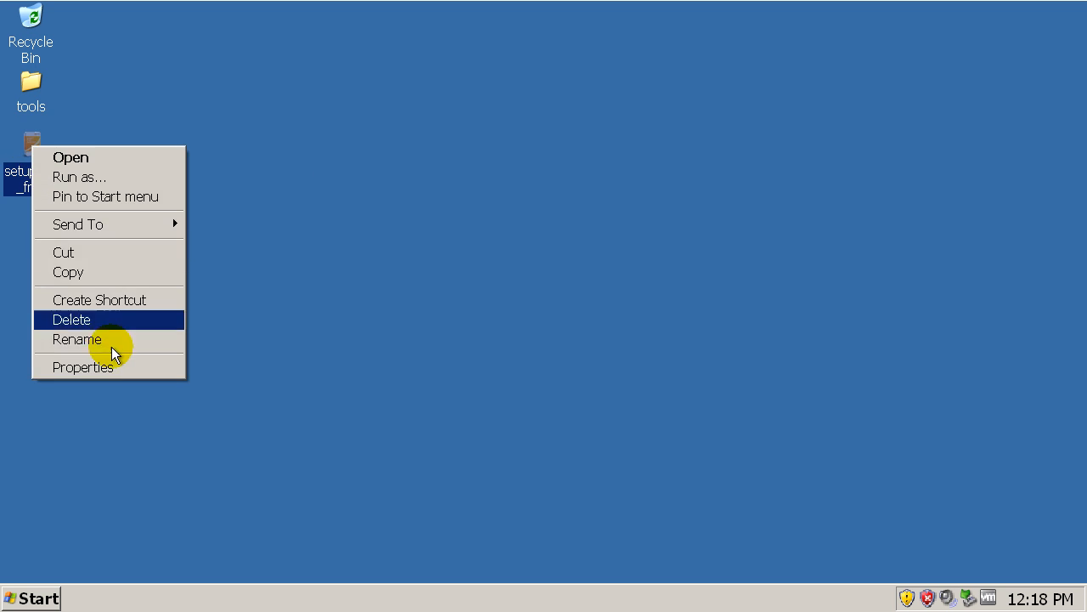
Run the downloaded setup_av_free file from the desktop, allowing it through the security warning.
left_click(81, 367)
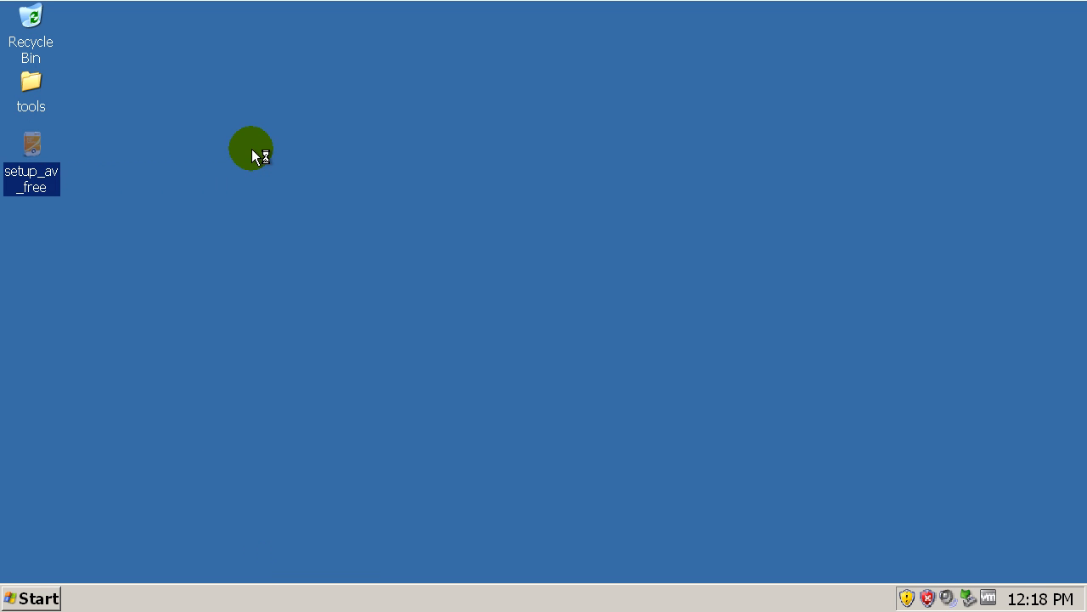
double_click(31, 143)
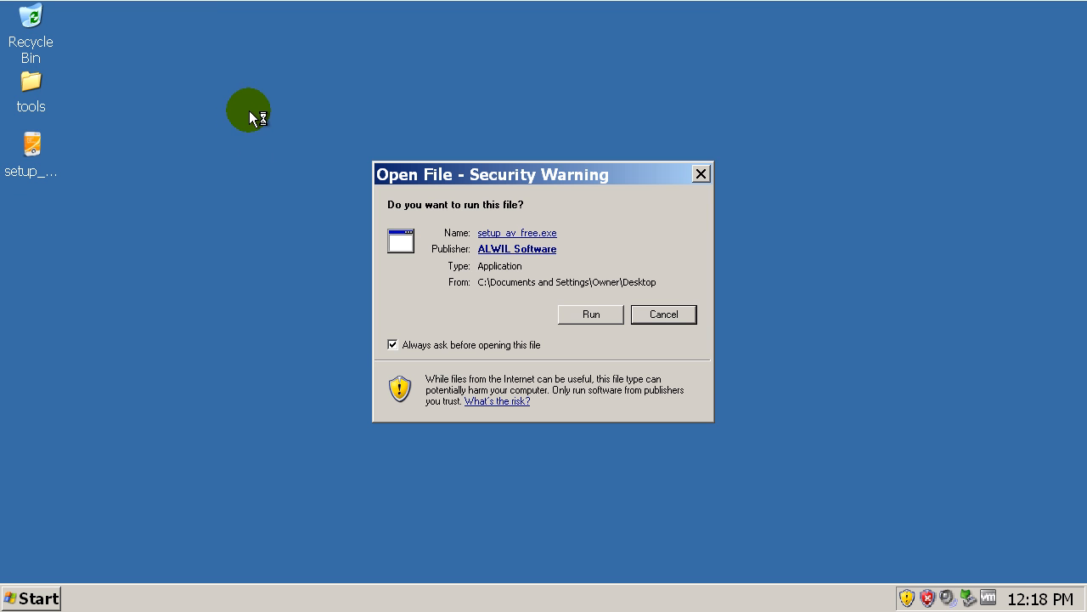
left_click(590, 313)
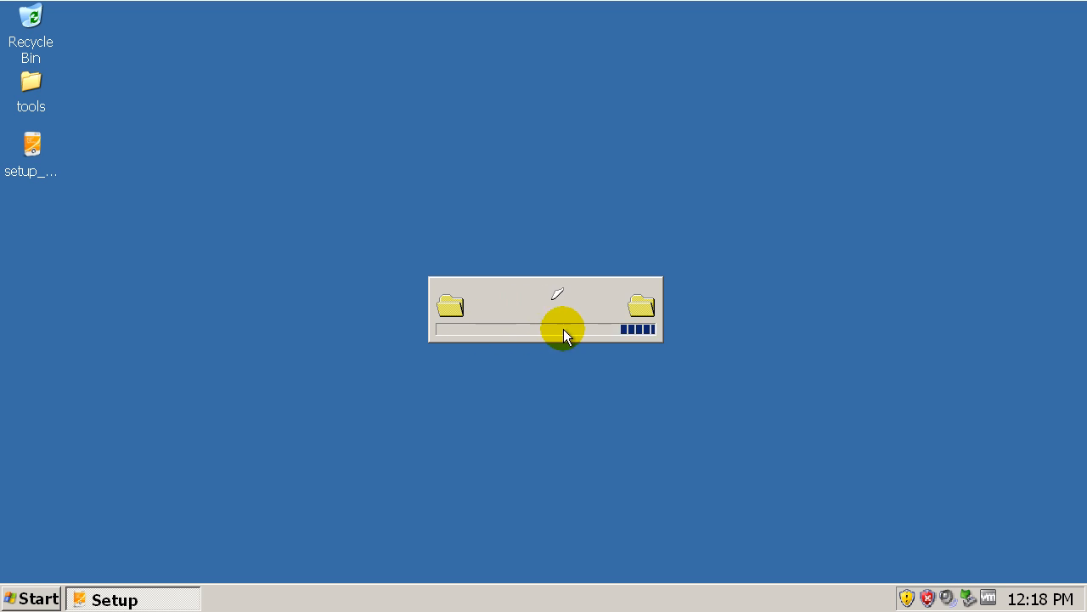
mouse_move(285, 282)
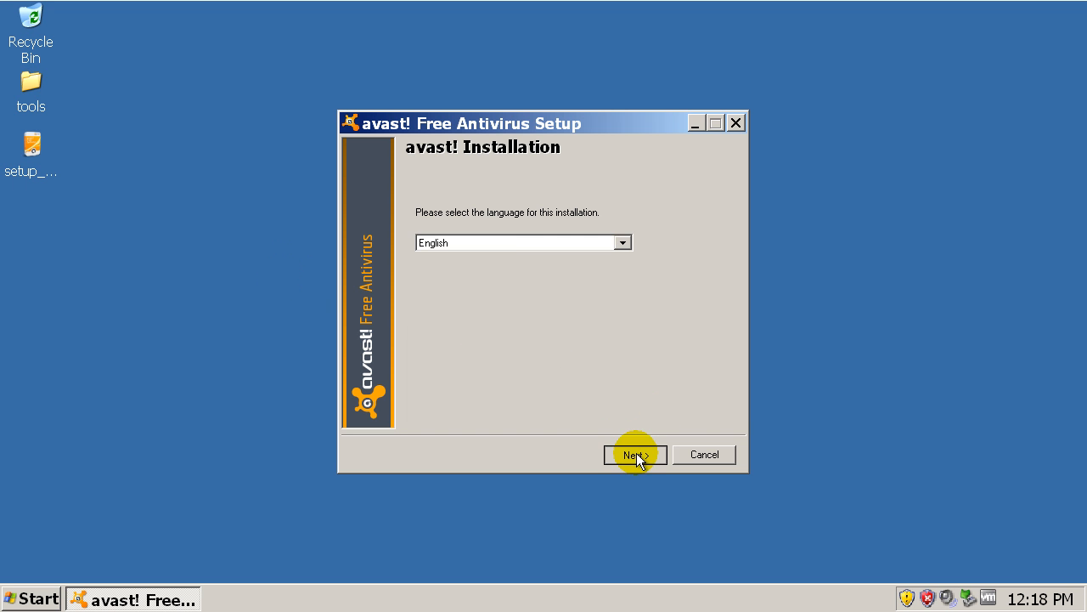
Install avast in English, participating in the avast community and without adding Google Chrome.
left_click(635, 455)
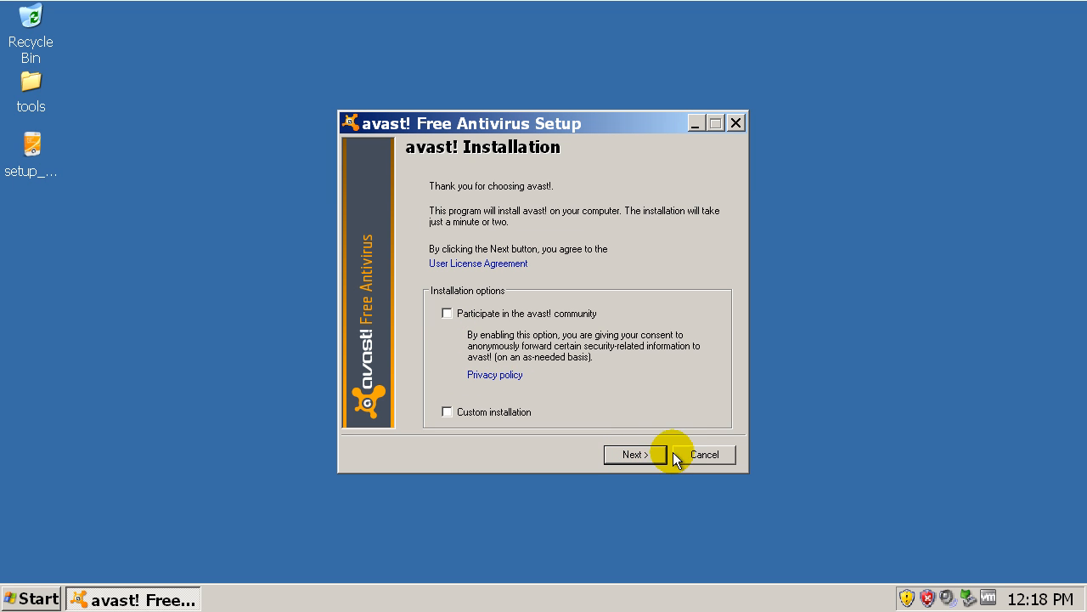
left_click(447, 312)
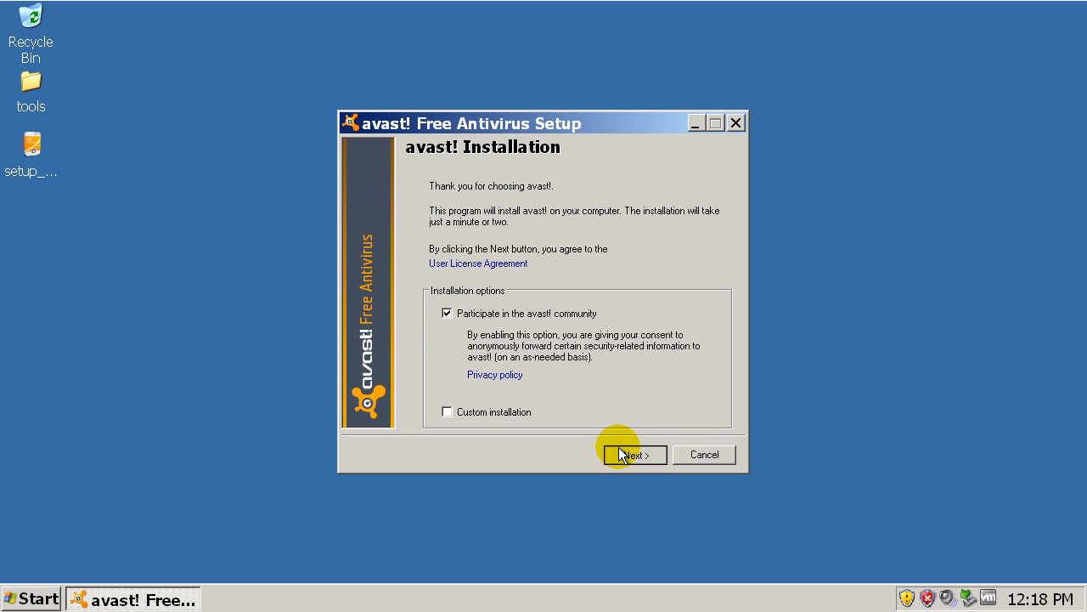
left_click(634, 456)
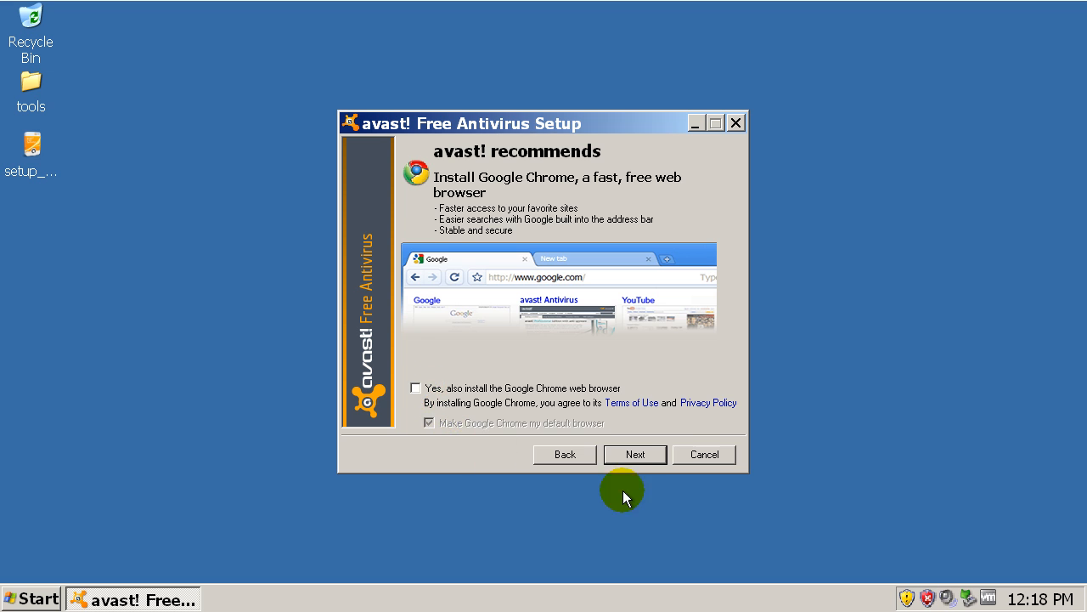
left_click(635, 454)
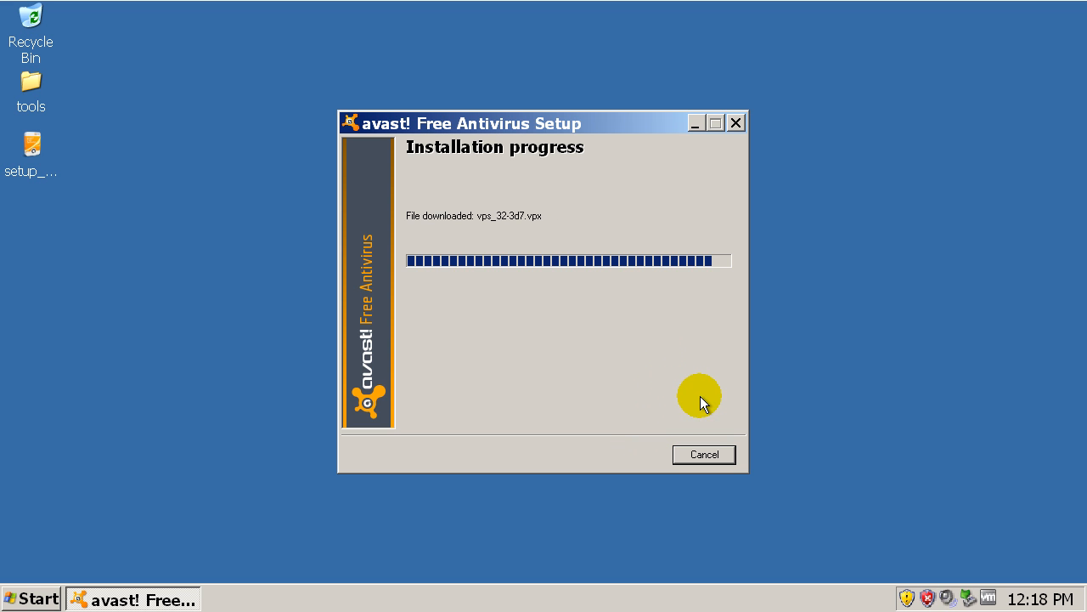
mouse_move(686, 352)
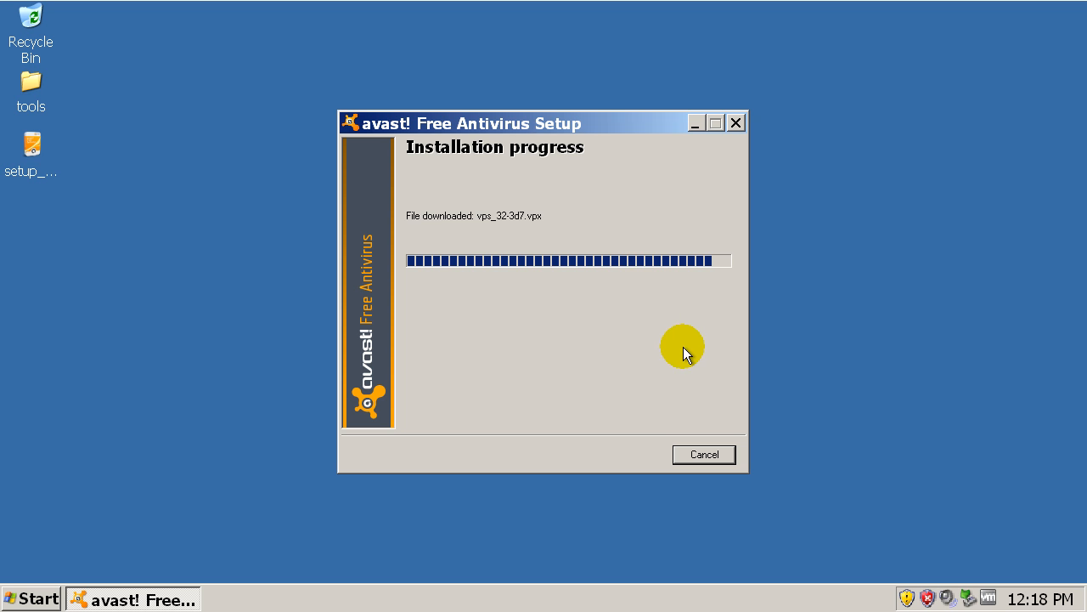
mouse_move(564, 132)
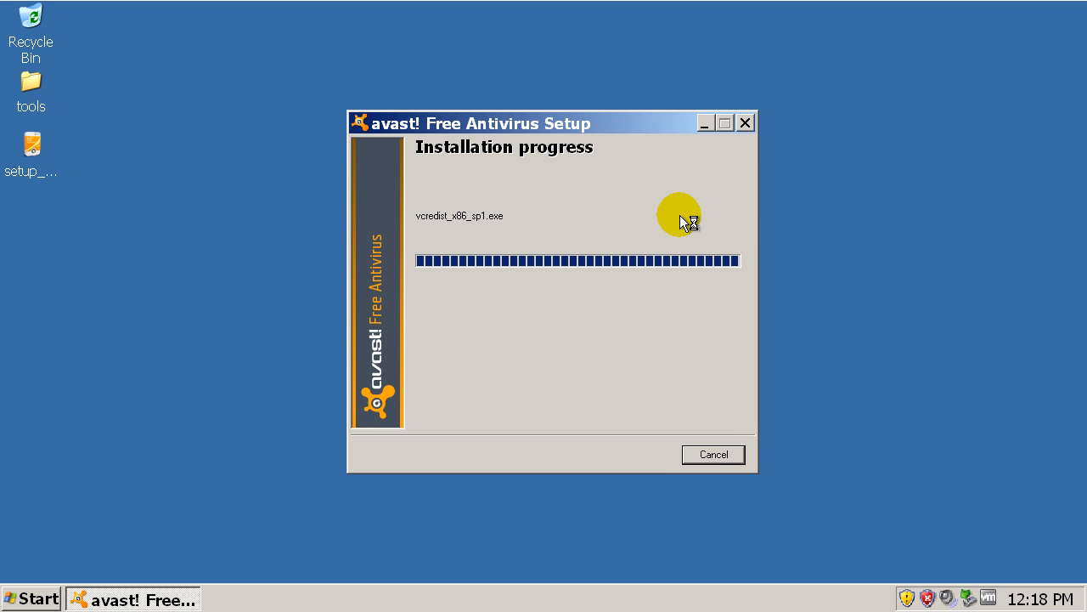
mouse_move(662, 236)
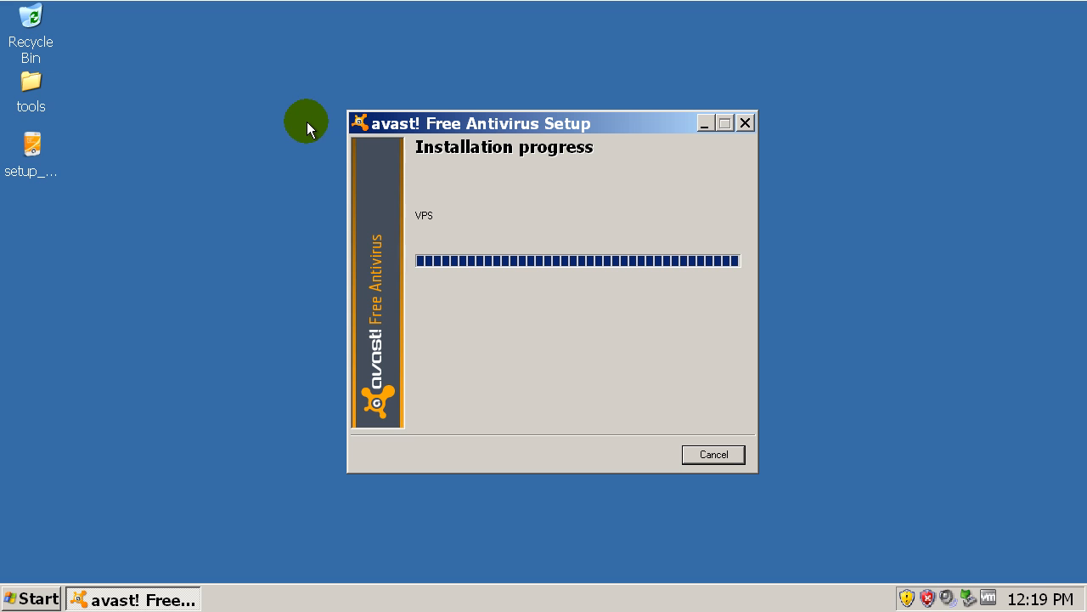
mouse_move(308, 129)
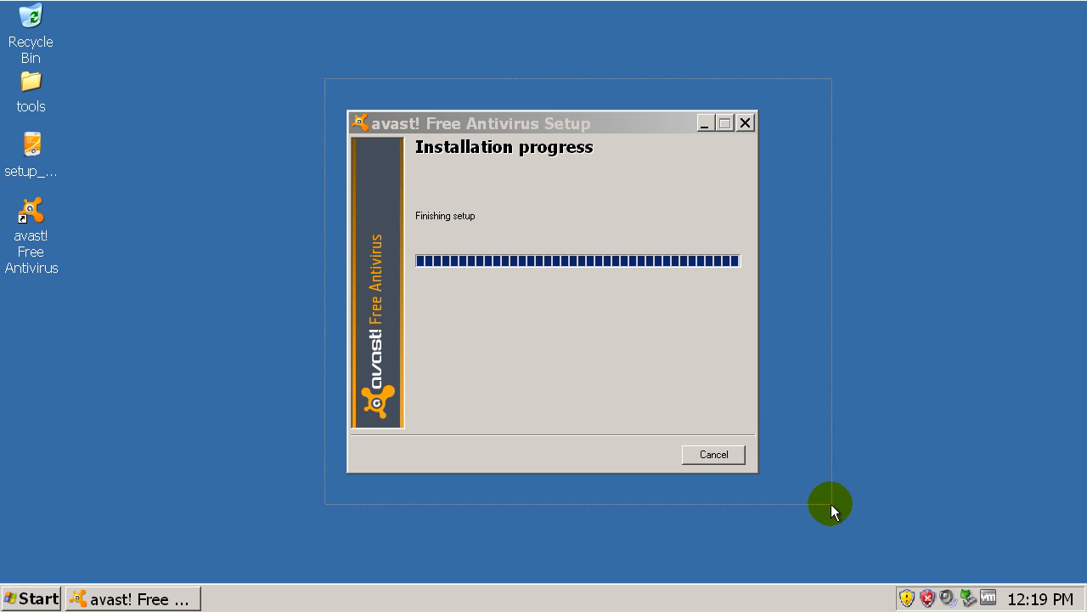
mouse_move(660, 379)
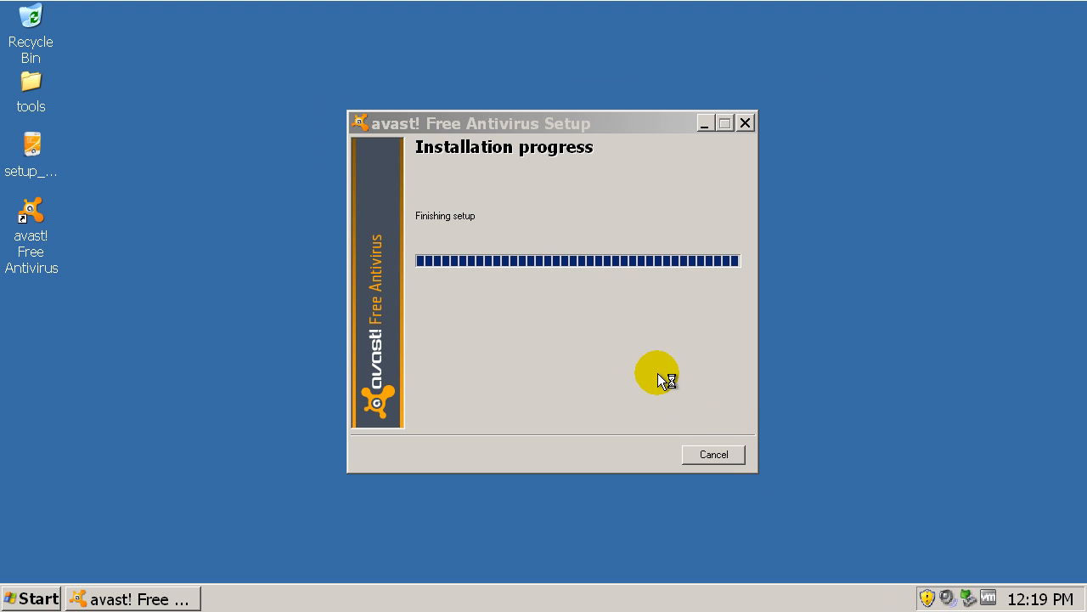
mouse_move(591, 349)
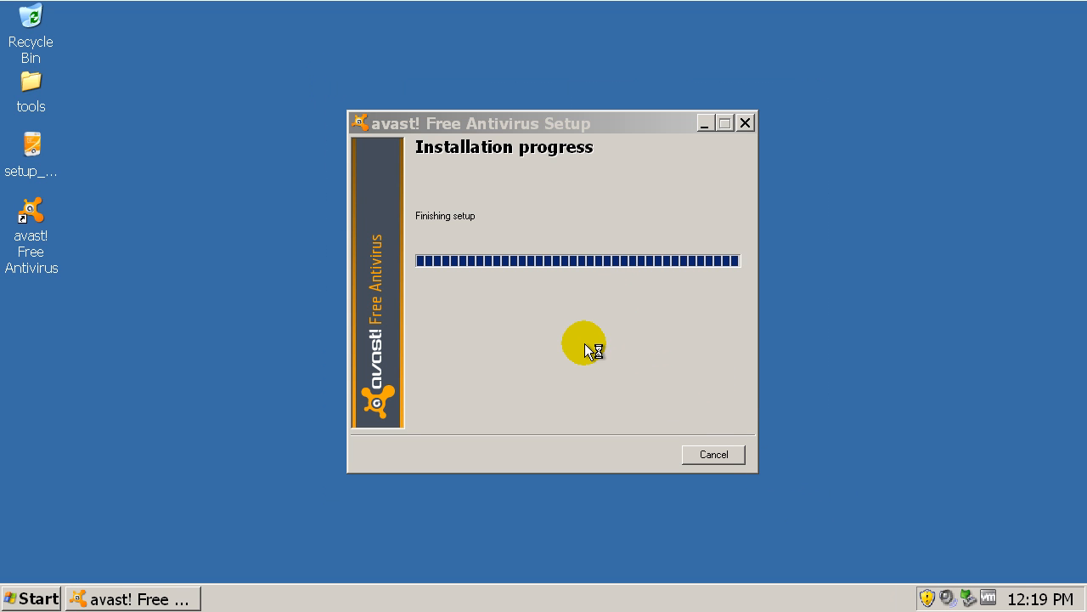
mouse_move(632, 241)
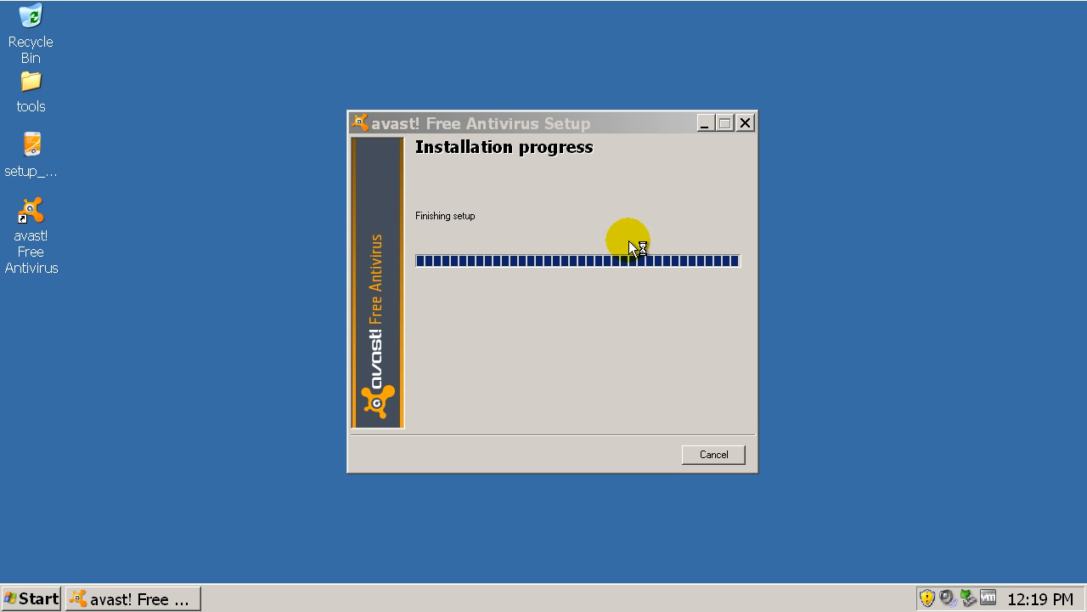
mouse_move(699, 442)
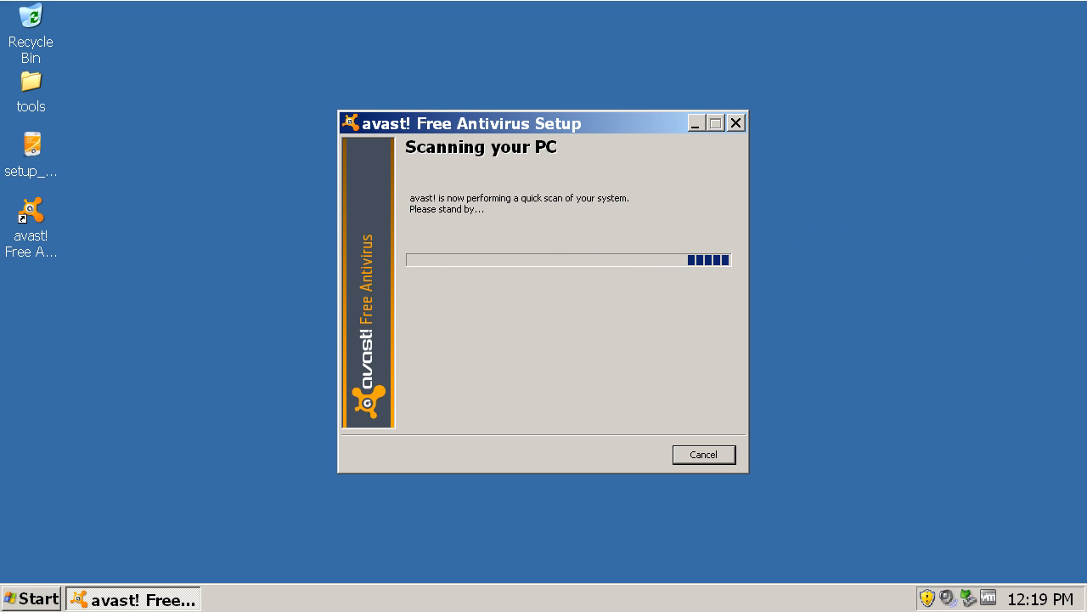
Finish setup into the avast window and review its statistics and current protection status.
left_click(703, 454)
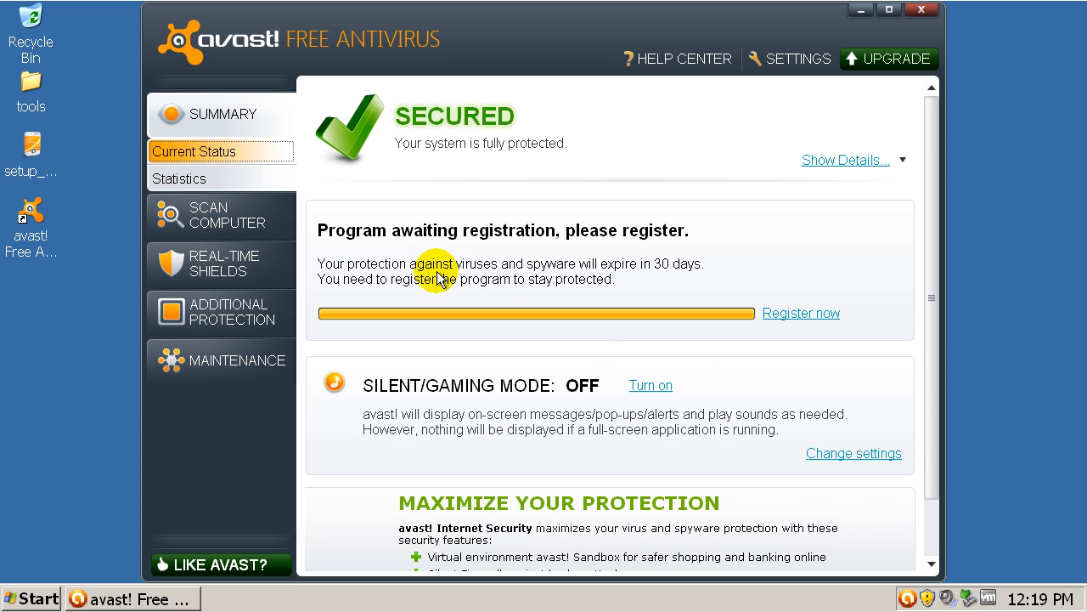
mouse_move(167, 564)
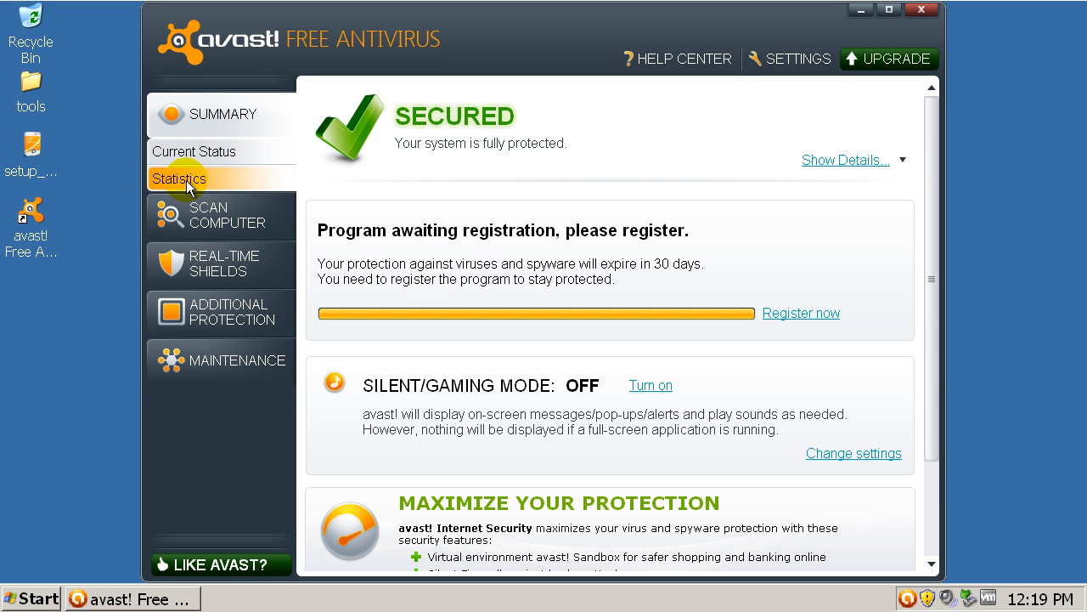
left_click(179, 178)
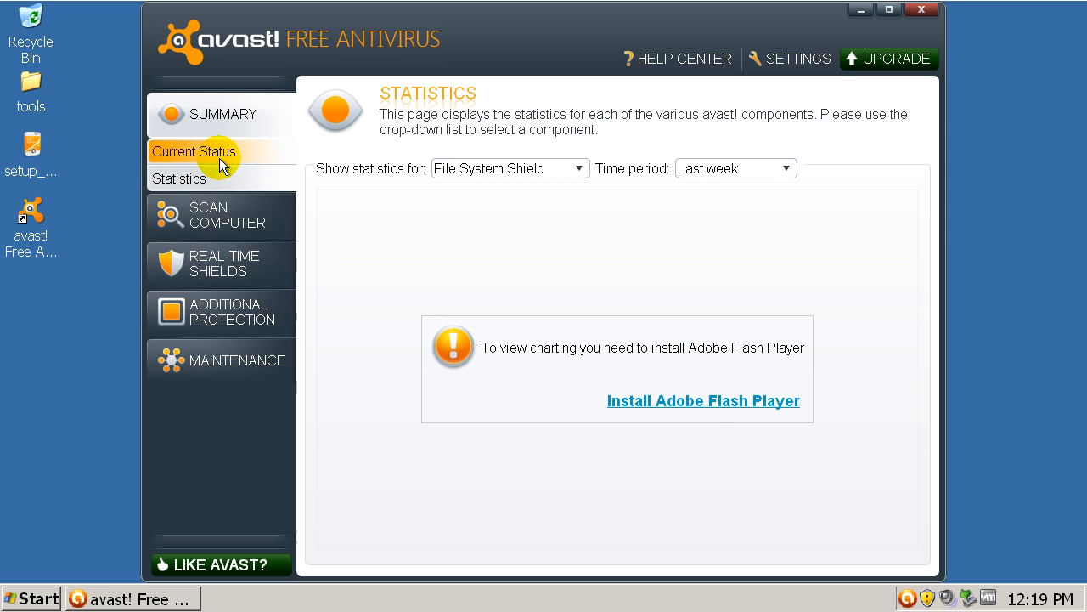
left_click(224, 211)
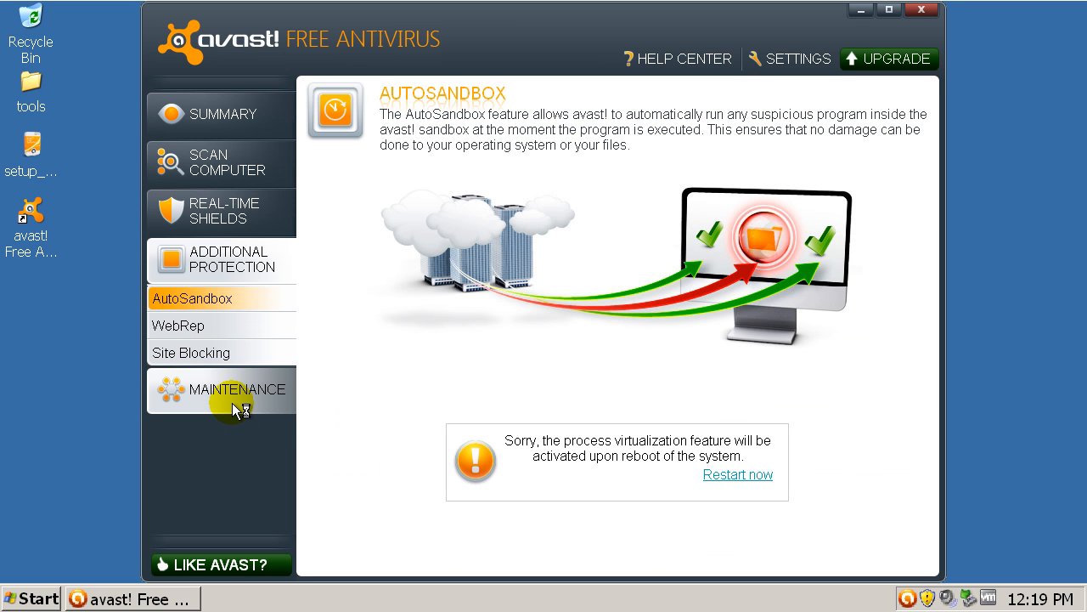
mouse_move(237, 409)
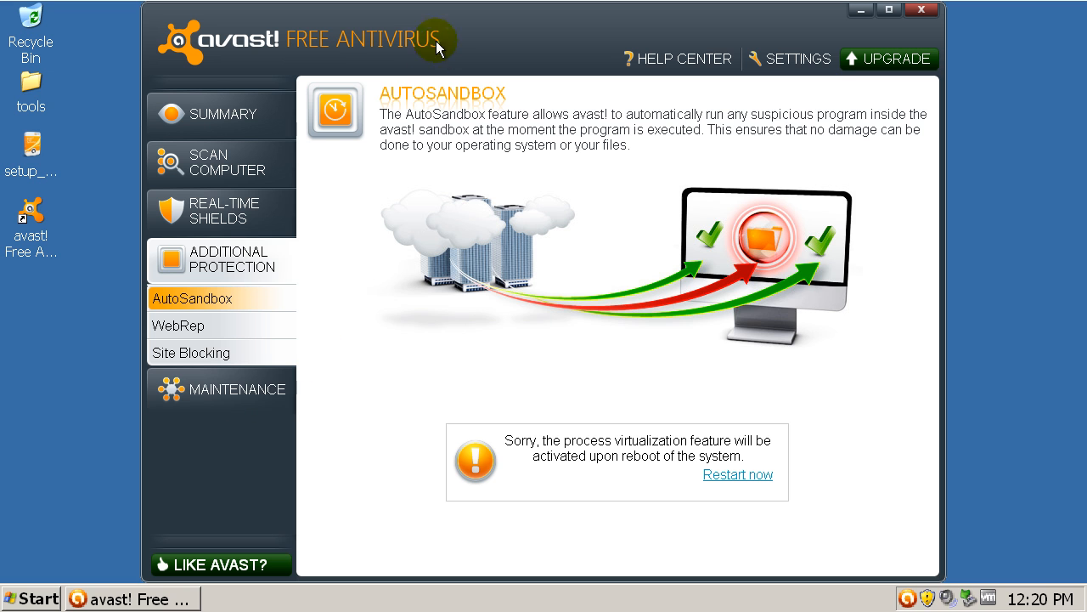
mouse_move(625, 125)
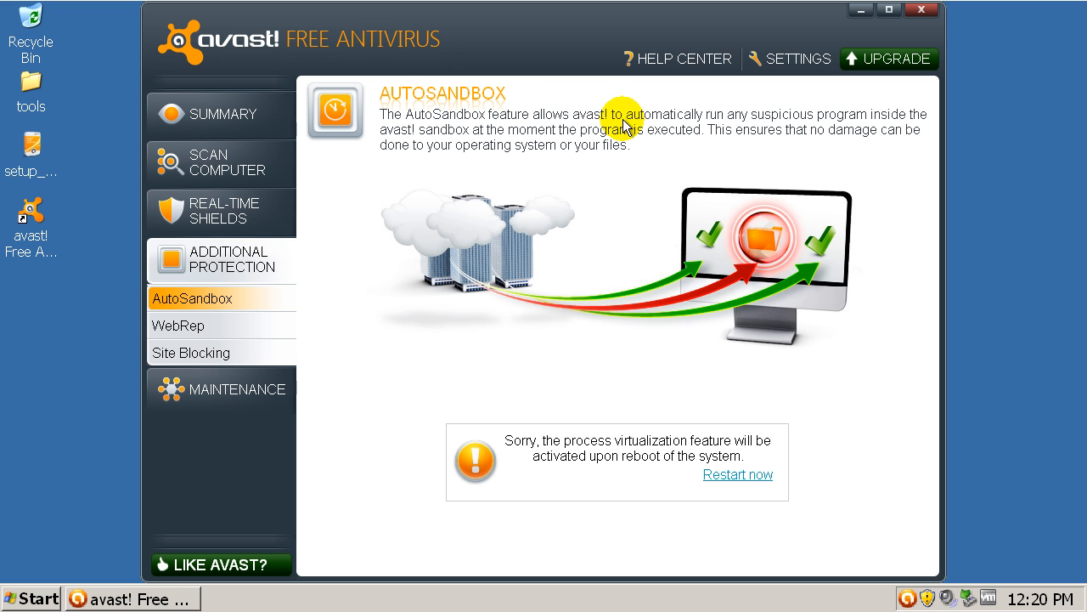
Check the WebRep browser plugin and AutoSandbox pages, then restart Windows XP now.
left_click(178, 324)
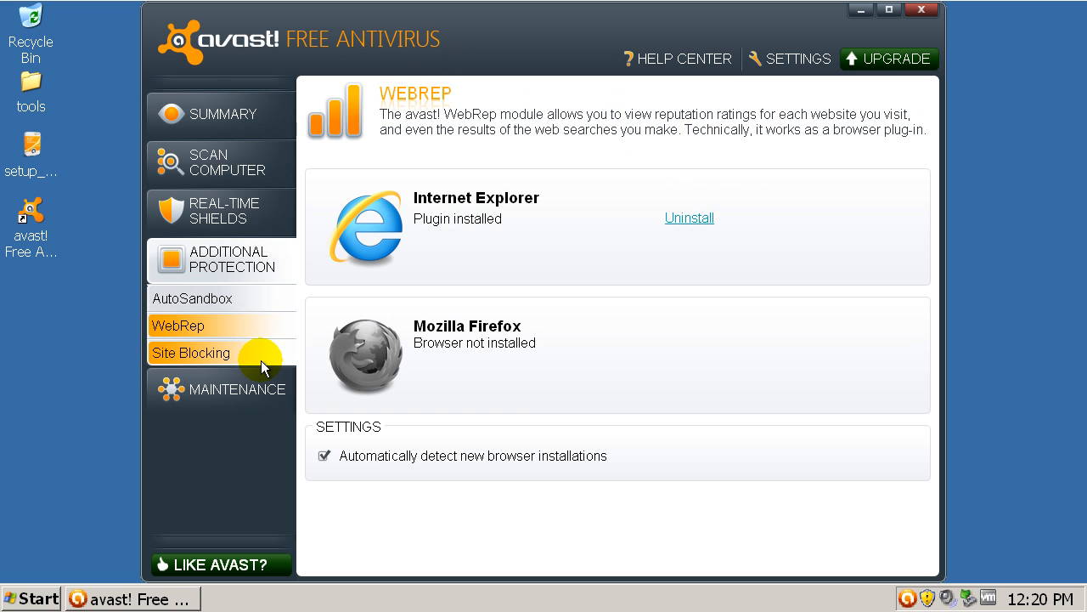
left_click(191, 299)
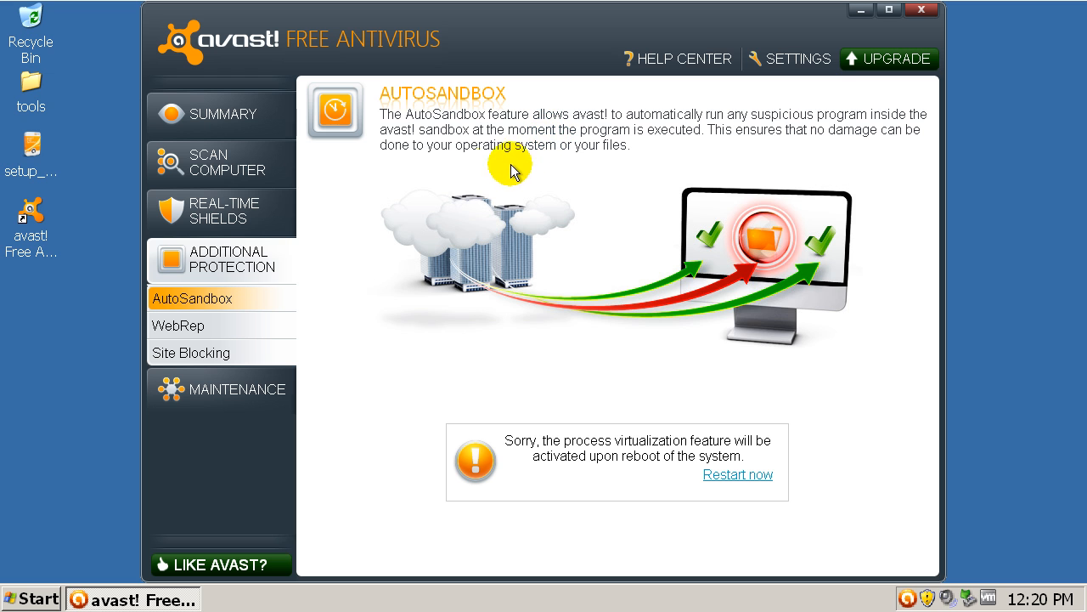
mouse_move(411, 154)
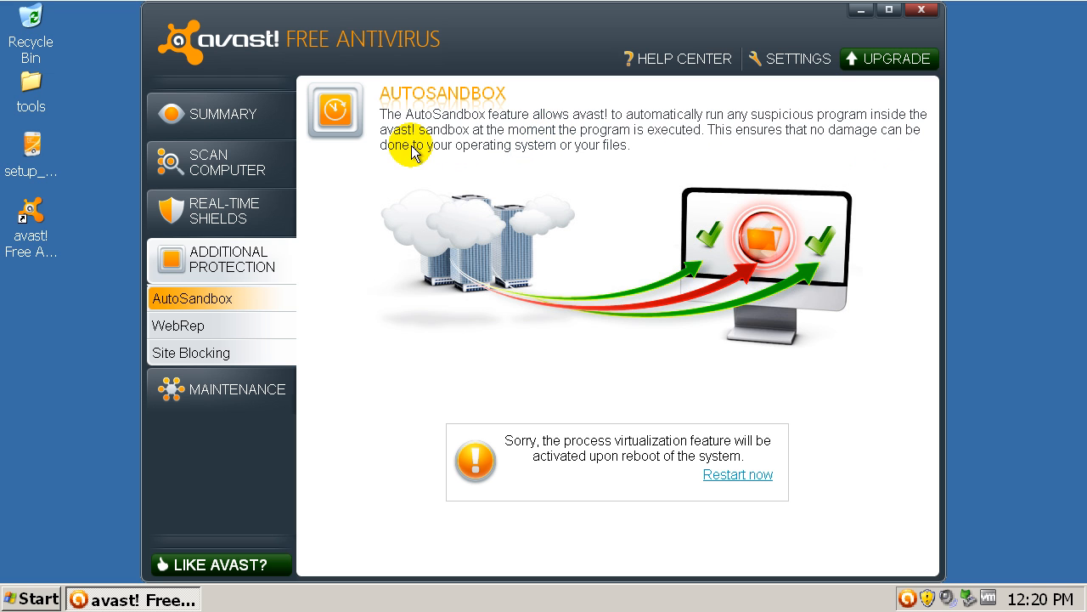
mouse_move(466, 163)
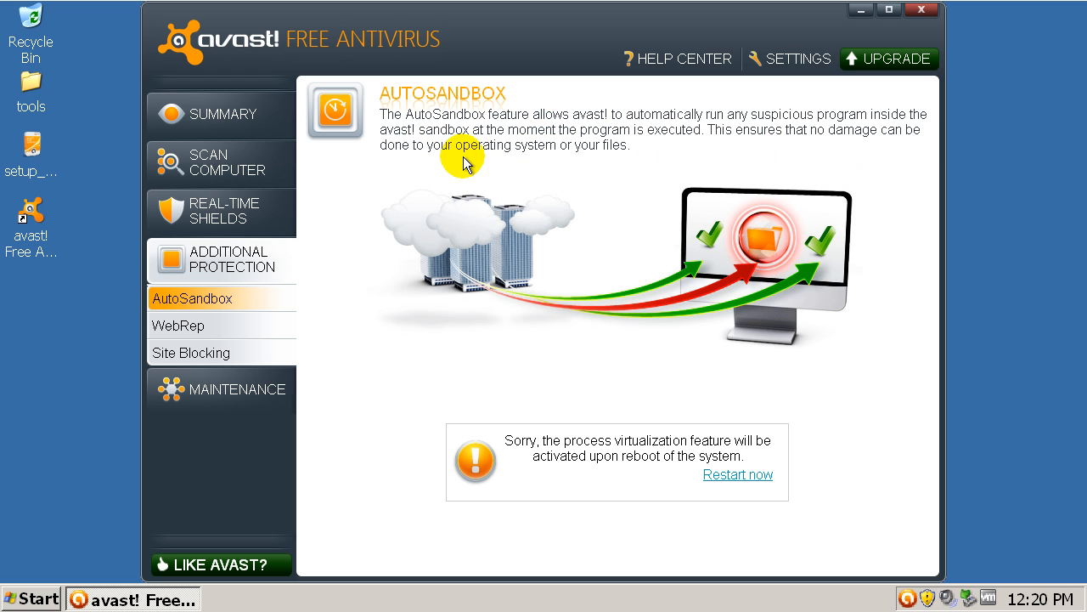
mouse_move(737, 474)
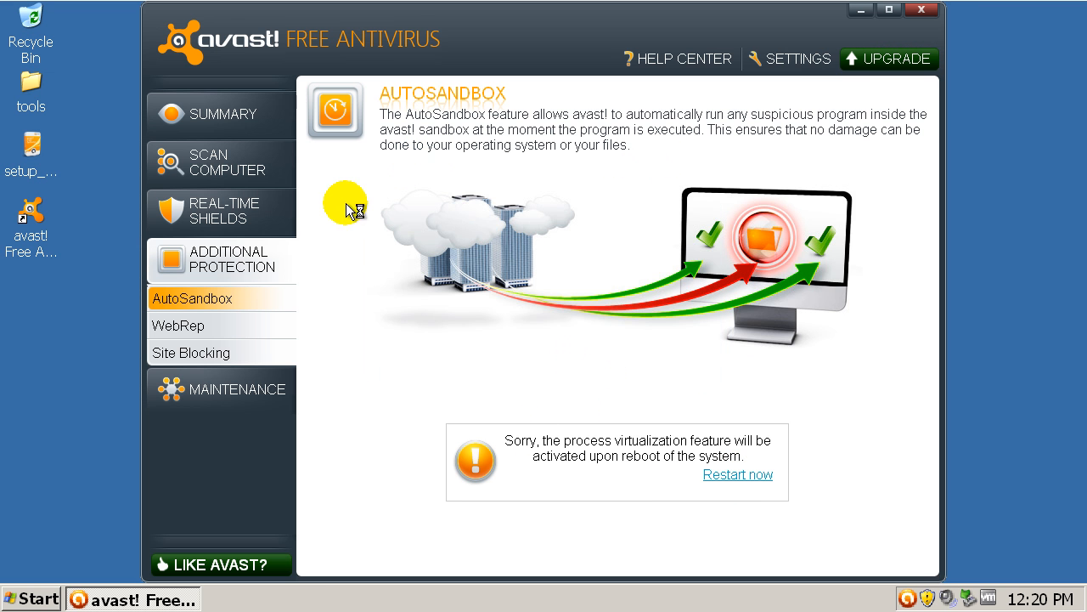
left_click(737, 474)
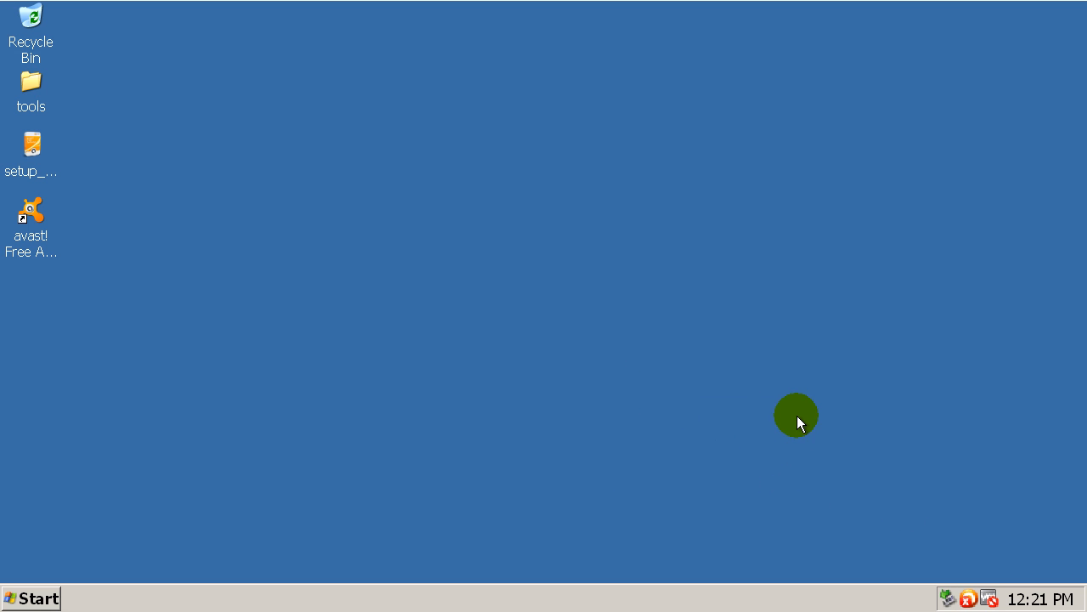
mouse_move(754, 357)
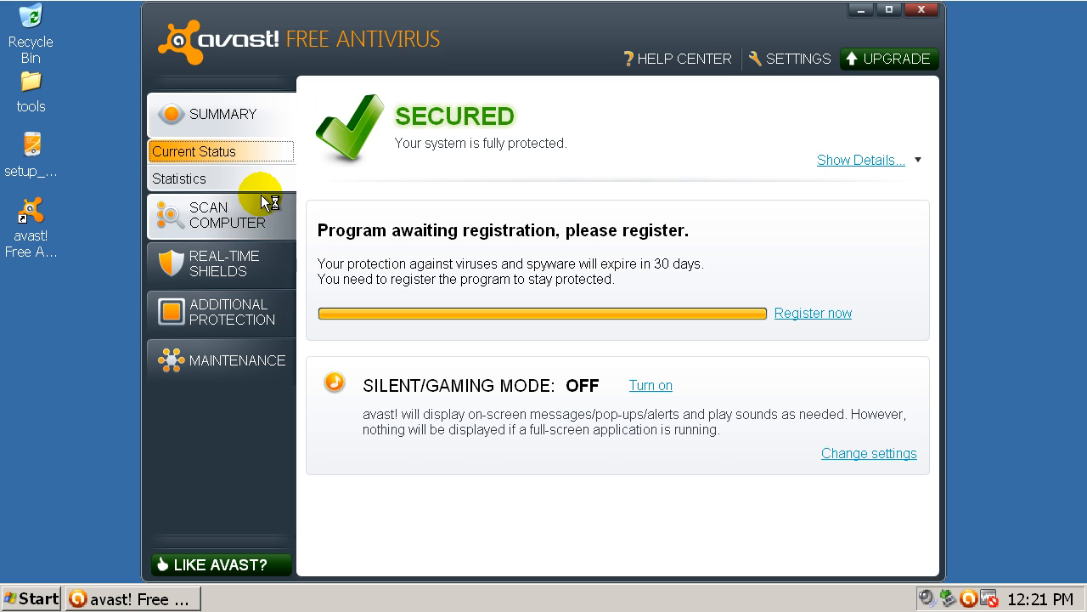
Go to avast's Additional Protection AutoSandbox page and bring up its expert settings.
left_click(221, 216)
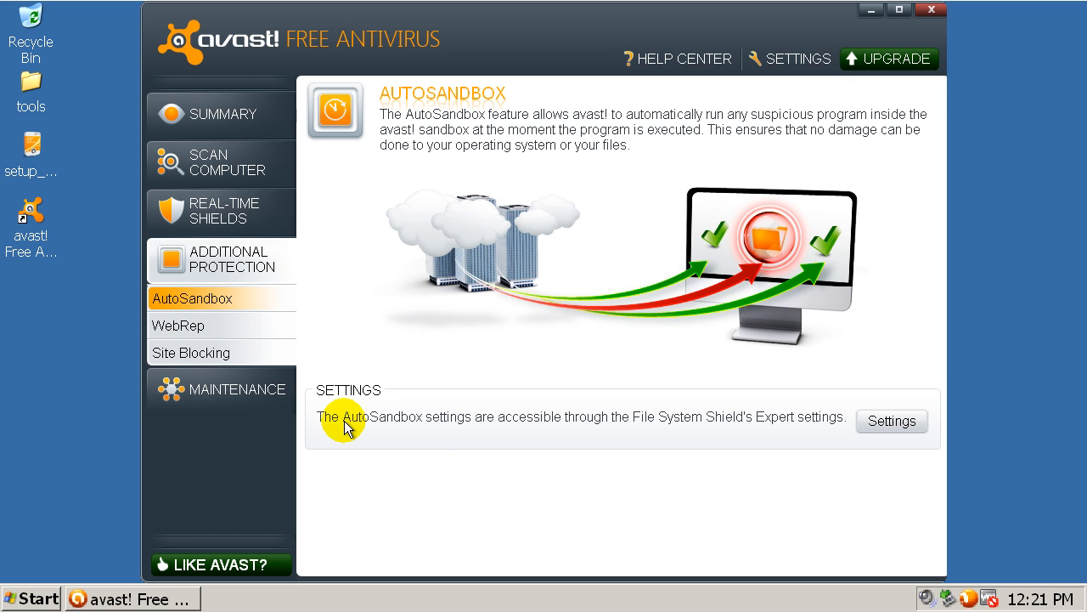
mouse_move(476, 228)
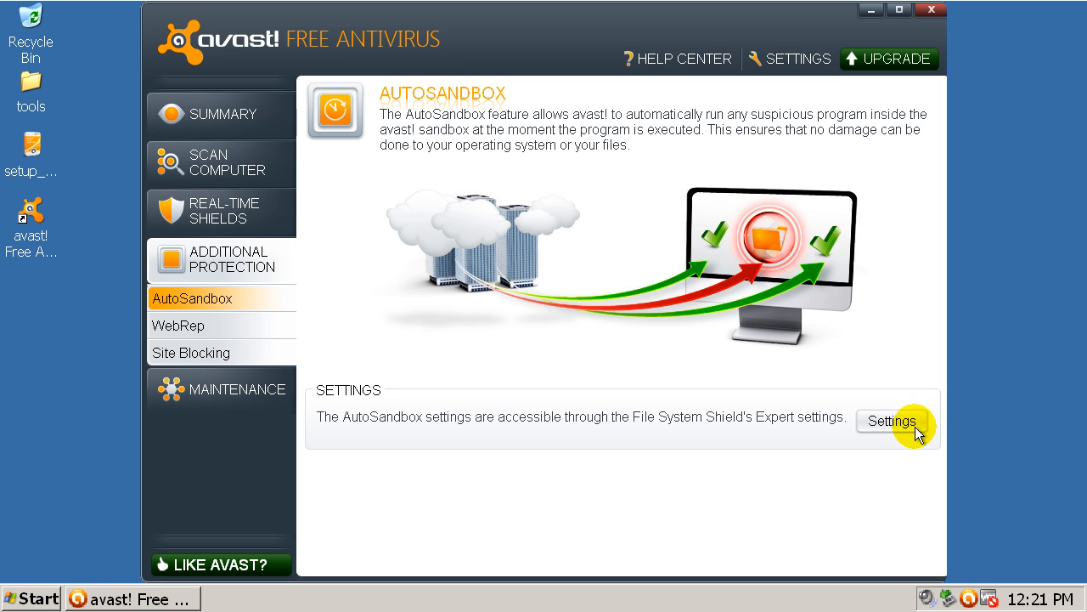
left_click(890, 421)
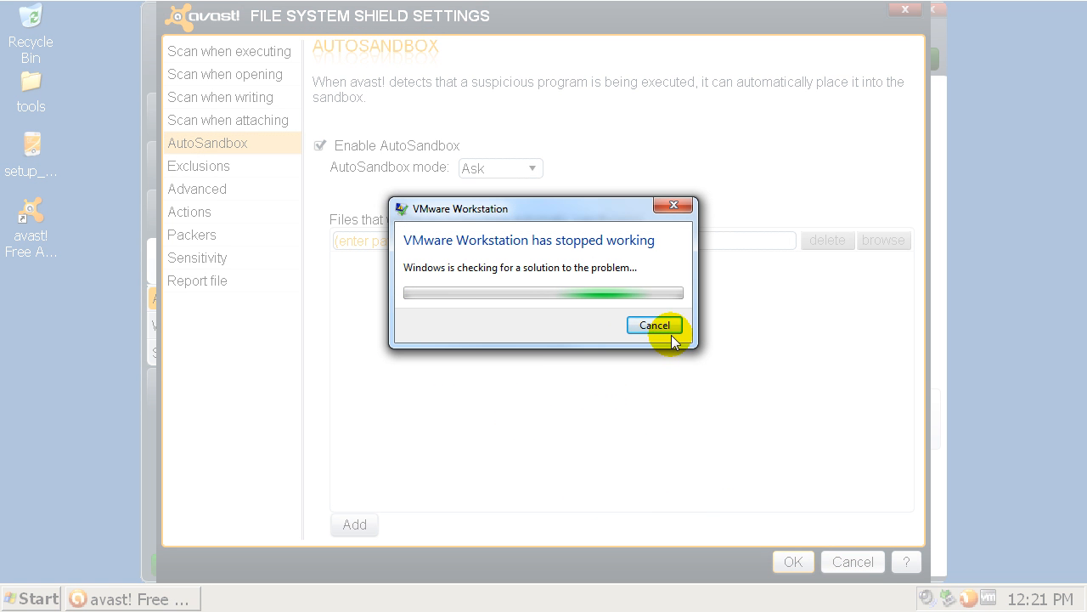
Dismiss the VMware 'has stopped working' check, relaunch VMware Workstation and toggle the View > Sidebar.
left_click(654, 324)
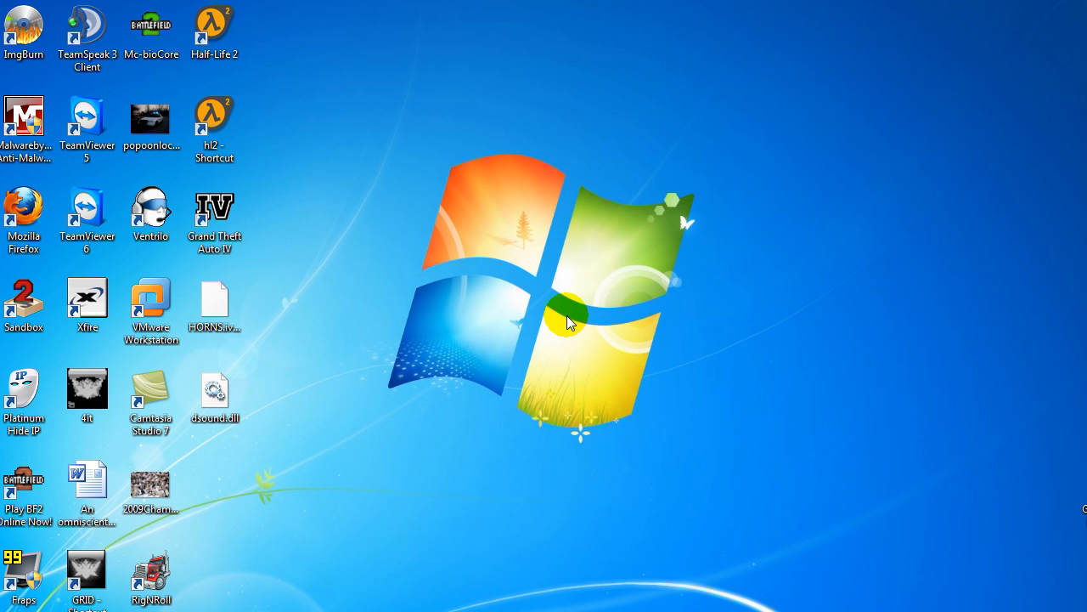
left_click(150, 306)
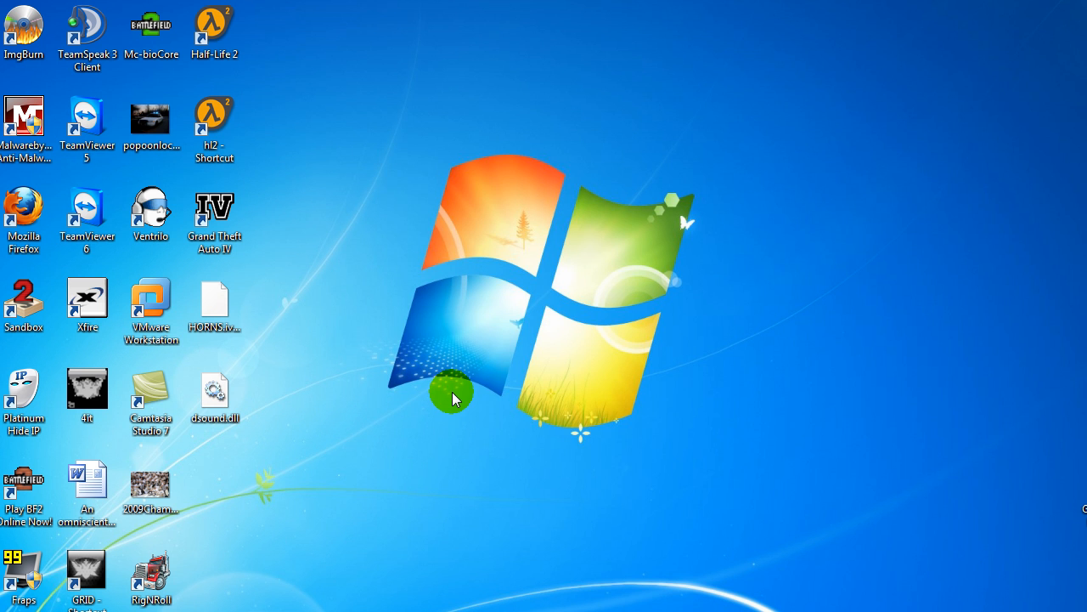
double_click(150, 306)
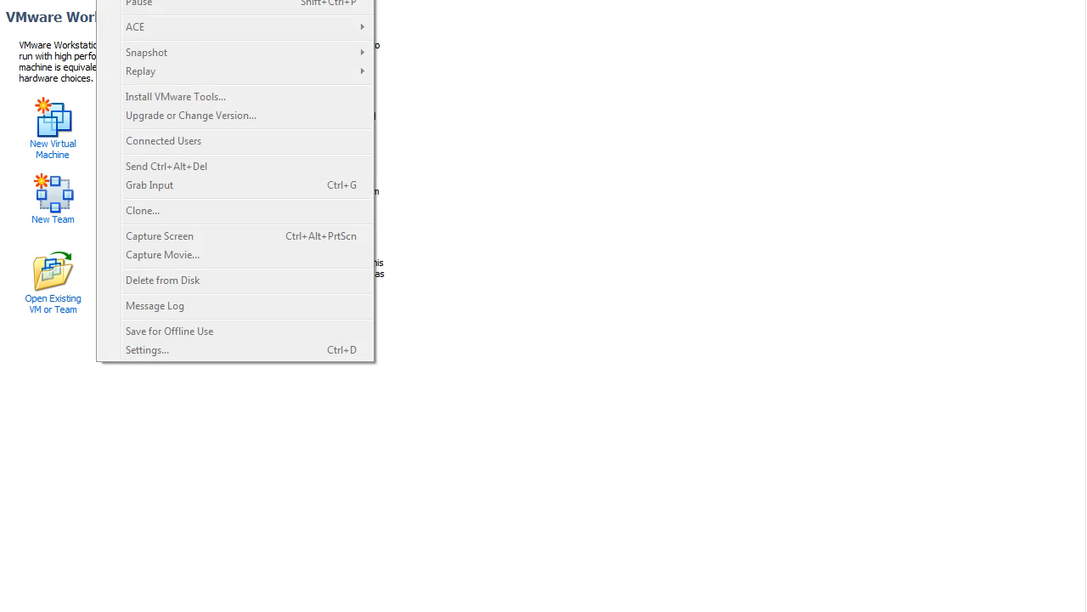
left_click(139, 41)
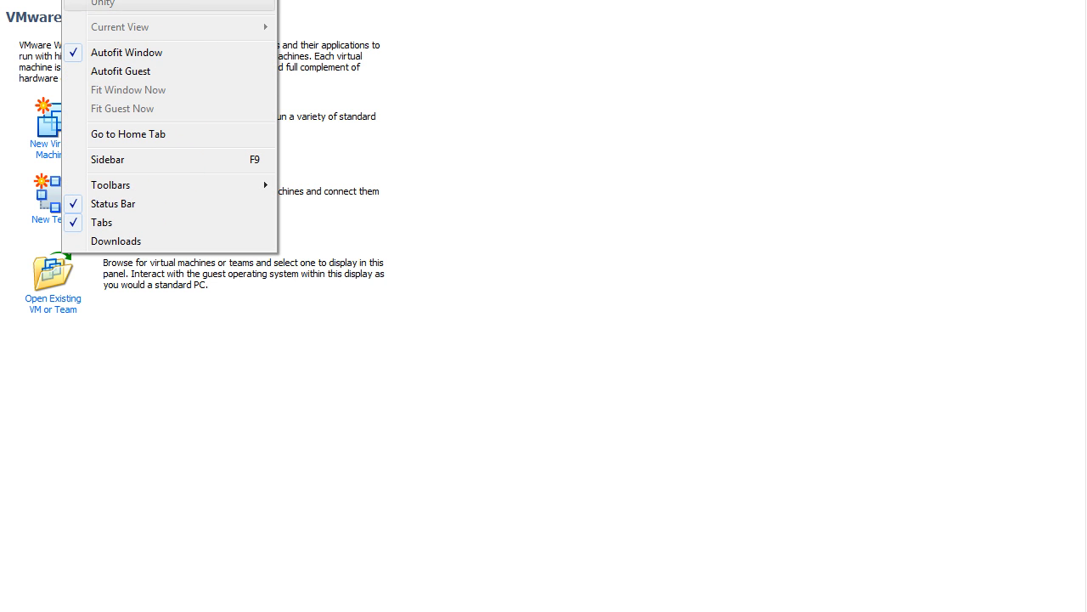
mouse_move(196, 160)
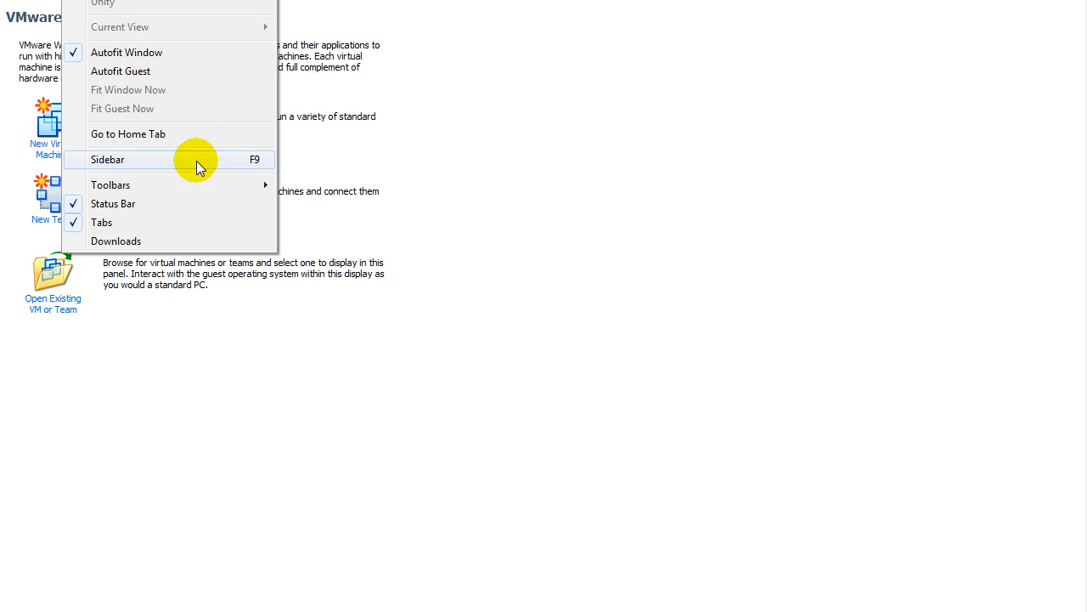
left_click(109, 160)
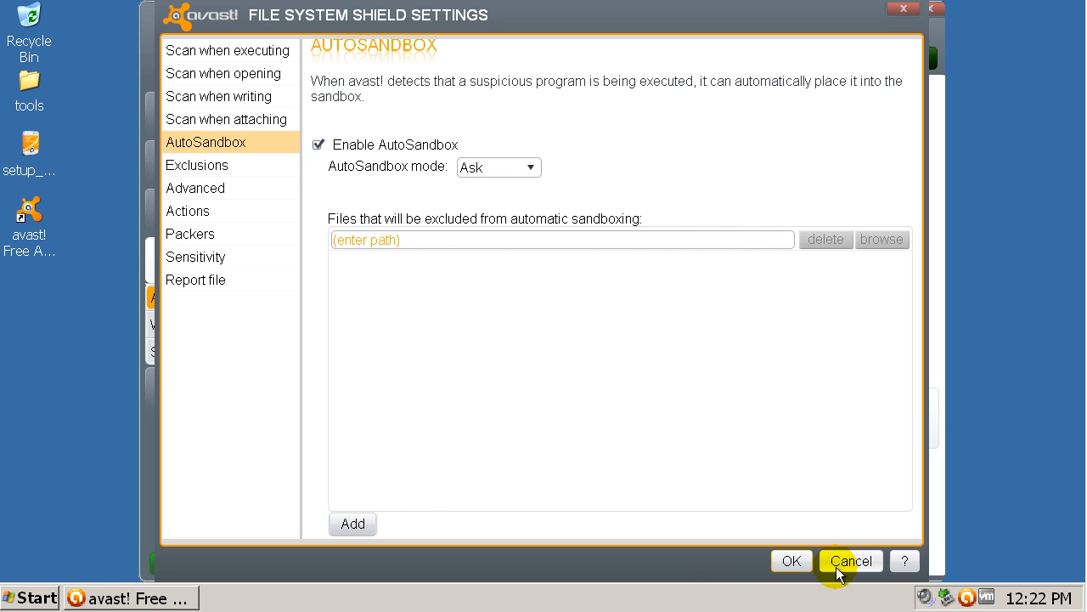
Cancel out of File System Shield Settings and look over avast's WebRep and Site Blocking pages.
left_click(849, 561)
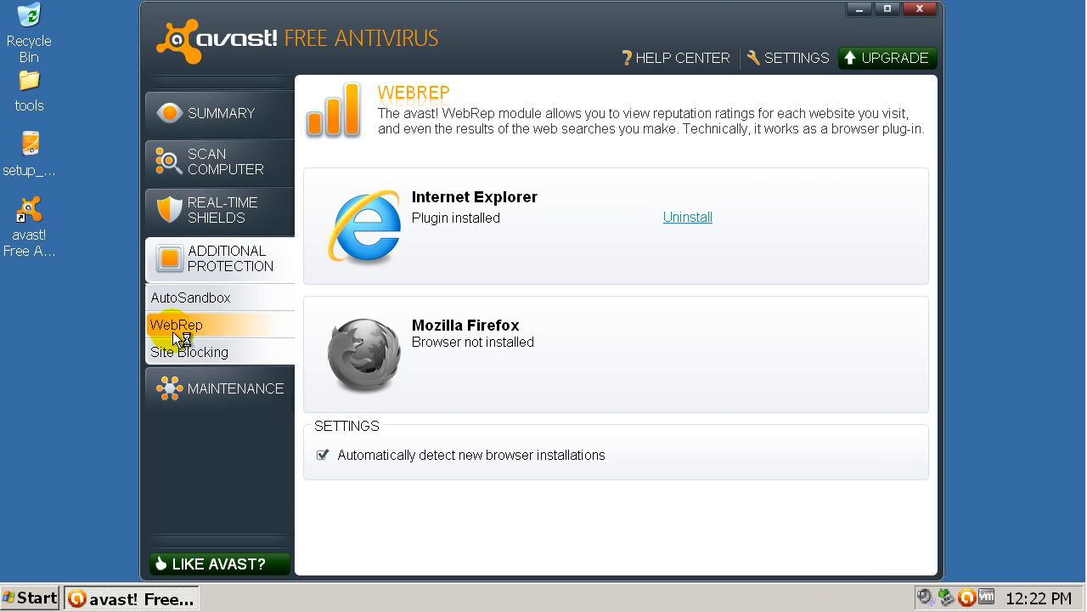
mouse_move(241, 377)
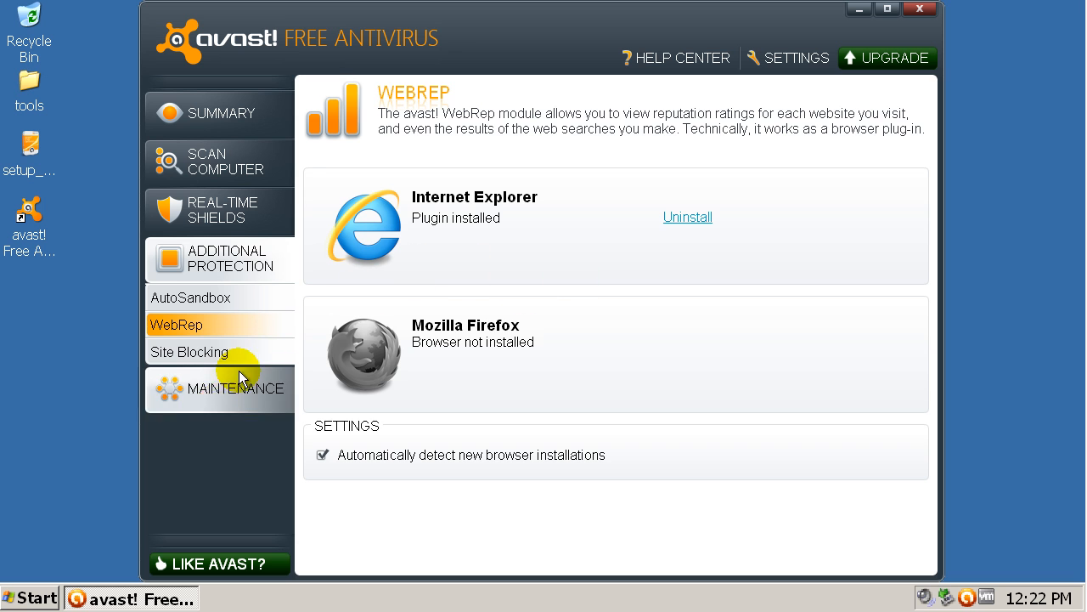
left_click(188, 349)
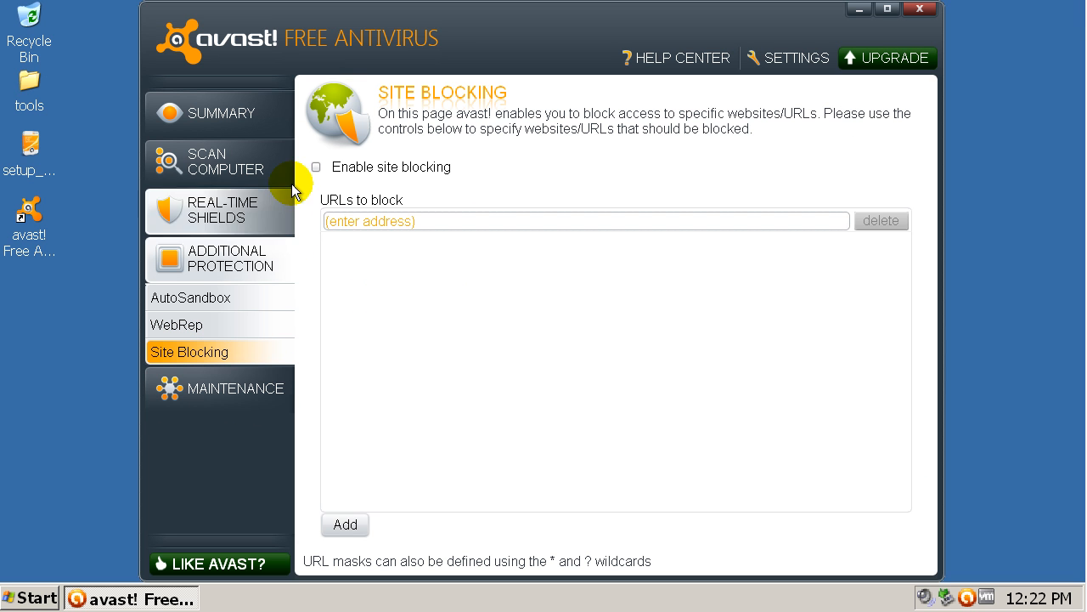
left_click(316, 166)
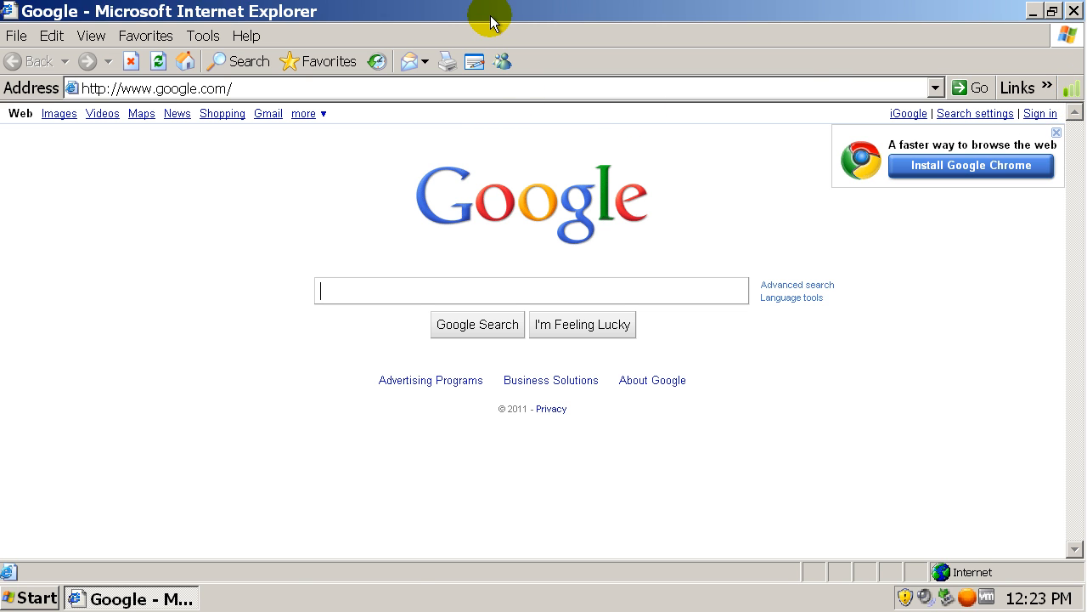
mouse_move(1079, 93)
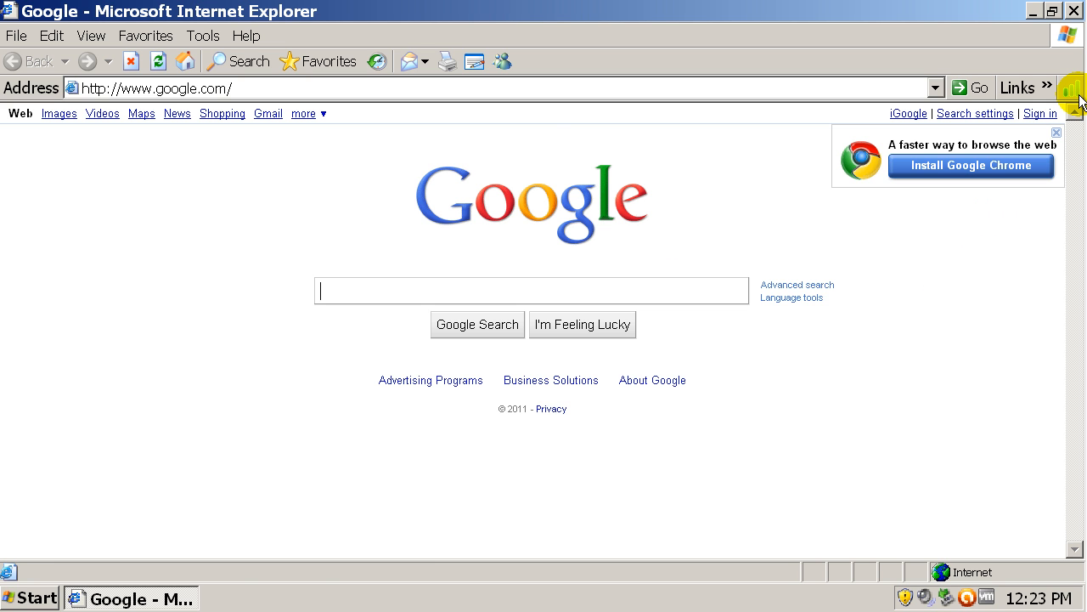
mouse_move(1074, 91)
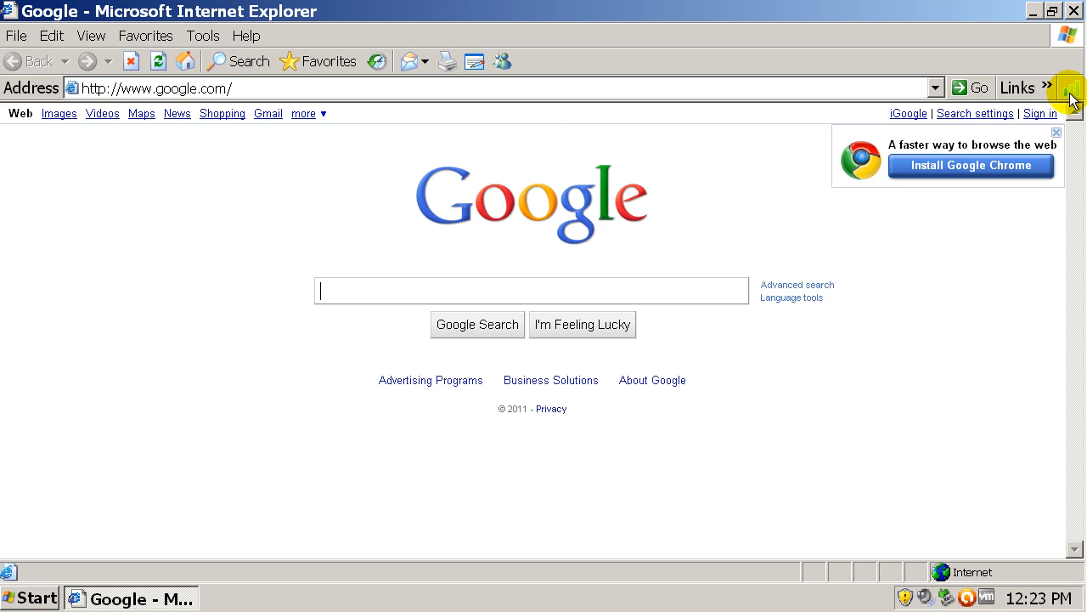
mouse_move(646, 41)
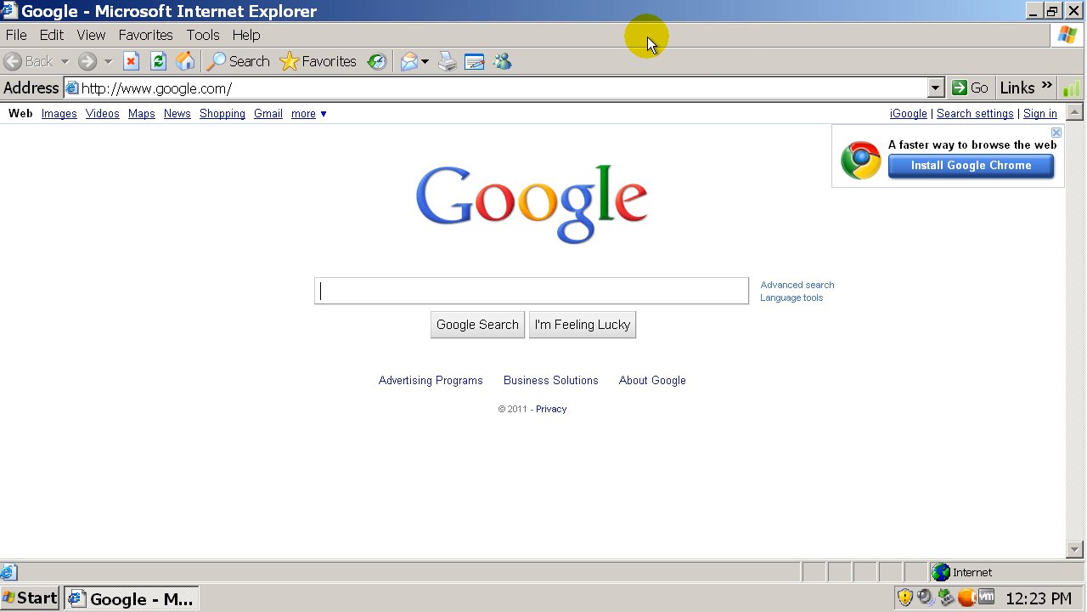
mouse_move(647, 120)
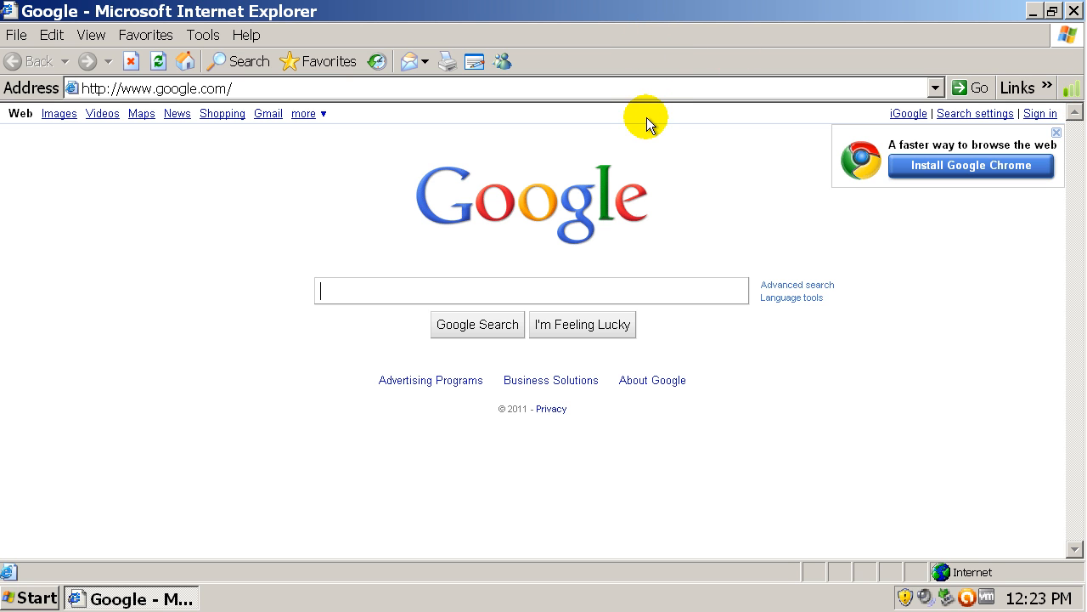
Reach the Malware Domain List via 'mal', then try philonlinespace.in/New-Video-Addon.48034.exe and the varapay007.com controller link.
left_click(156, 89)
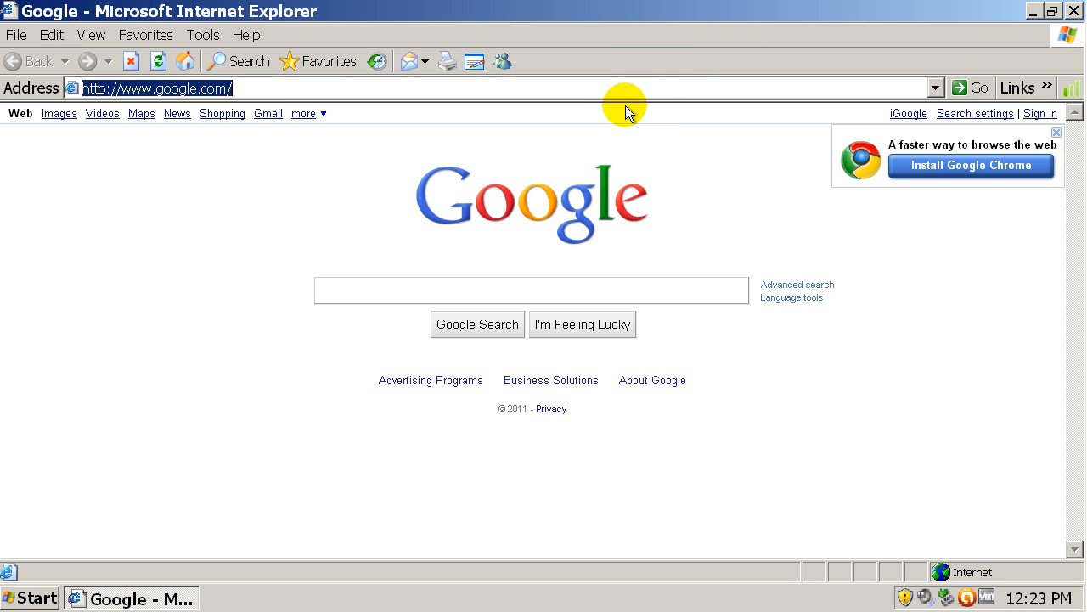
type("malwaredomainlist")
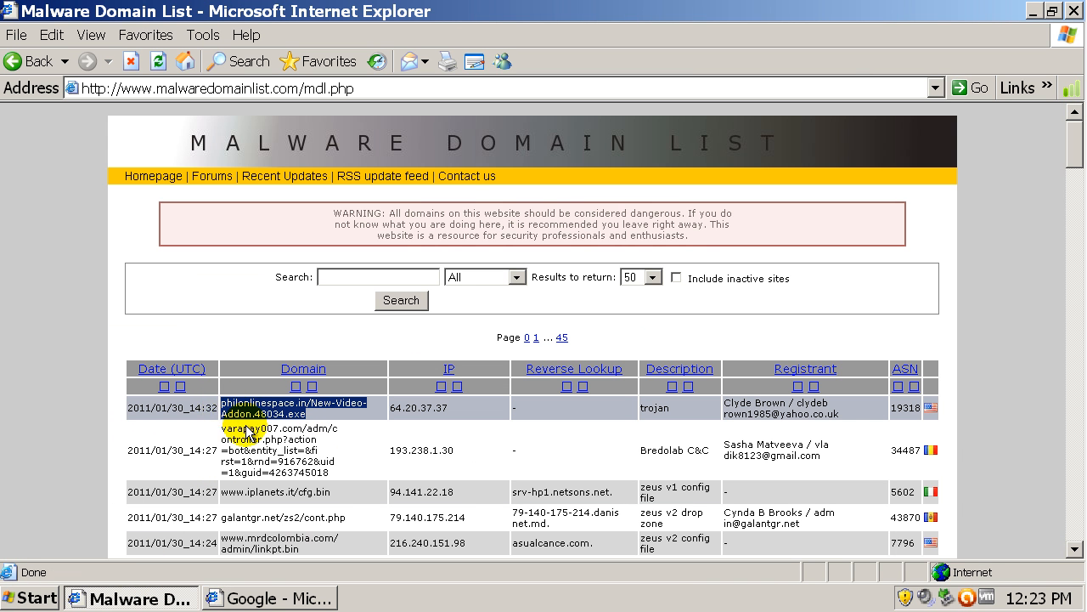
left_click(268, 598)
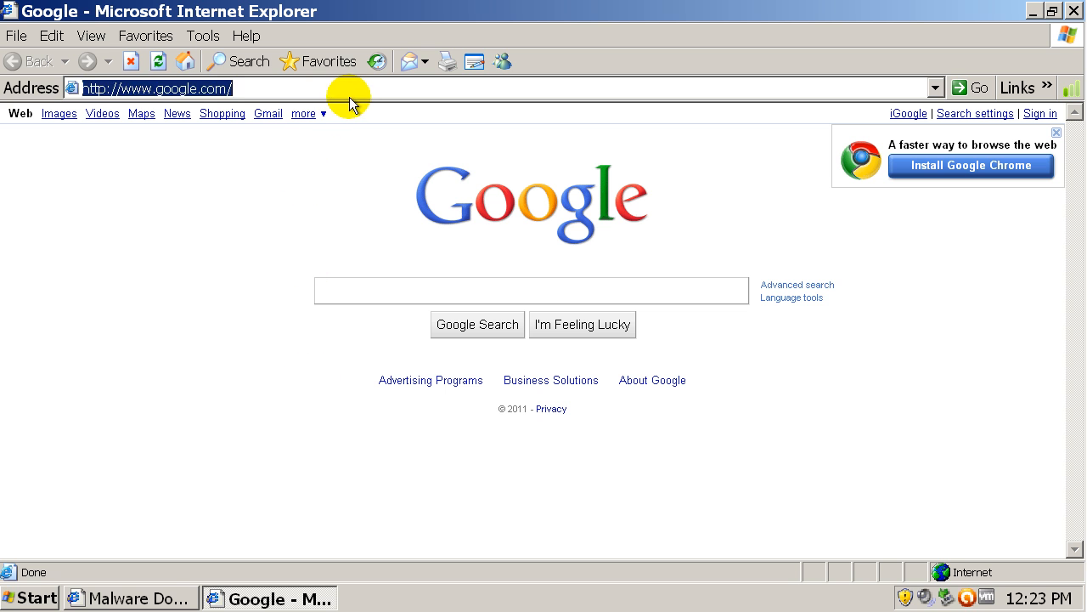
type("philonlinespace.in/New-Video-Addon.48034.exe&src=1")
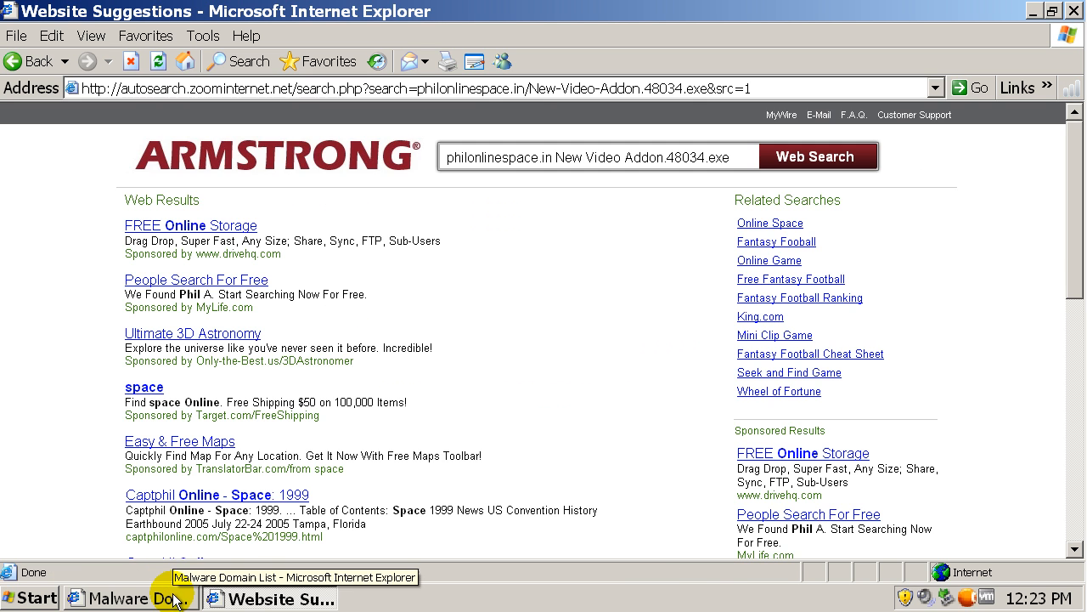
left_click(132, 598)
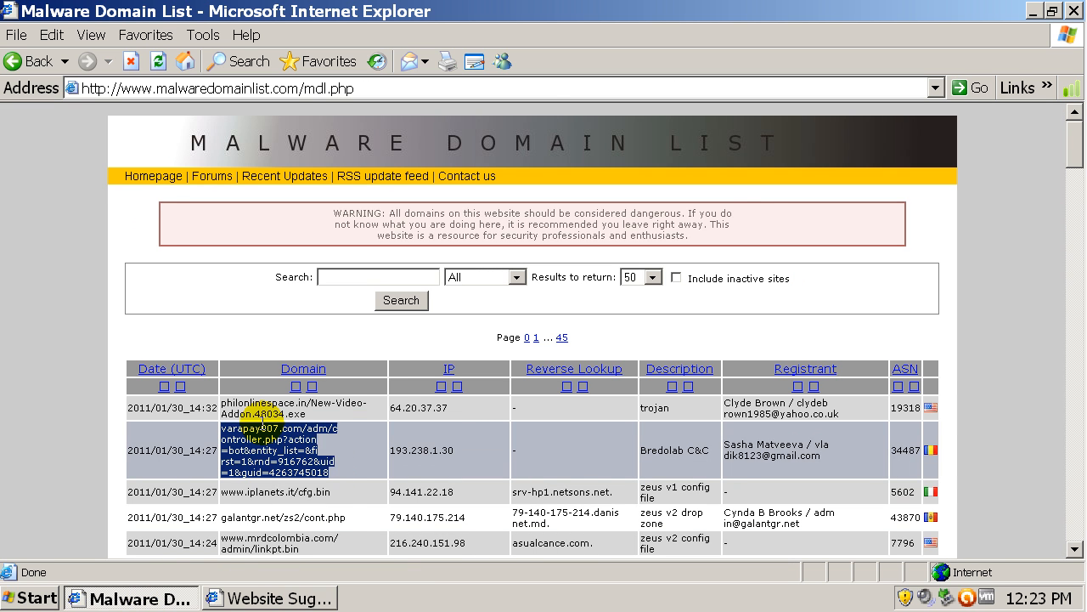
left_click(270, 598)
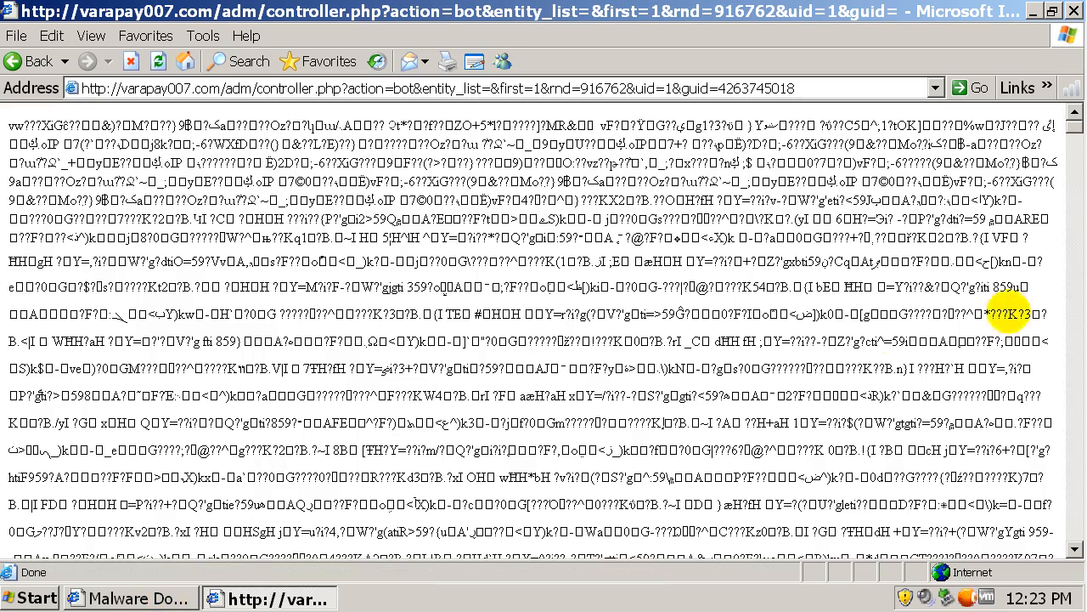
scroll("down", 3)
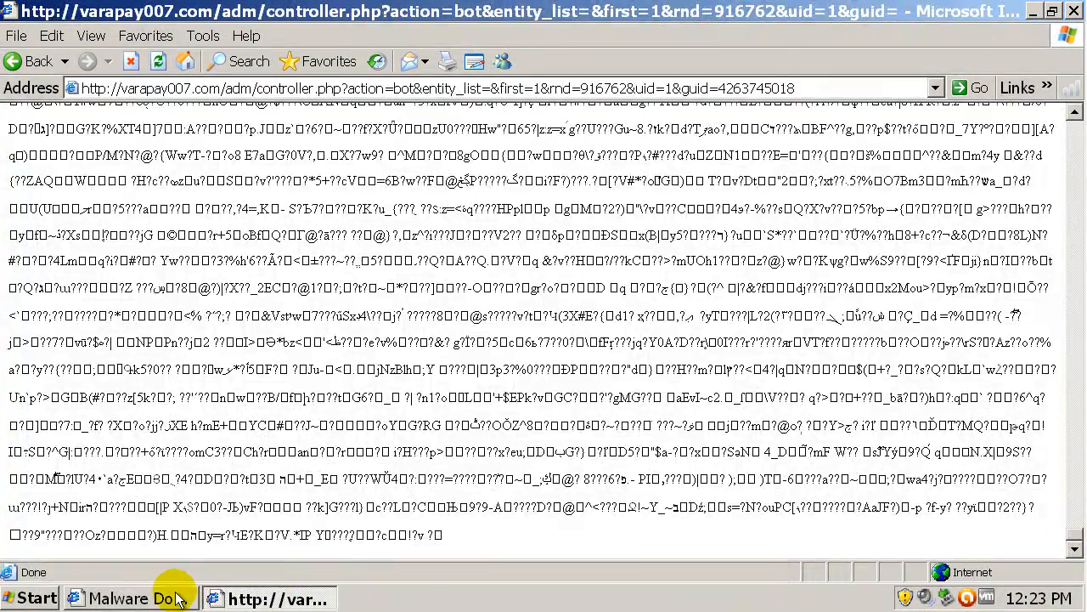
Back on the Malware Domain List, pick out the varapay01.co.cc/pp/gne.php?i=15 address to test next.
left_click(133, 598)
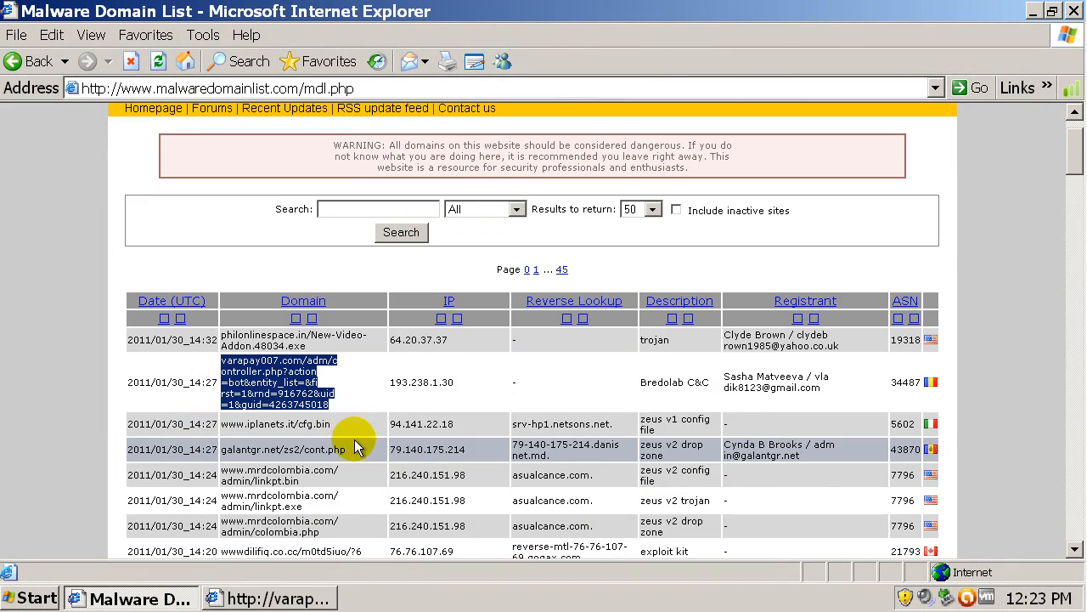
scroll("down", 3)
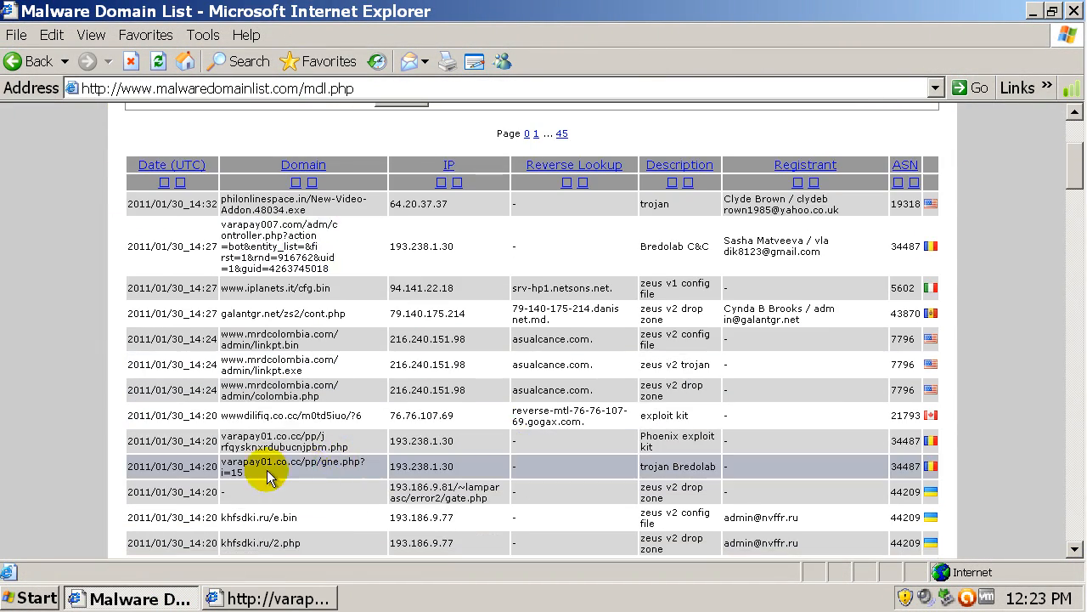
double_click(292, 465)
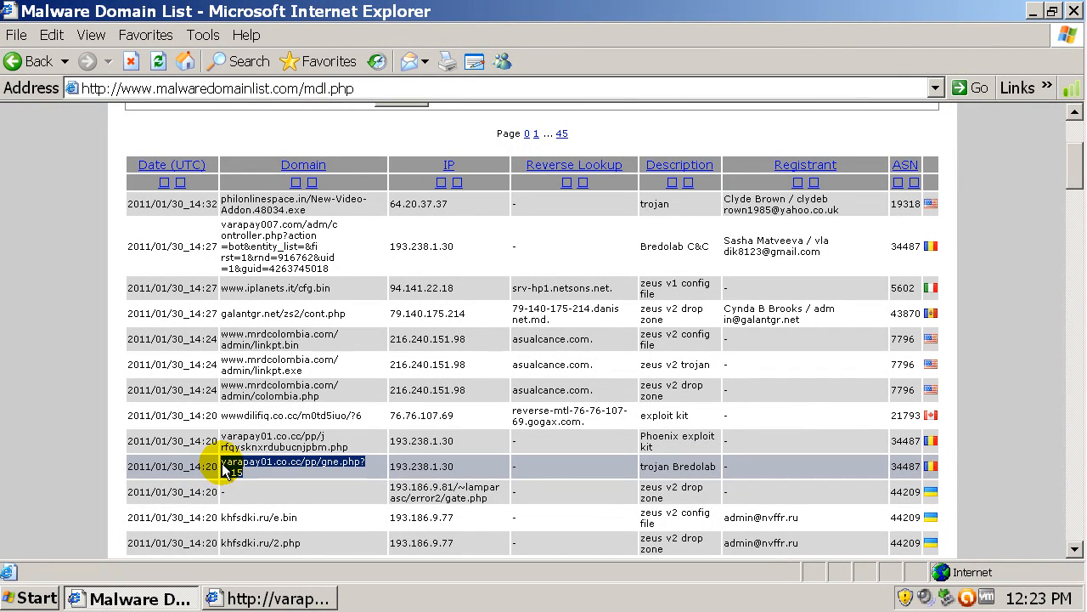
left_click(292, 466)
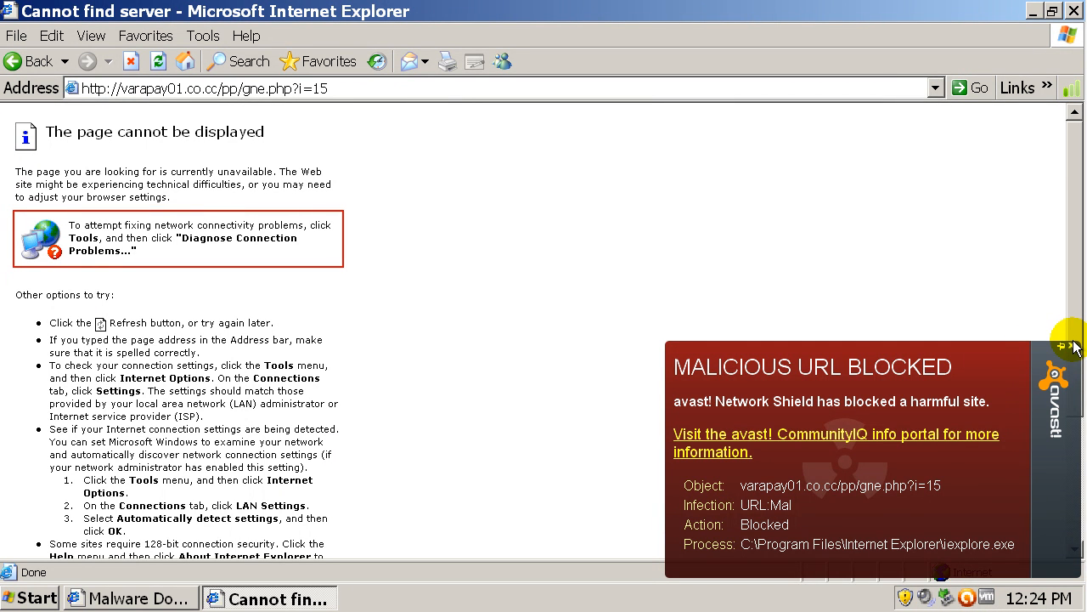
Dismiss the avast Malicious URL alert and allow moduloa.exe to run despite the Security Warning.
left_click(132, 598)
type("www.lusiberia.com/moduloa.exe")
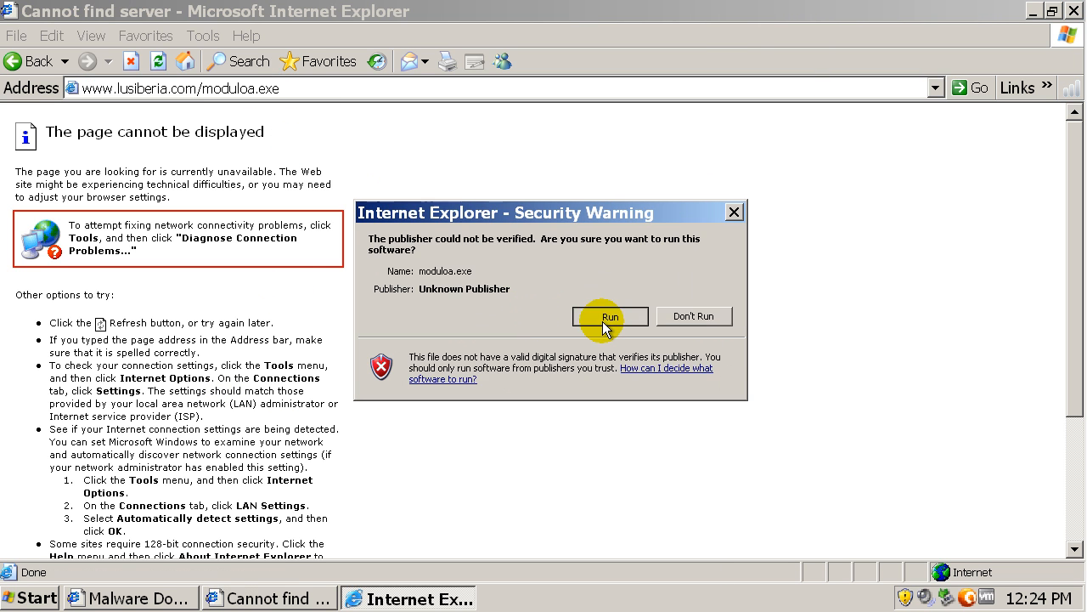
left_click(610, 316)
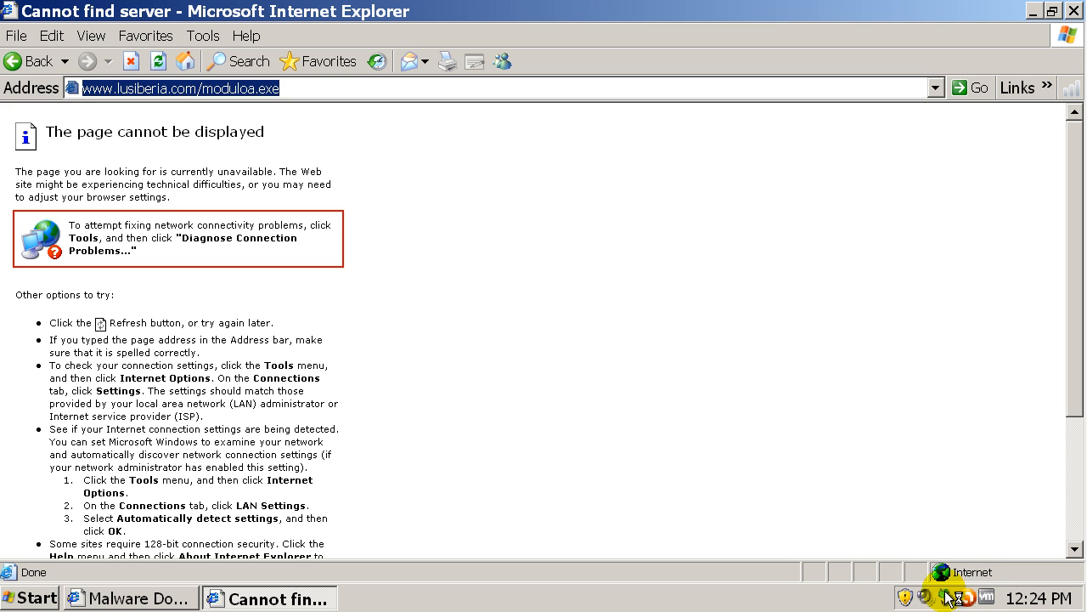
mouse_move(943, 598)
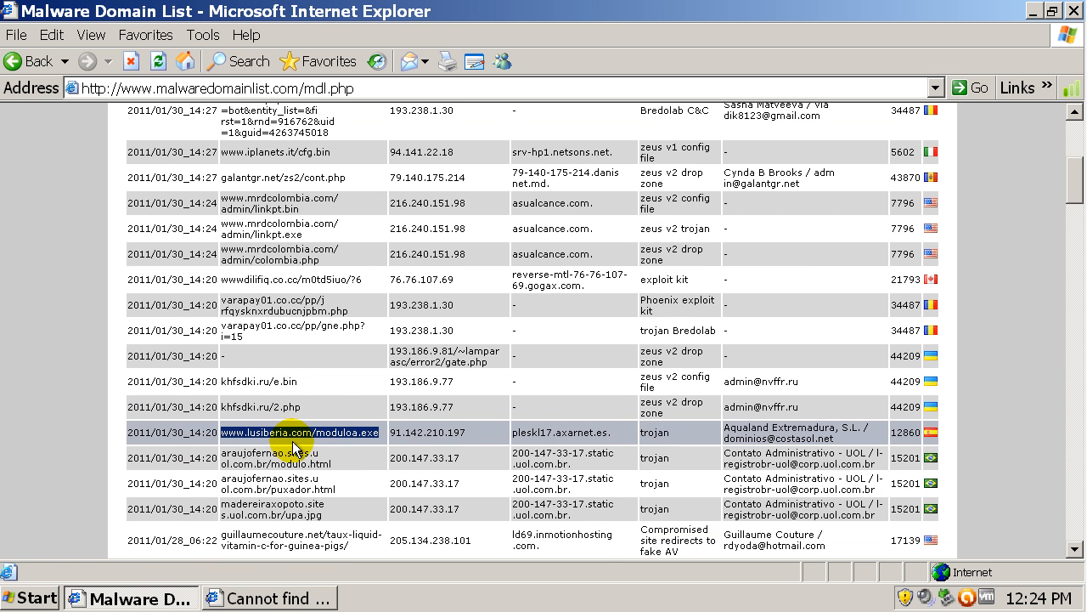
Page between the two Win32:Rootkit-gen alerts for windows.exe and the ercon.com.br image, then dismiss them.
scroll("down", 3)
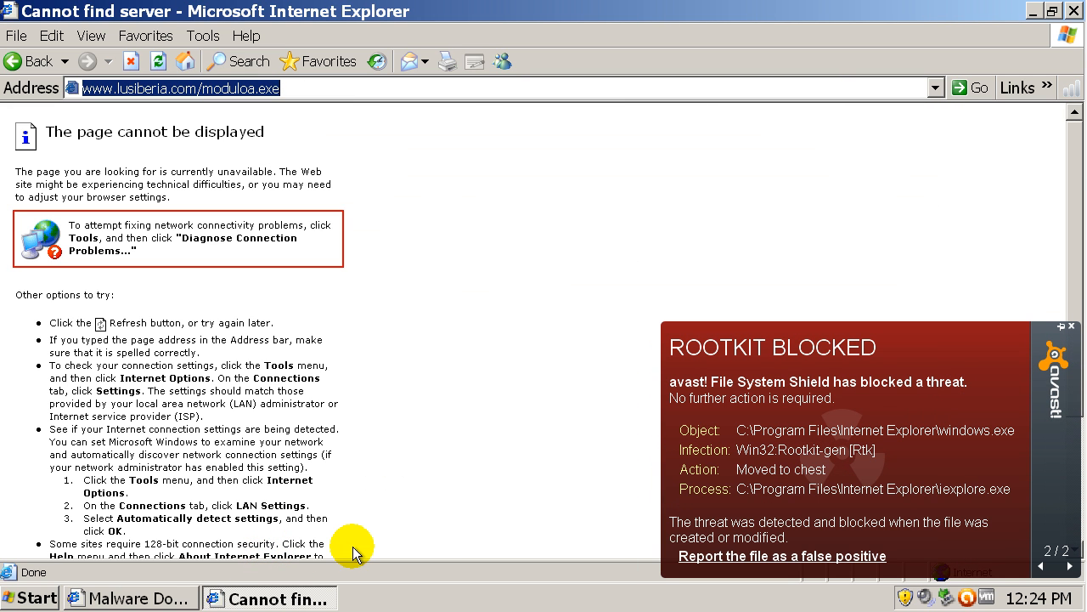
mouse_move(850, 450)
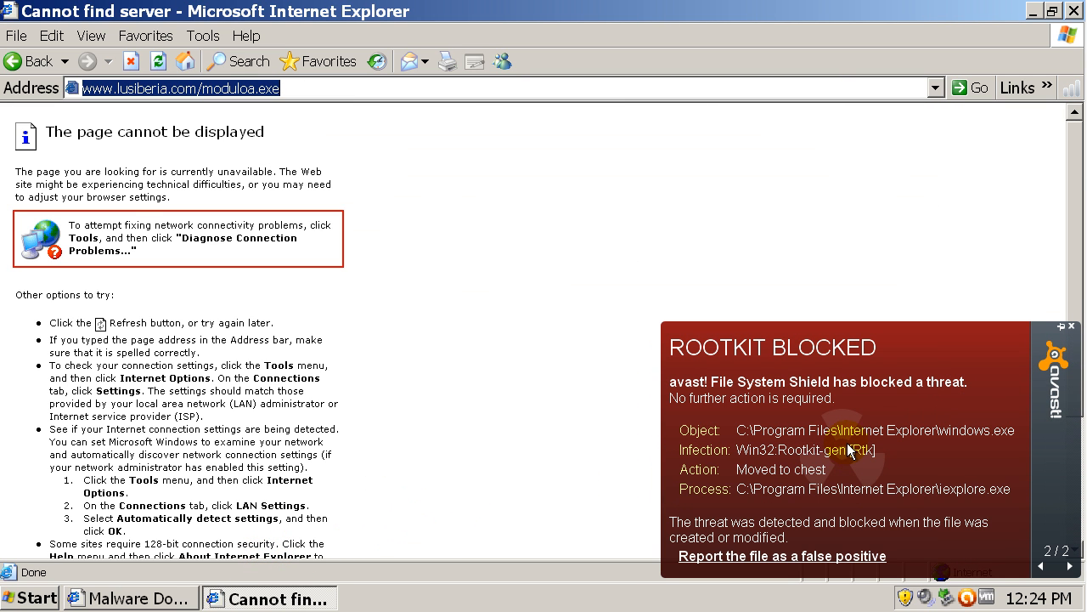
mouse_move(901, 474)
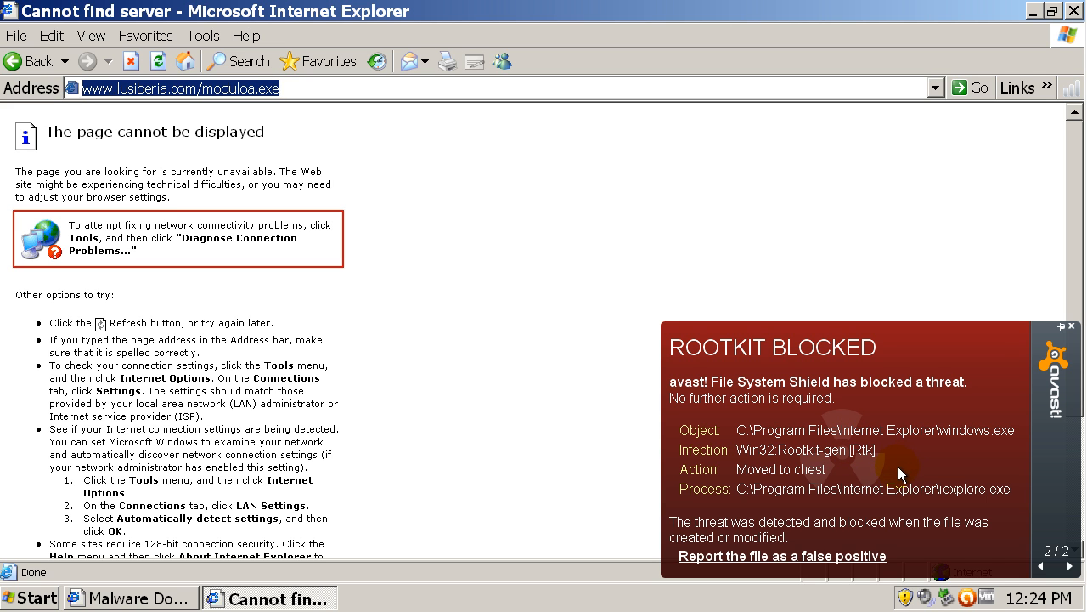
left_click(1040, 566)
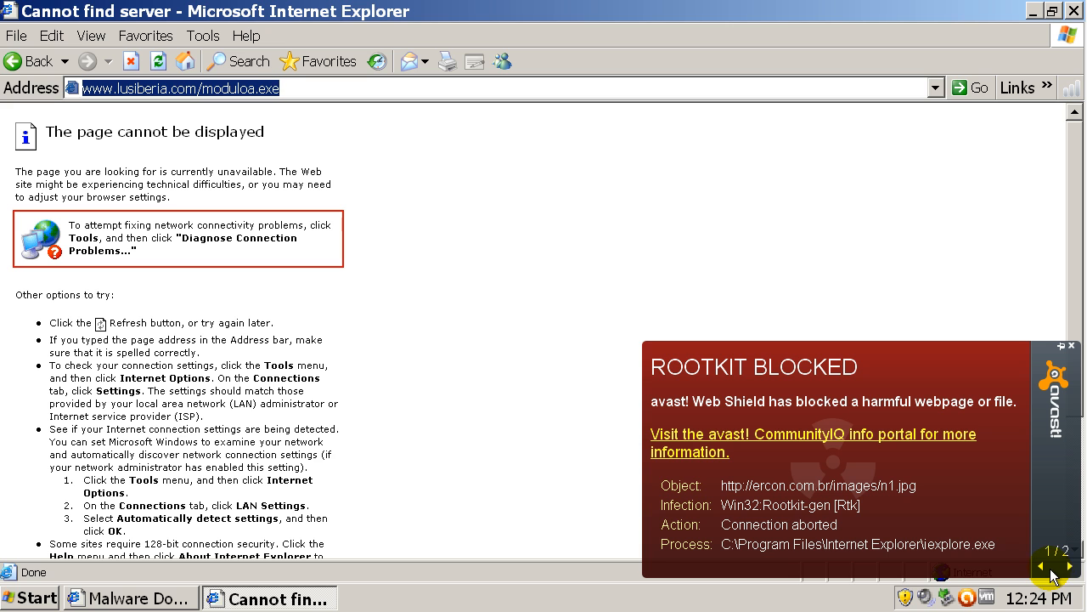
mouse_move(880, 476)
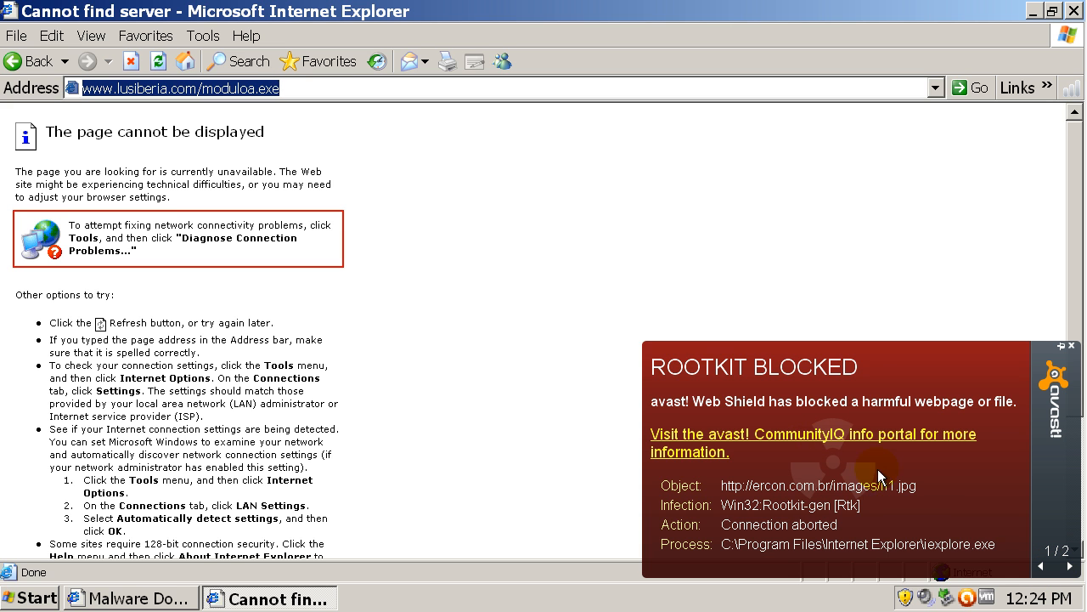
left_click(1069, 566)
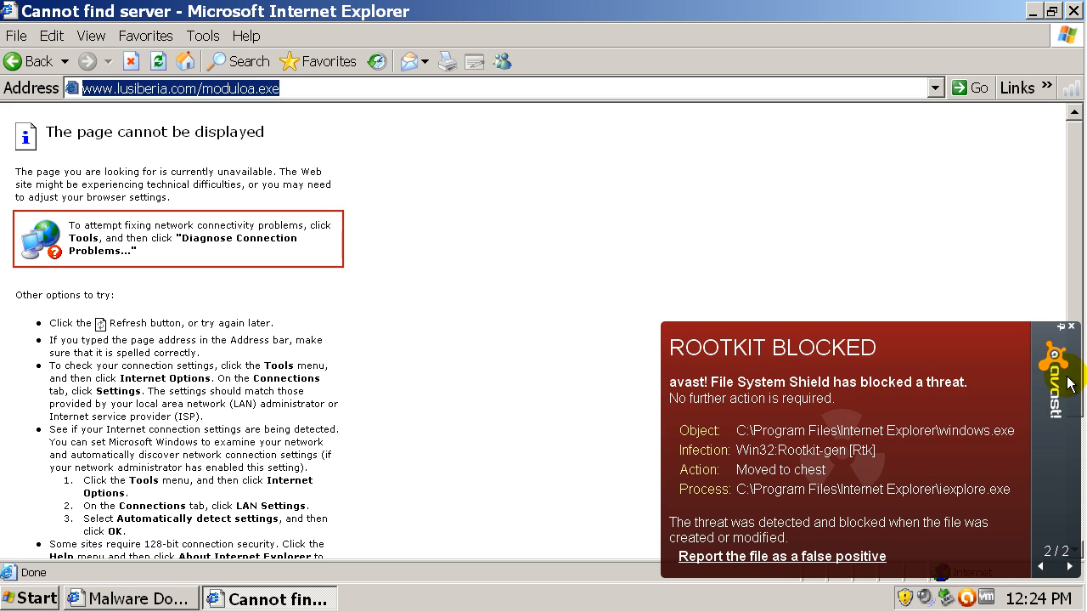
left_click(1071, 326)
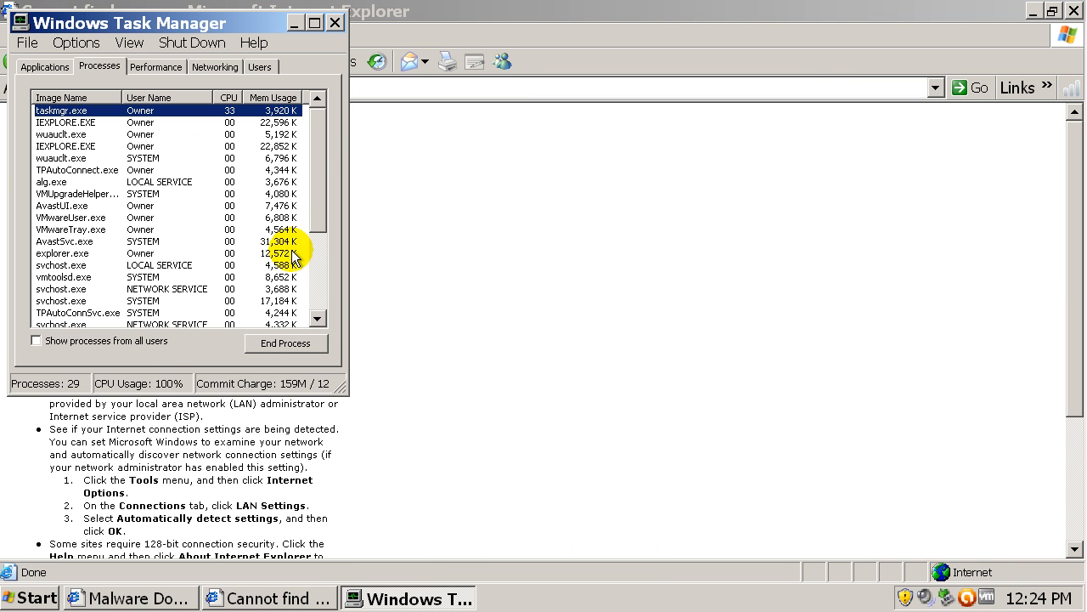
Close Task Manager, load guillaumecouture.net/taux-liquid-vitamin-c-for-guinea-pigs/ and follow its link to miofertita.com.
left_click(38, 340)
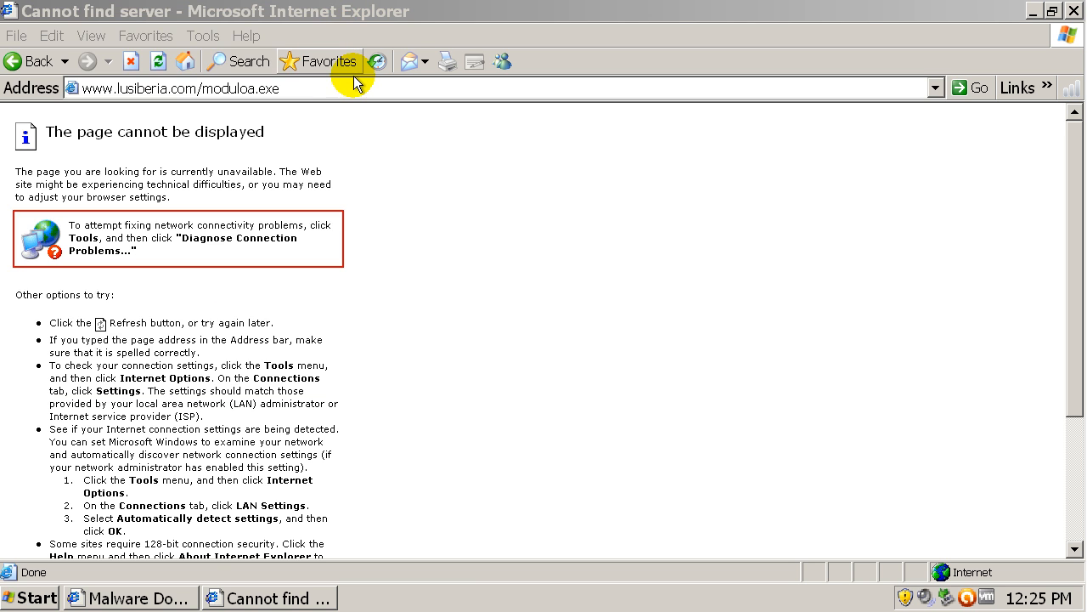
type("guillaumecouture.net/taux-liquid-vitamin-c-for-guinea-pigs/")
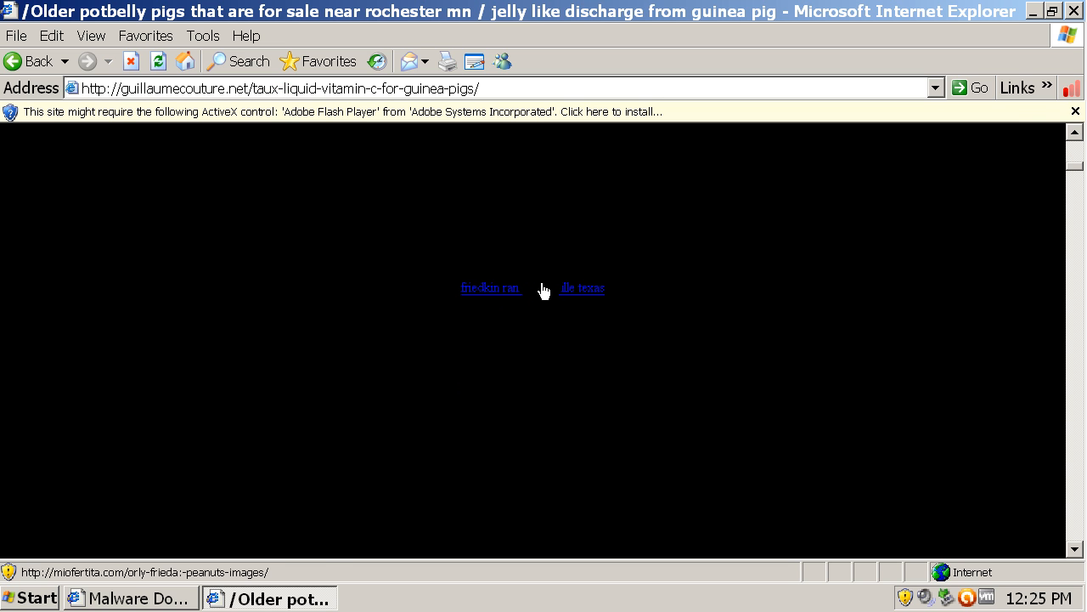
left_click(581, 289)
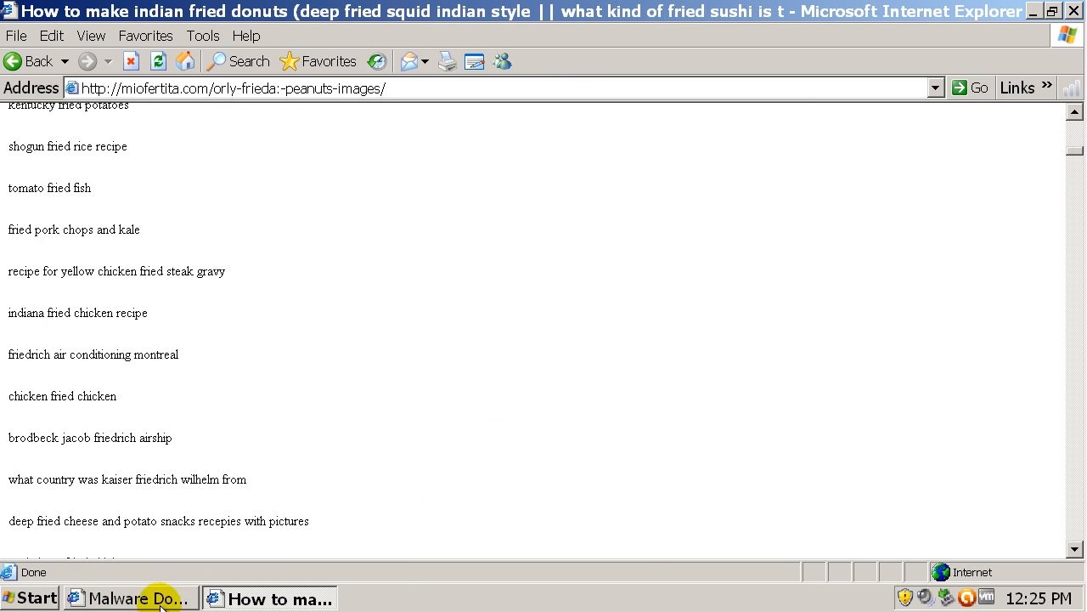
Return to the Malware Domain List and scroll down through the 100-per-page results.
left_click(132, 598)
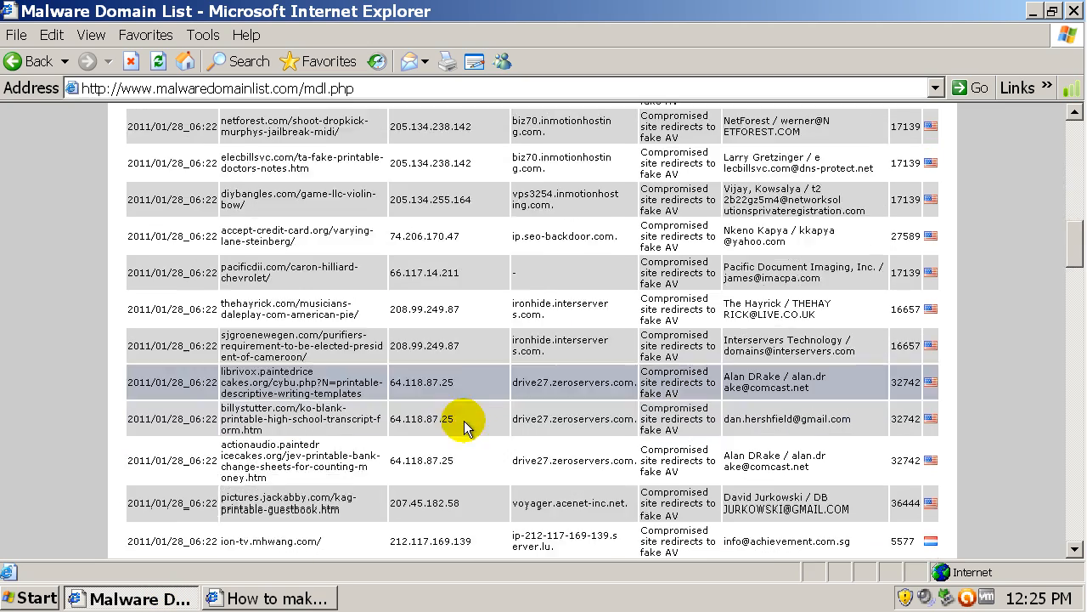
scroll("down", 3)
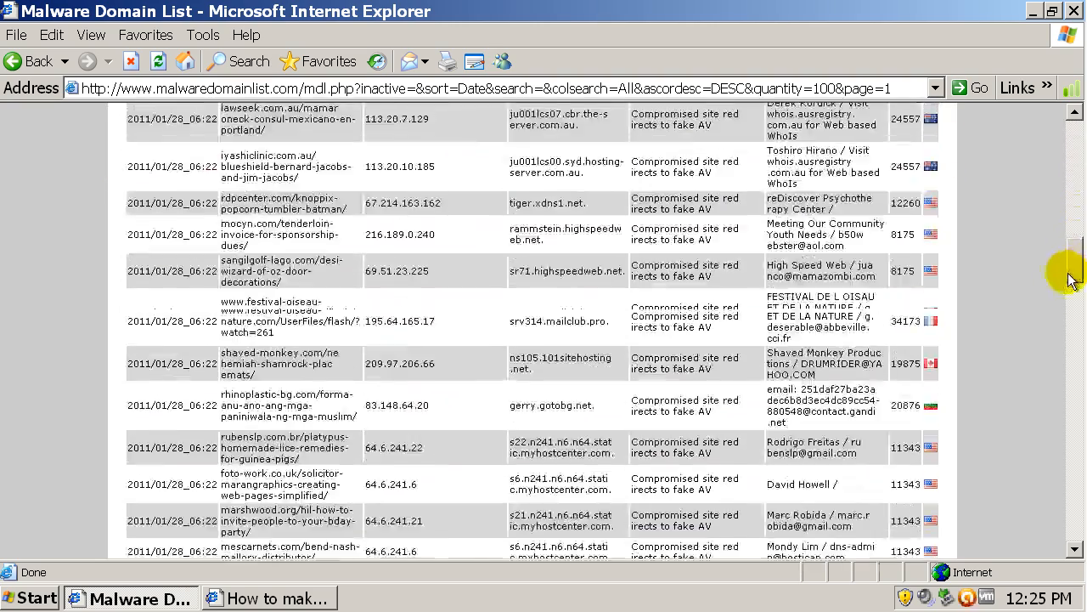
scroll("down", 3)
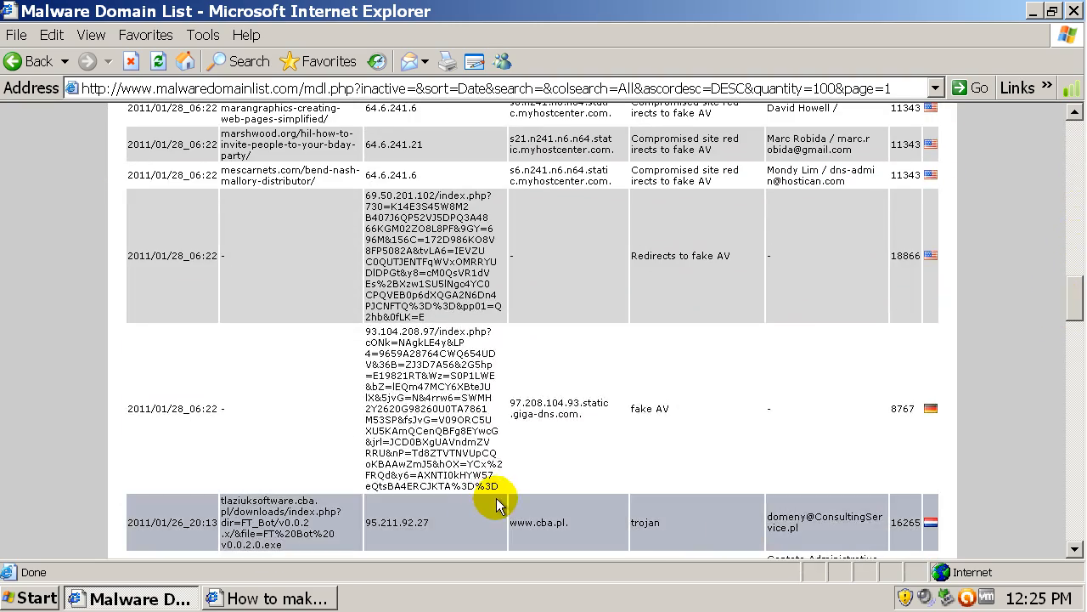
scroll("down", 3)
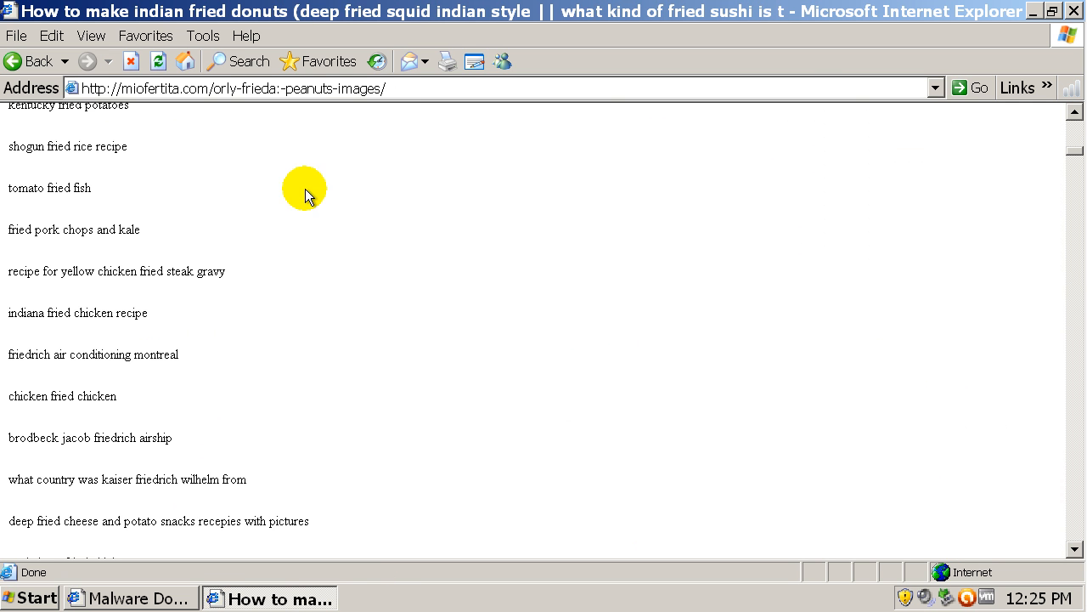
Try the bilico.sites.uol.com.br/imagens/moduloa.swf link and acknowledge the failed-download error.
left_click(304, 187)
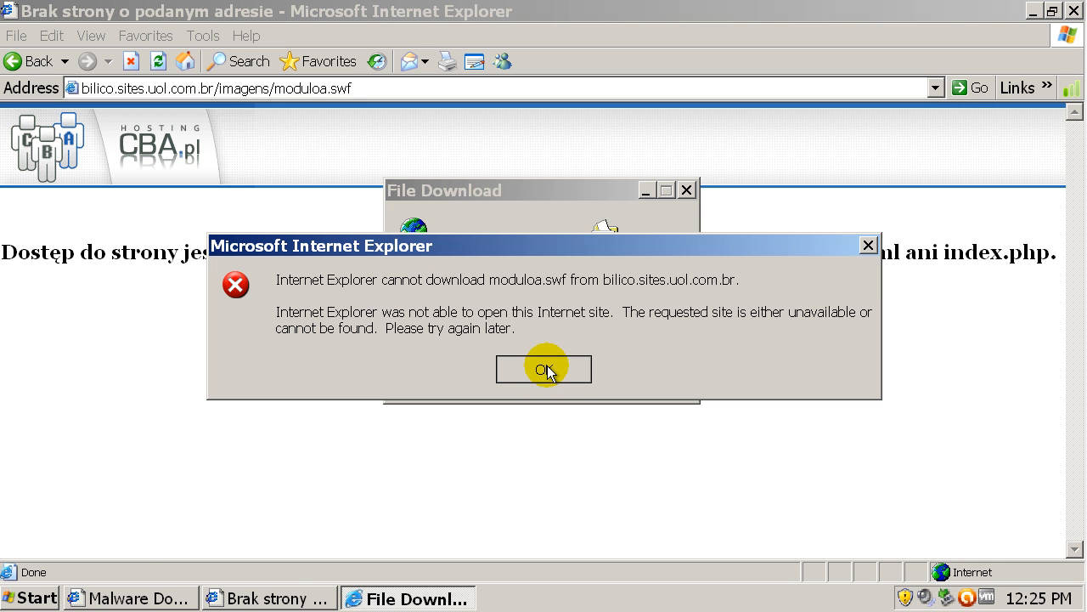
left_click(543, 369)
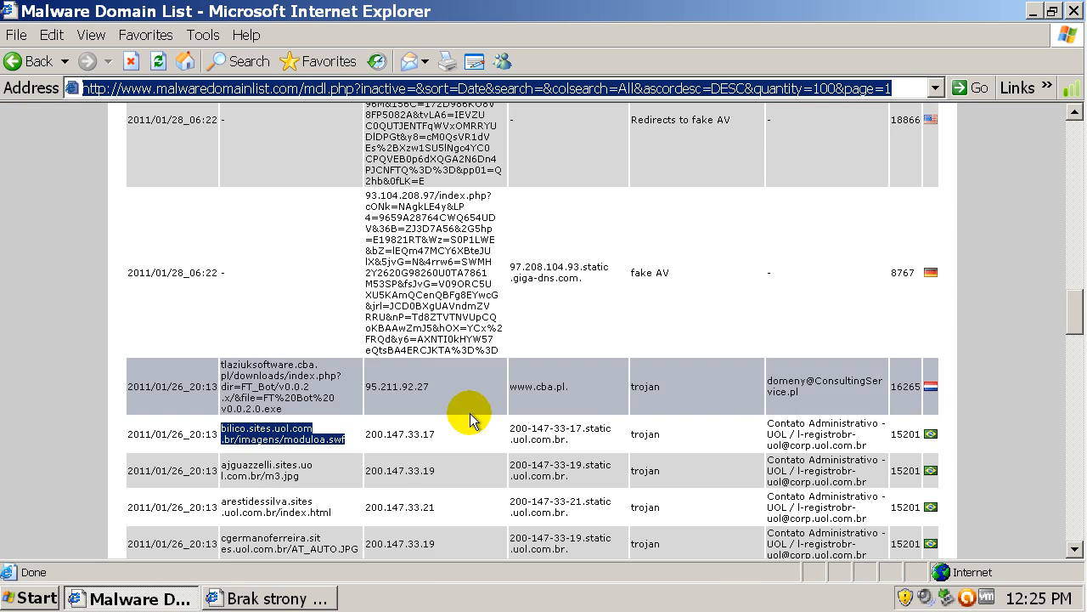
scroll("down", 3)
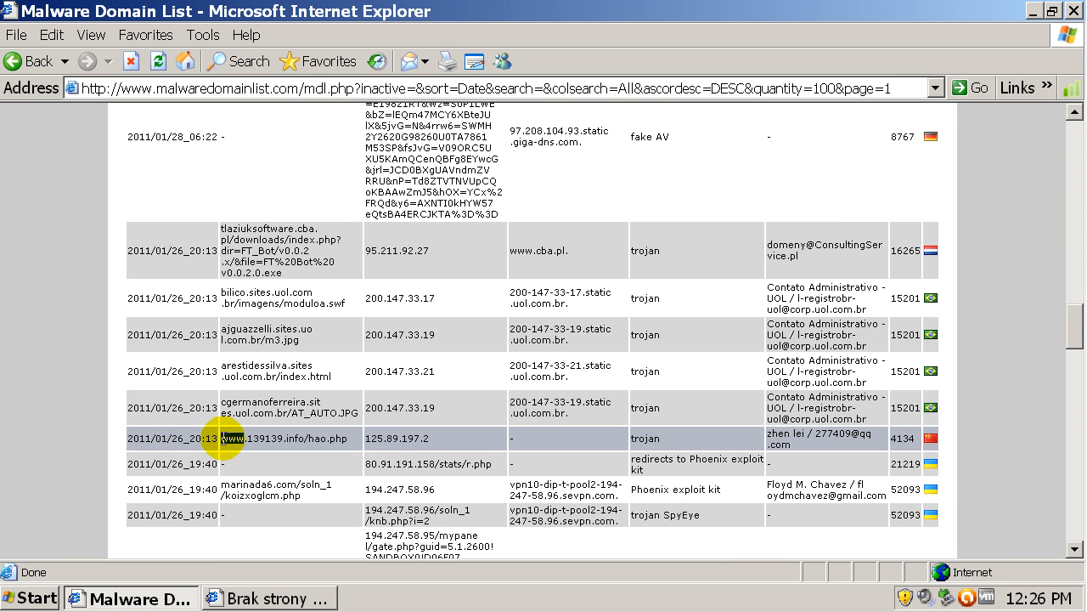
Try the 139139.info hao.php and cleanpornvideos.com addresses, see them blocked or fail, and return to the list.
left_click(273, 297)
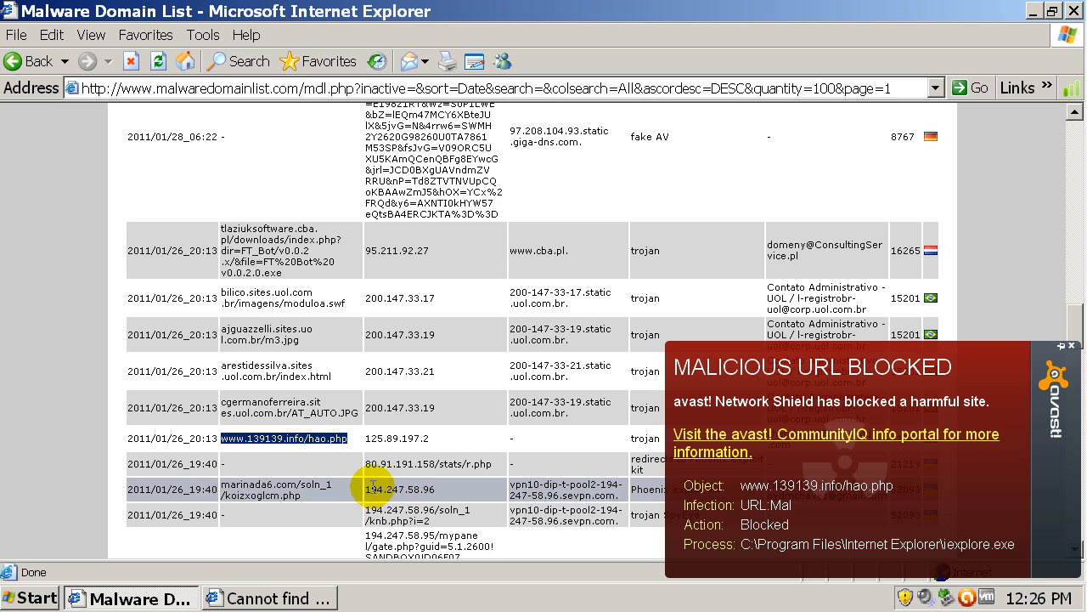
scroll("down", 3)
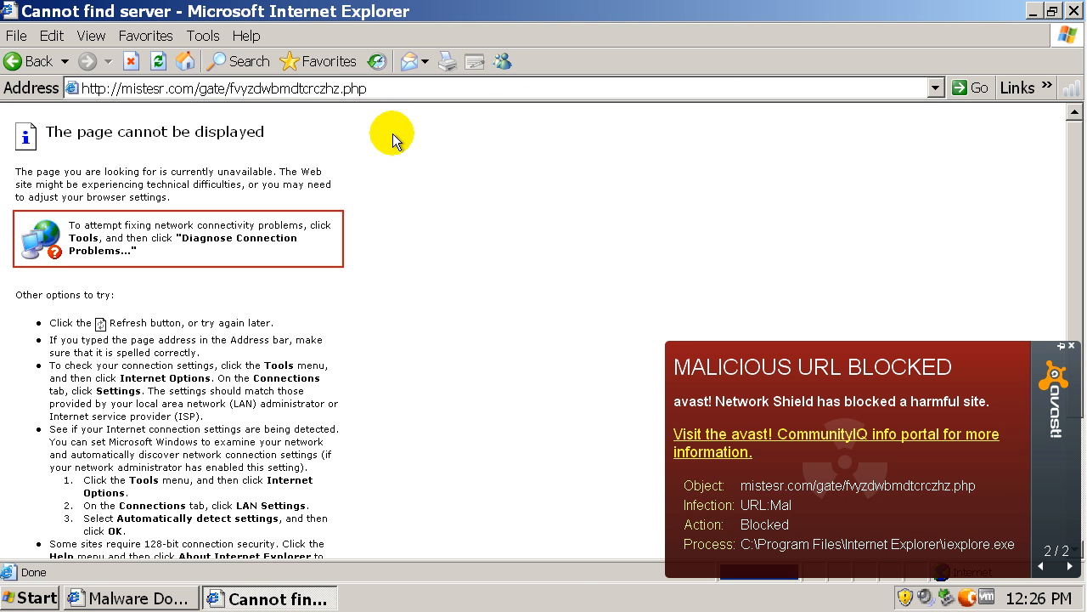
left_click(1069, 343)
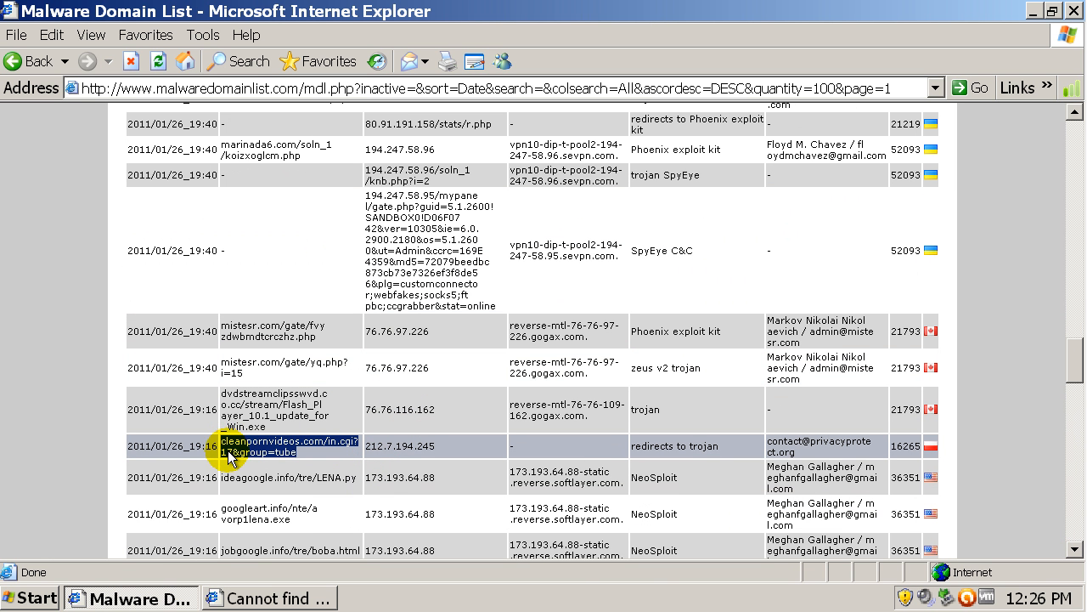
left_click(272, 330)
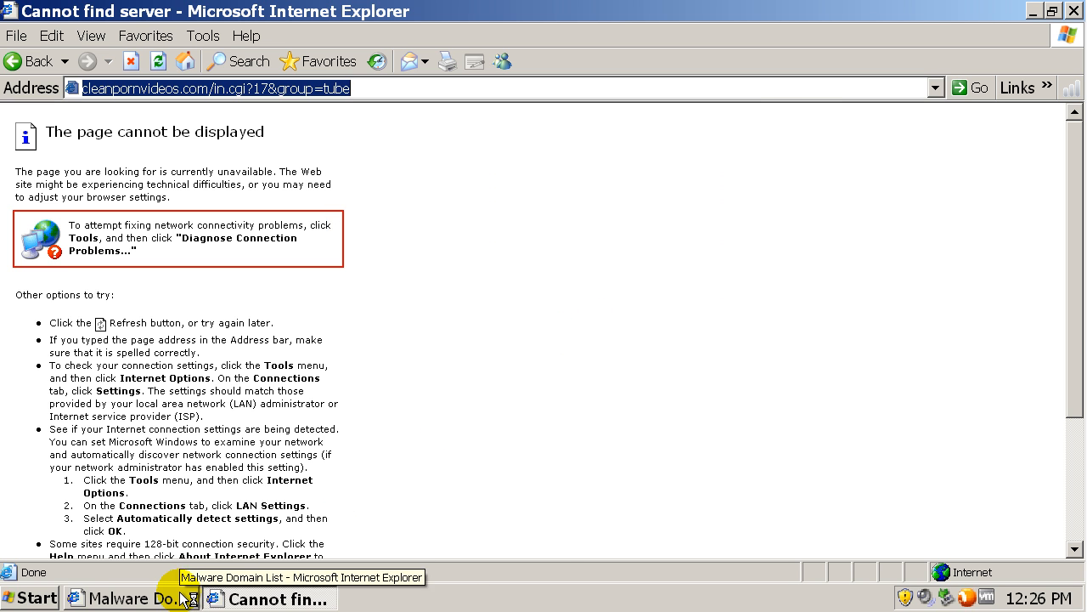
left_click(133, 598)
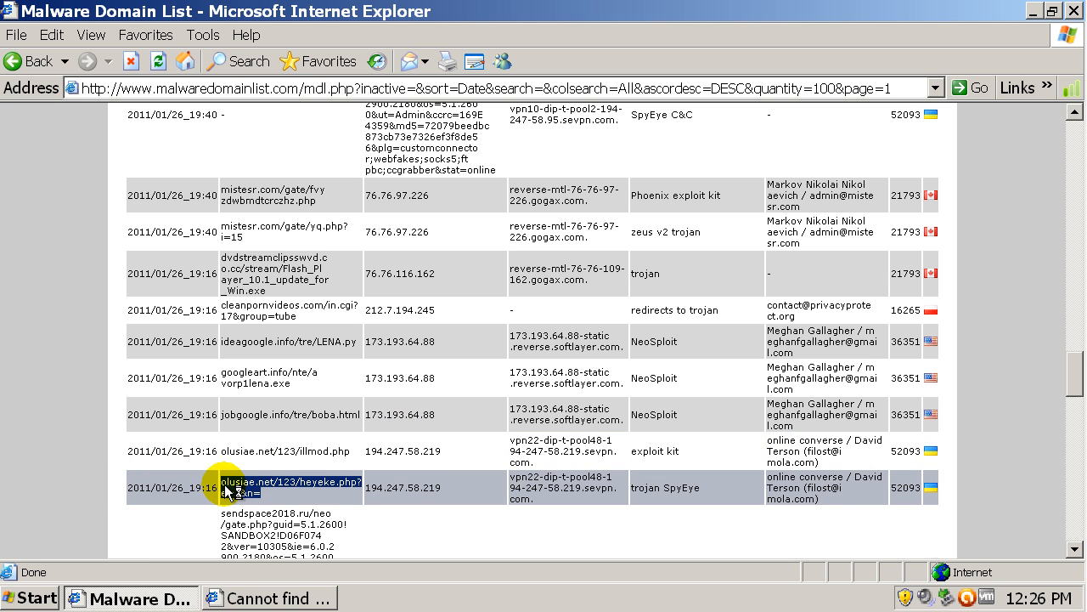
Visit the olusiae.net/123/heyeke.php link and review then dismiss the avast threat alerts it triggers.
left_click(291, 483)
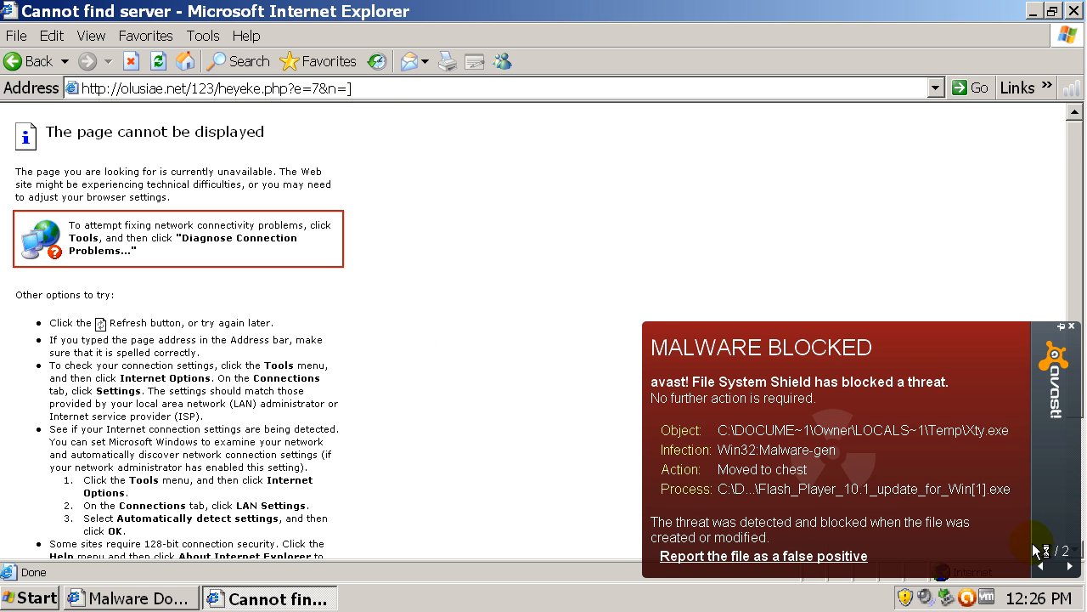
left_click(1070, 566)
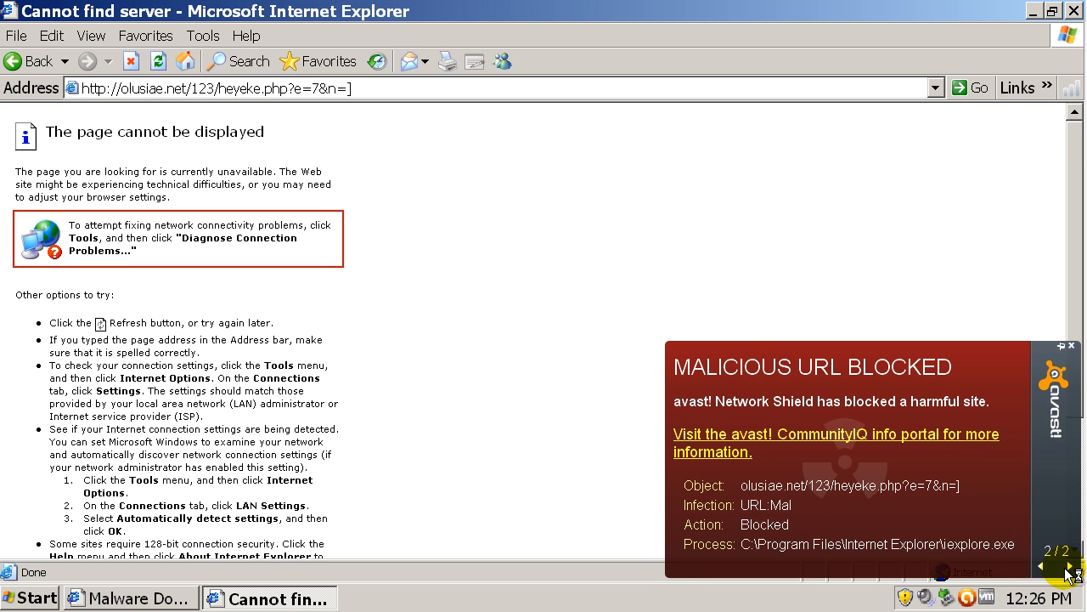
left_click(1074, 566)
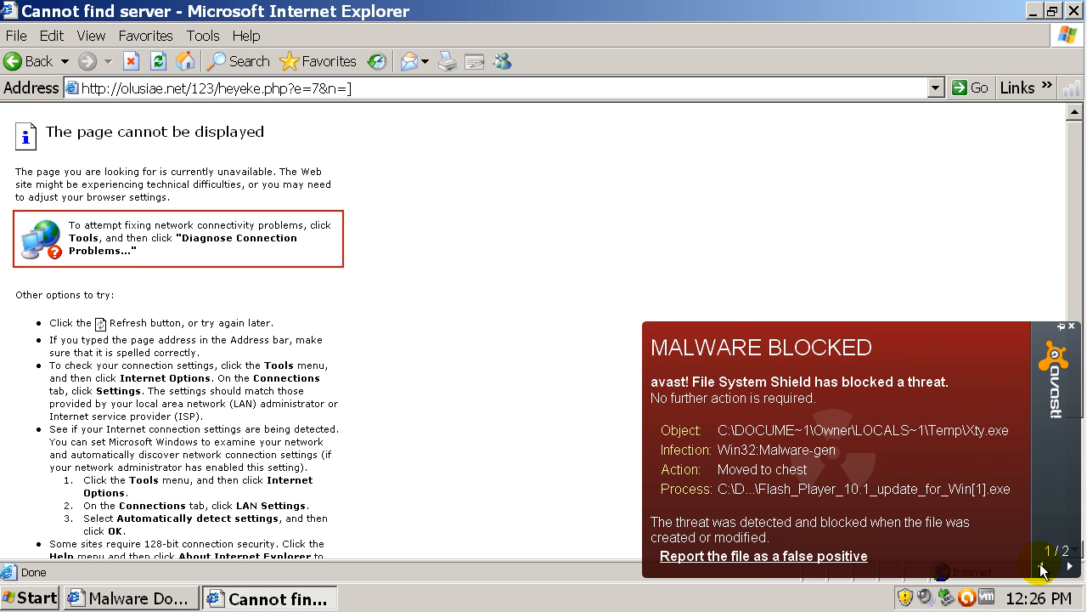
mouse_move(897, 482)
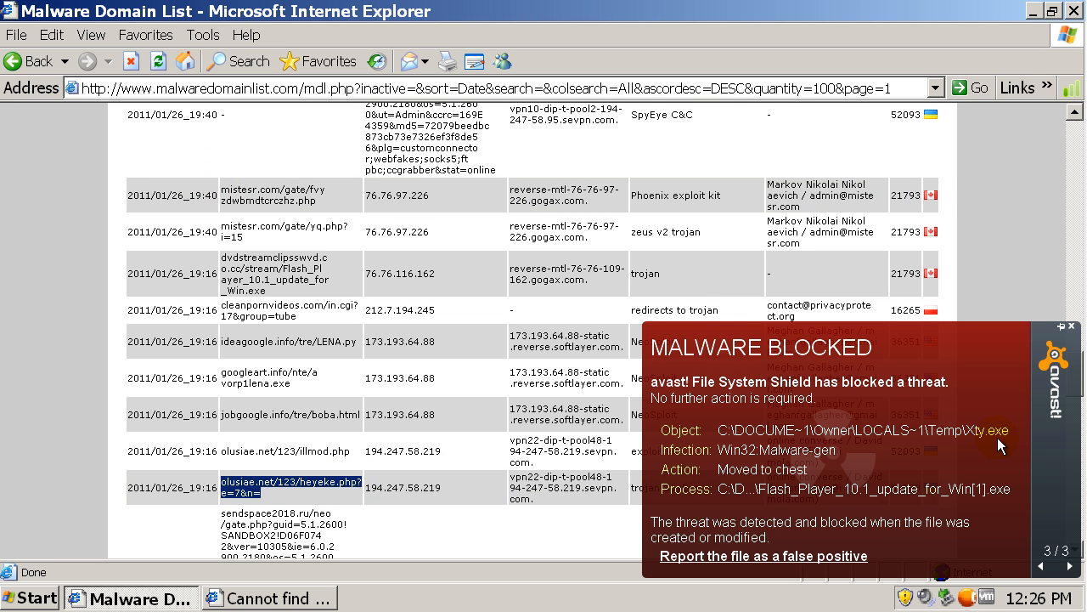
mouse_move(1079, 340)
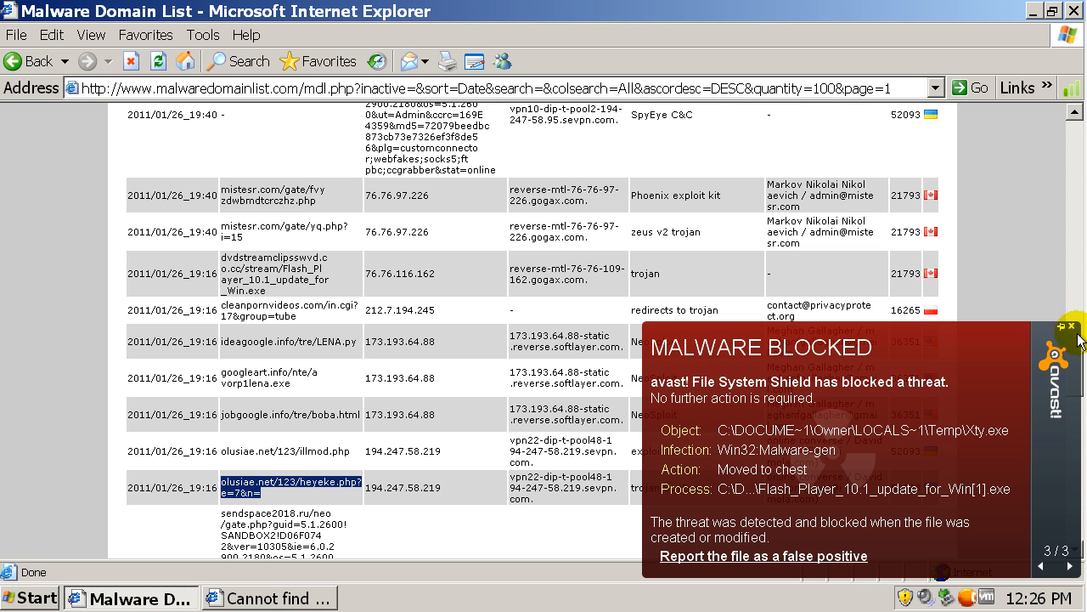
scroll("down", 3)
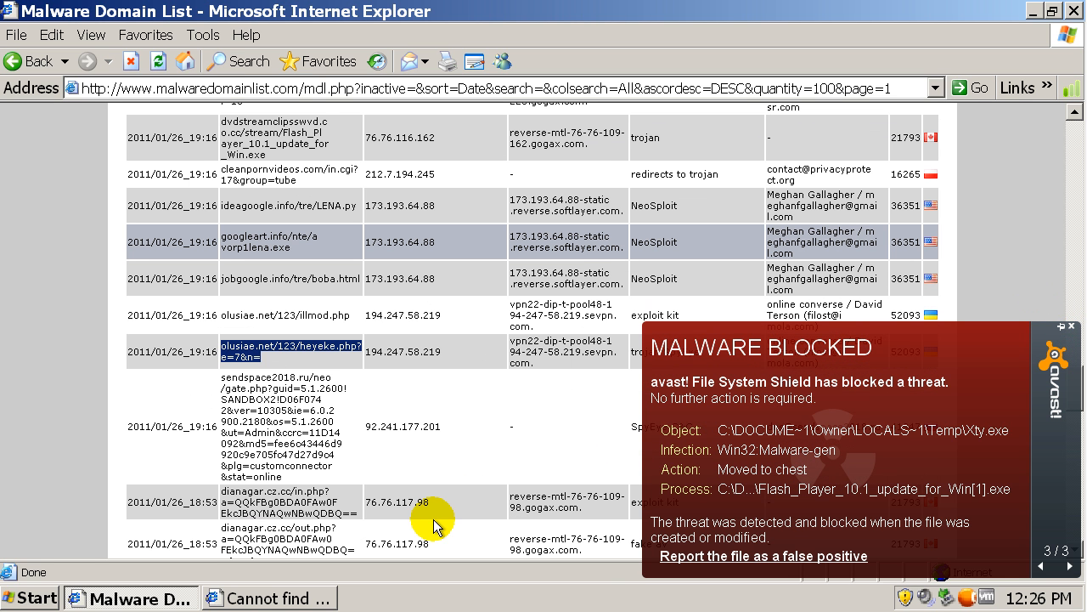
mouse_move(618, 598)
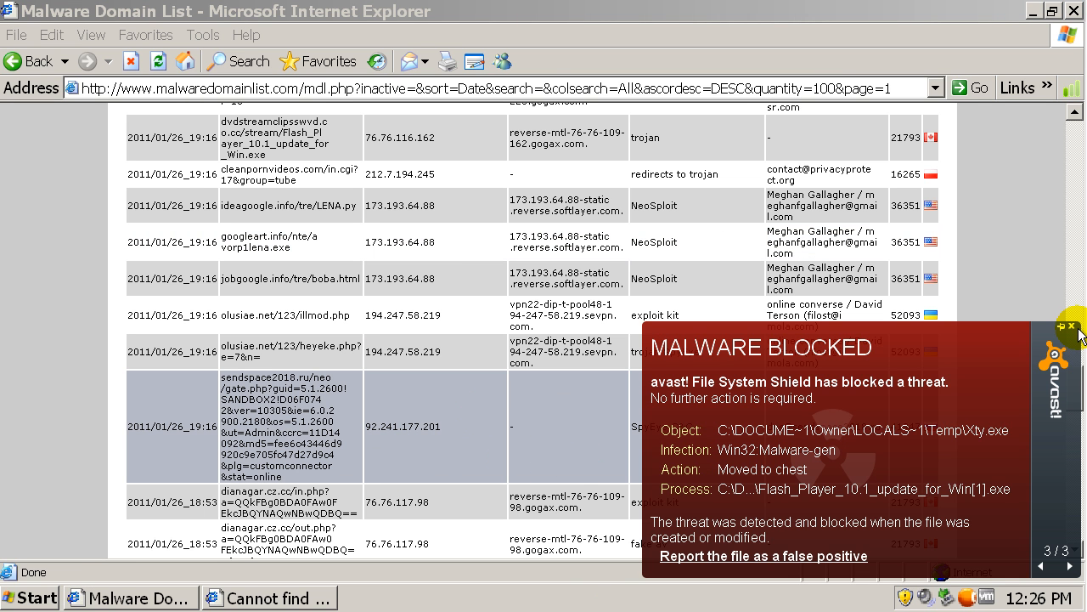
mouse_move(584, 592)
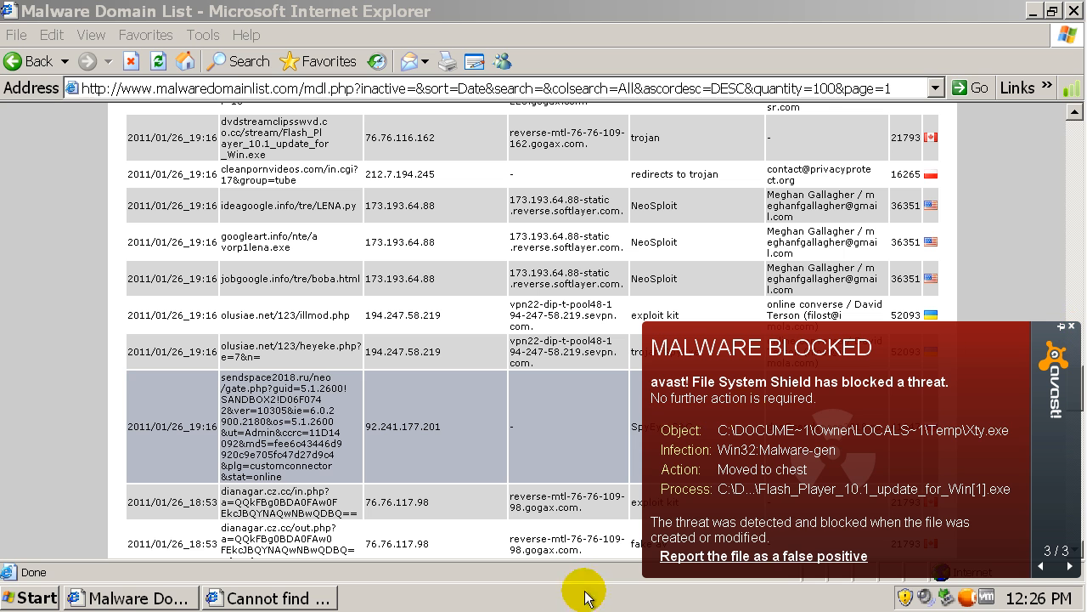
right_click(586, 597)
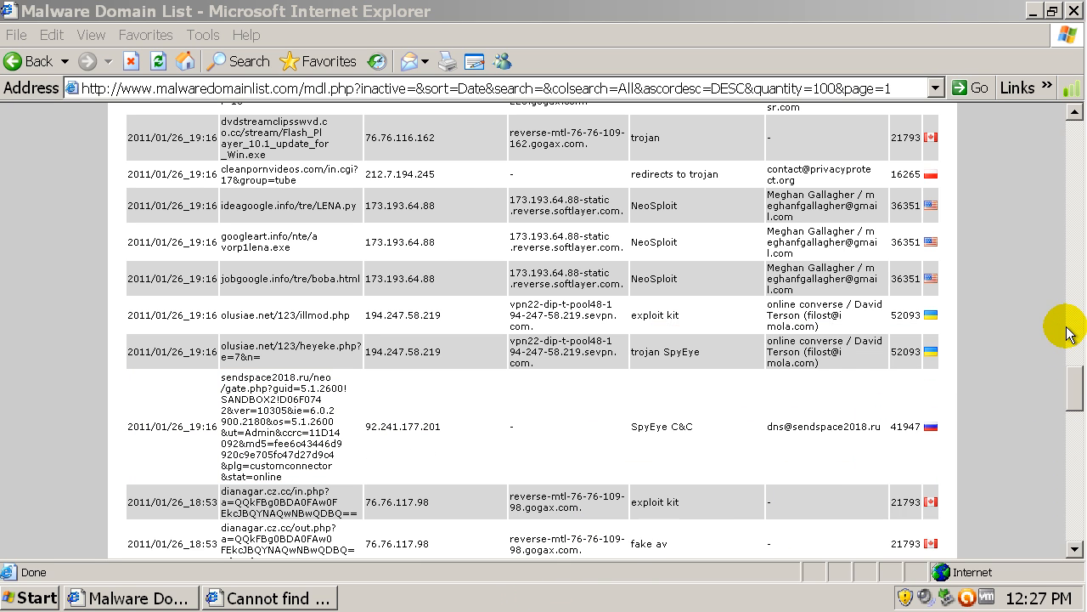
Return to the Malware Domain List window and start typing a new address beginning with 'mal'.
scroll("down", 3)
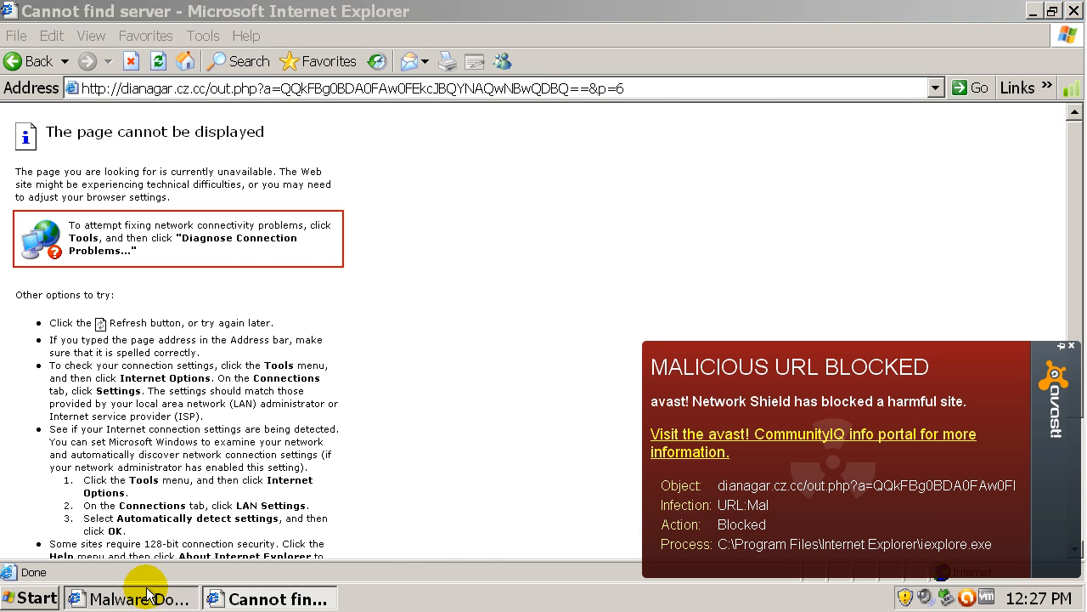
left_click(133, 598)
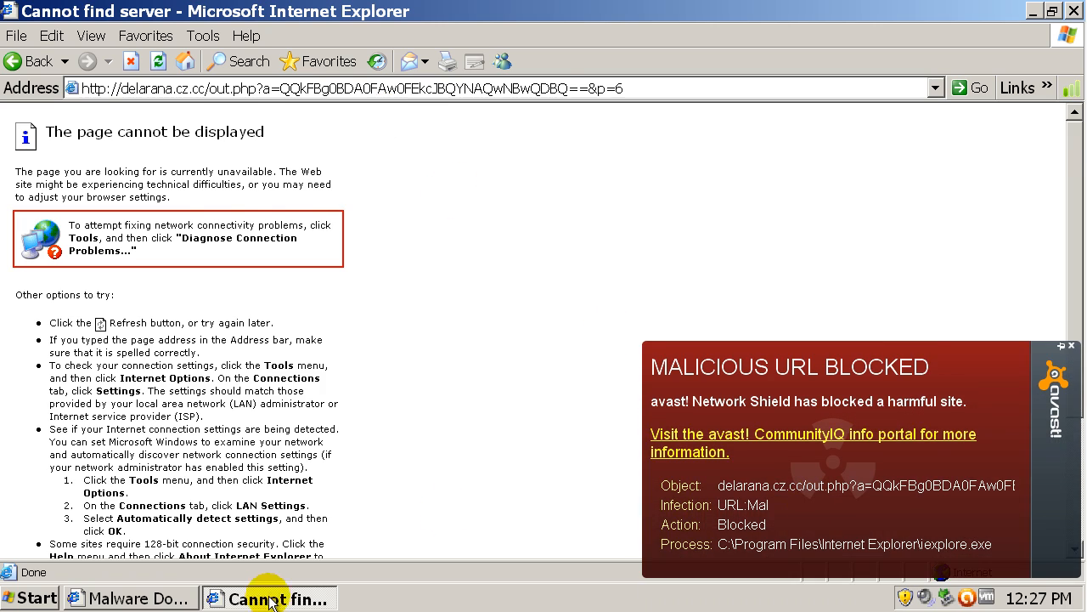
left_click(128, 598)
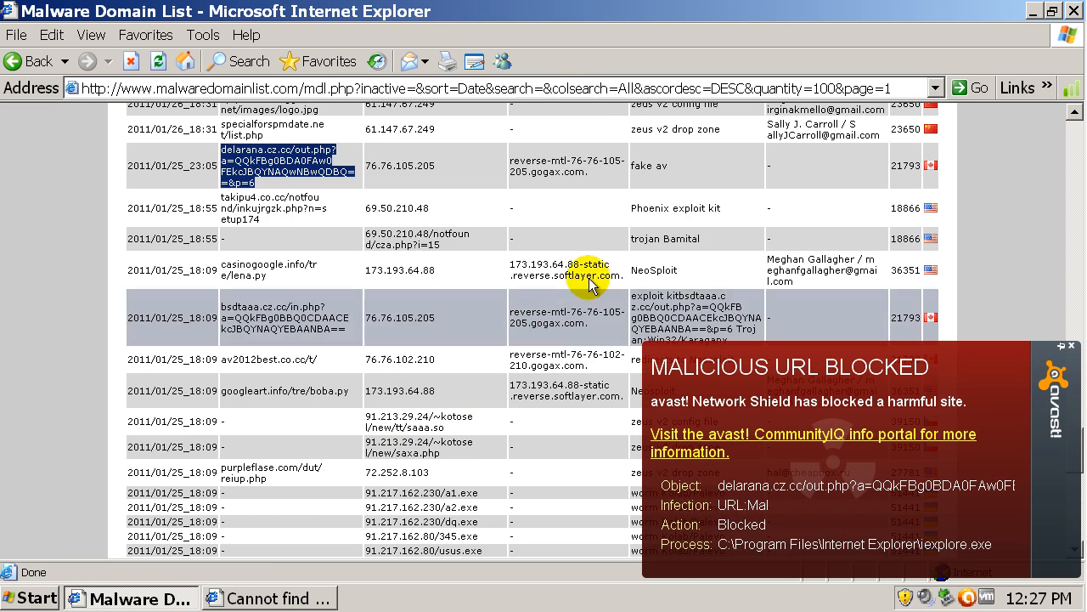
scroll("down", 3)
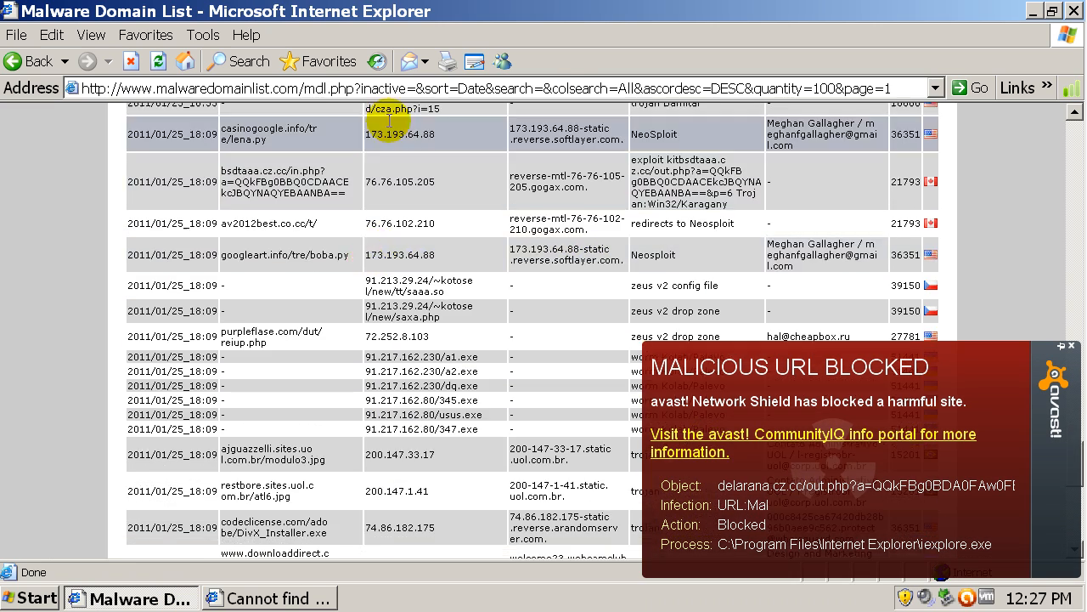
type("mal")
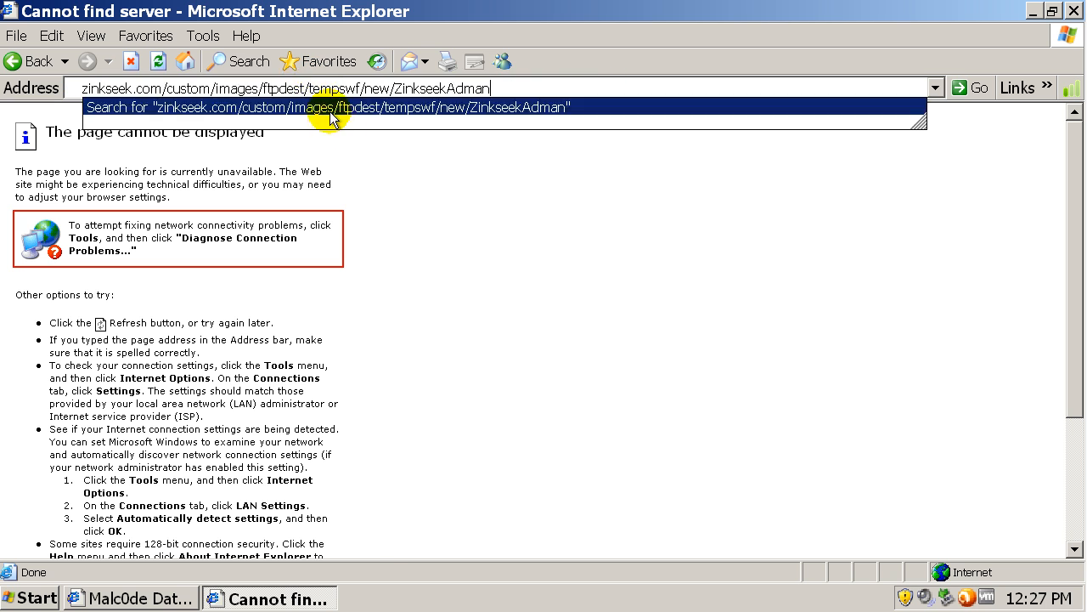
Load the zinkseek.com address, follow the Malc0de ZinkseekAdman4.exe link and cancel its File Download prompt.
left_click(329, 107)
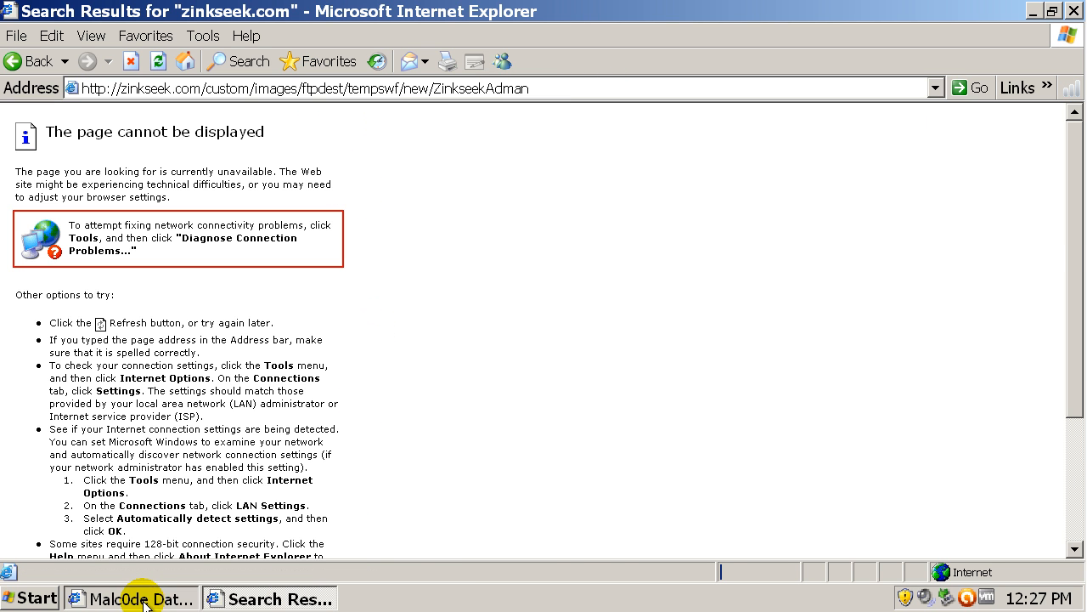
left_click(129, 598)
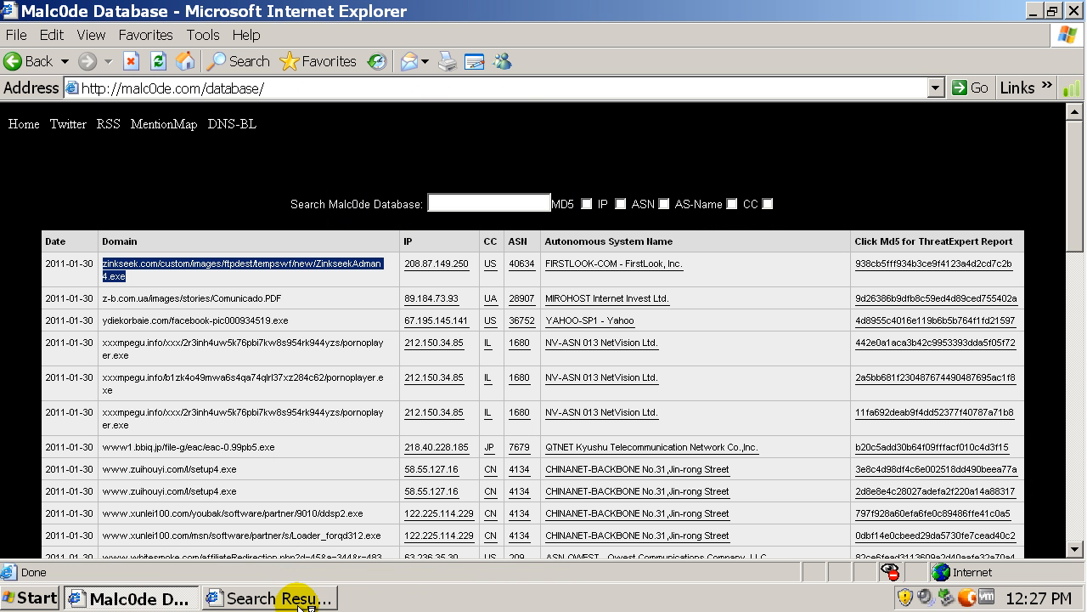
left_click(270, 598)
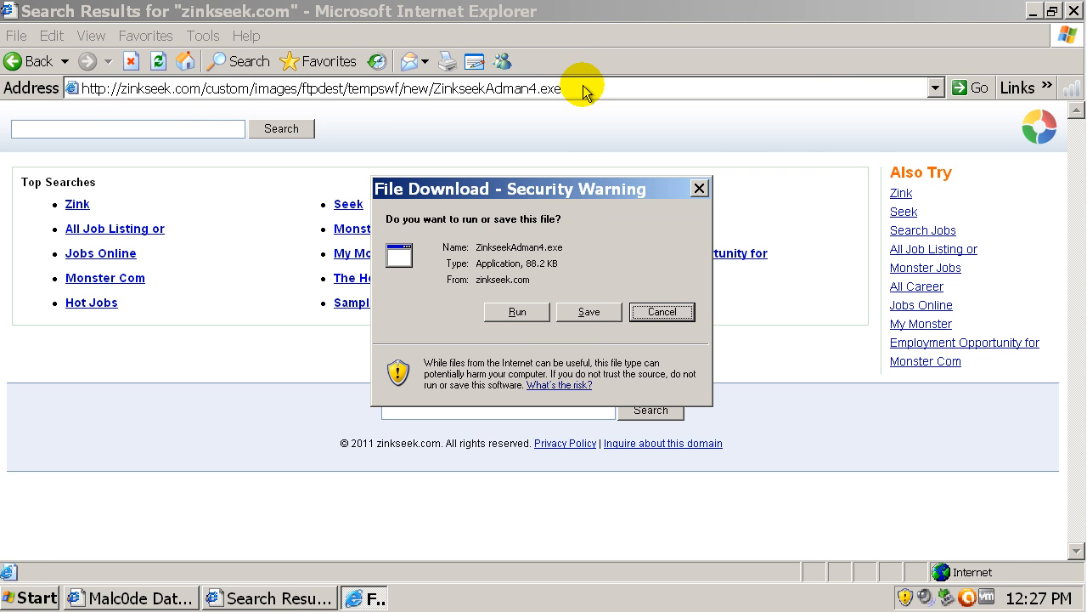
left_click(660, 312)
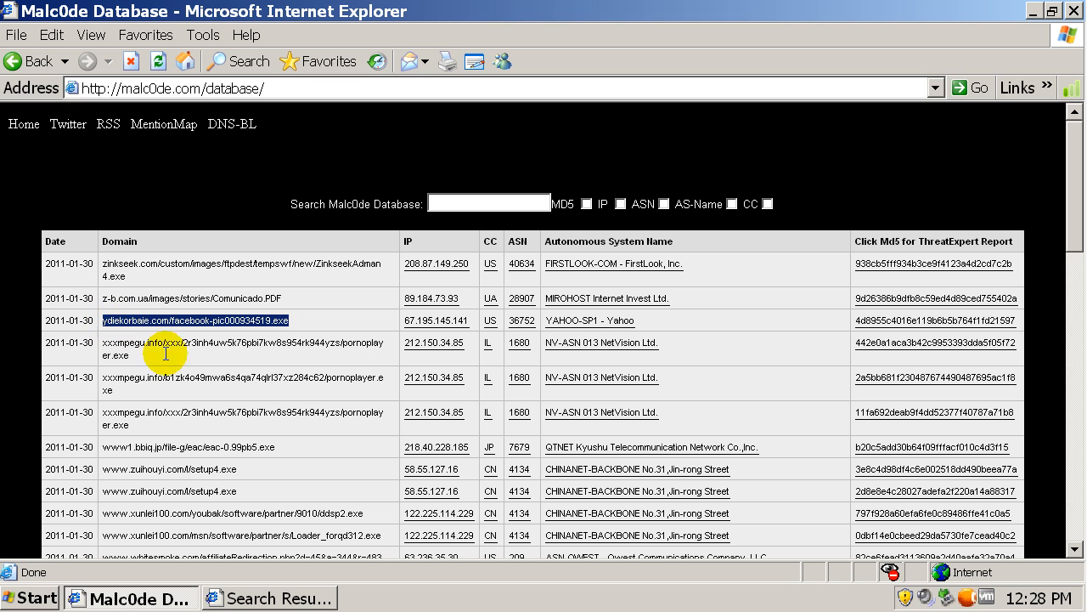
Follow the ydiekorbaie.com facebook-pic link so avast blocks it, then close Internet Explorer.
left_click(241, 265)
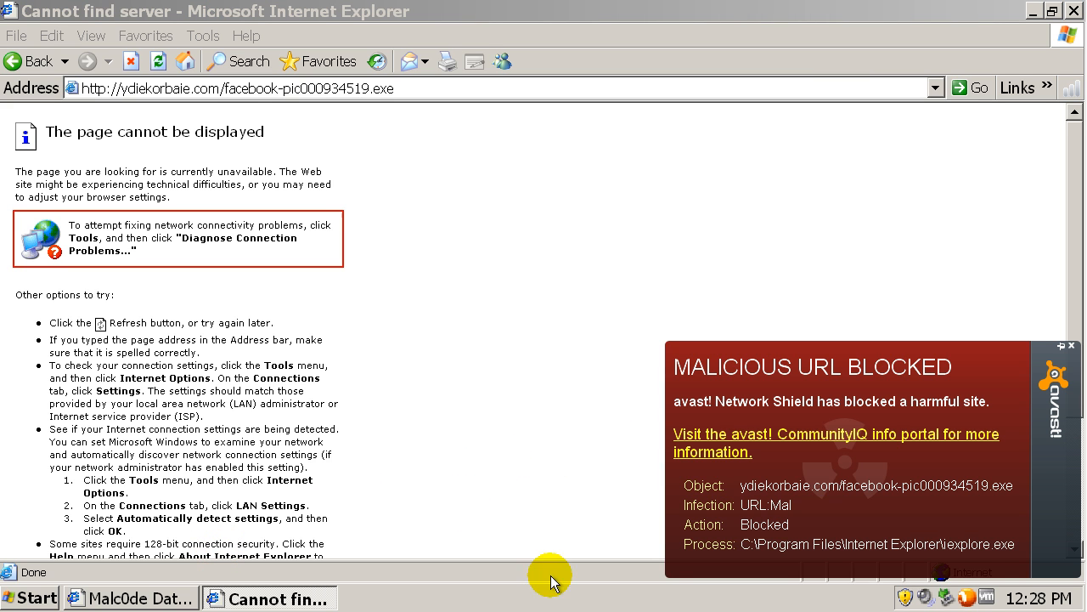
mouse_move(605, 513)
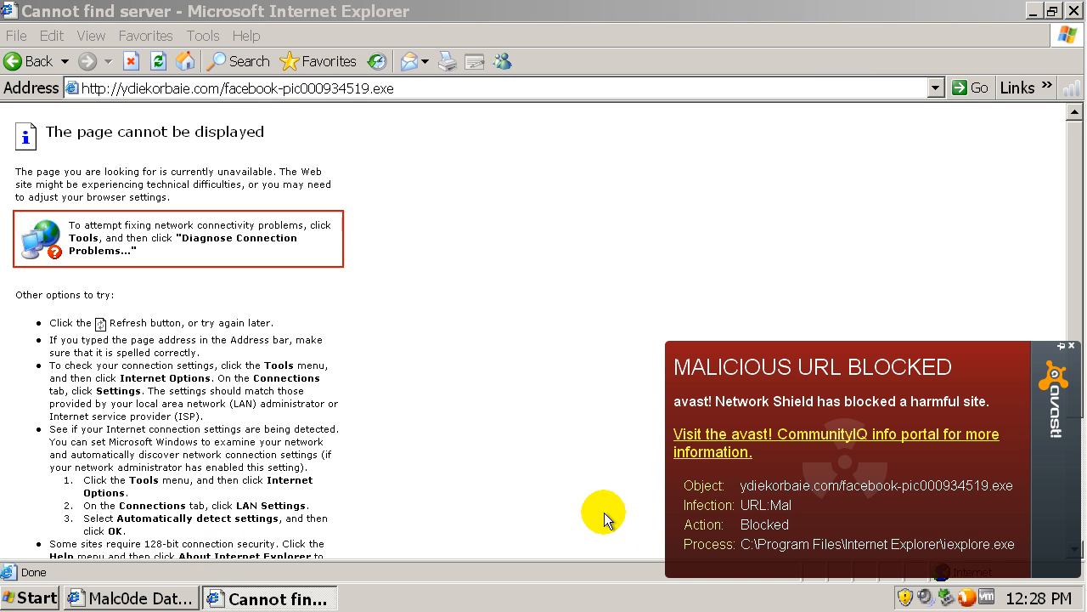
mouse_move(607, 499)
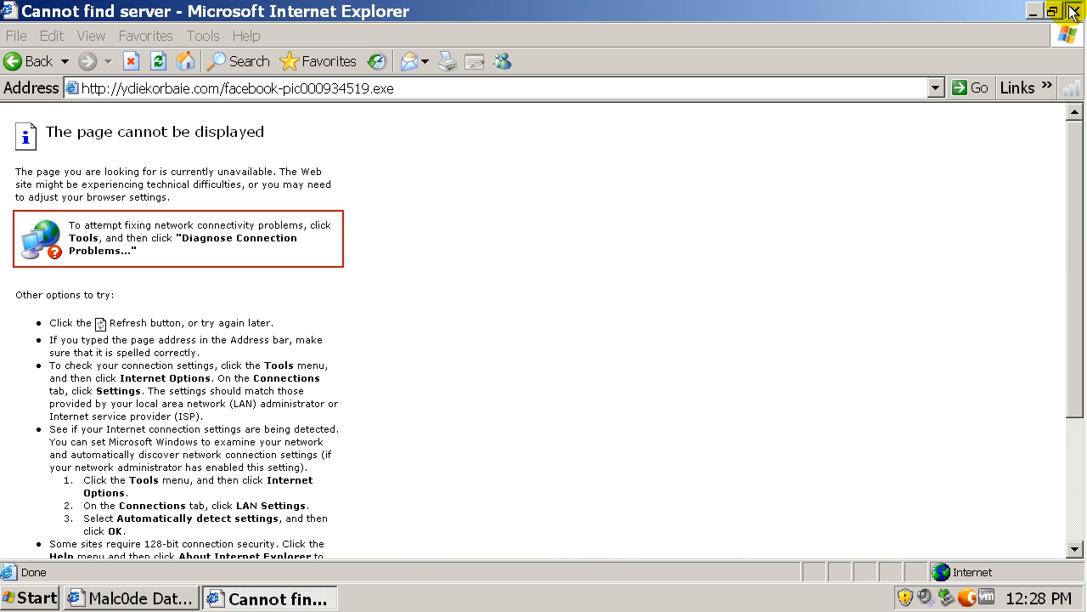
left_click(1074, 10)
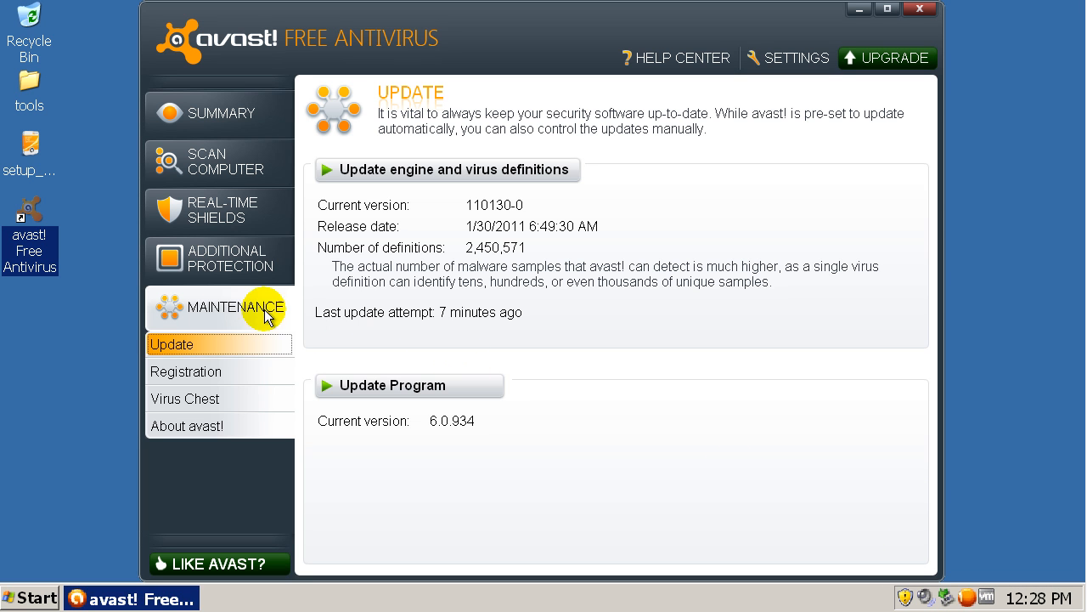
mouse_move(207, 382)
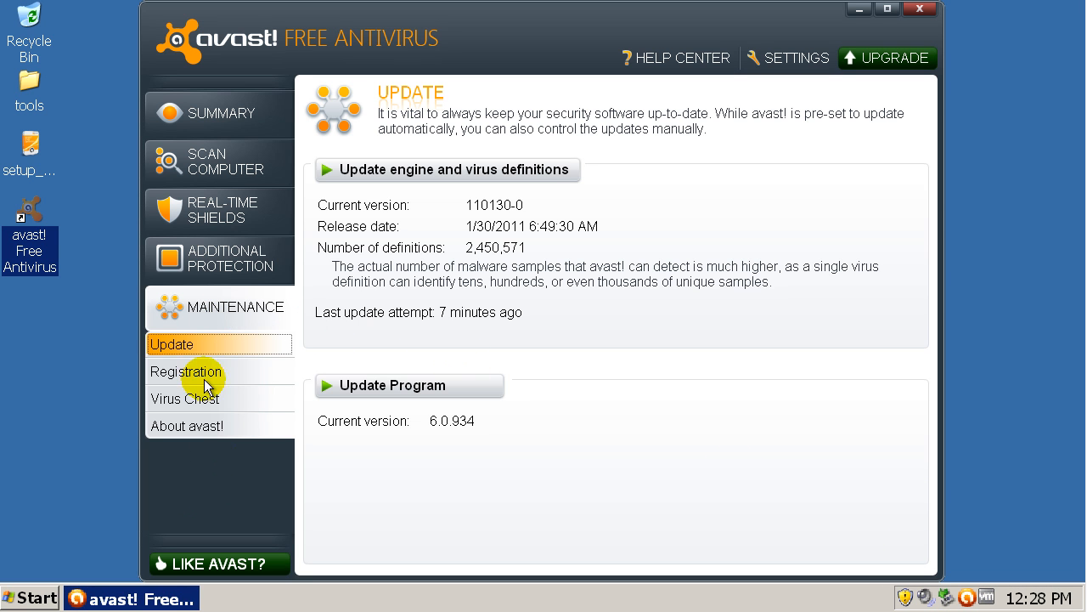
Start a full system scan in Scan Now, stop it and acknowledge the cancelled result.
left_click(217, 161)
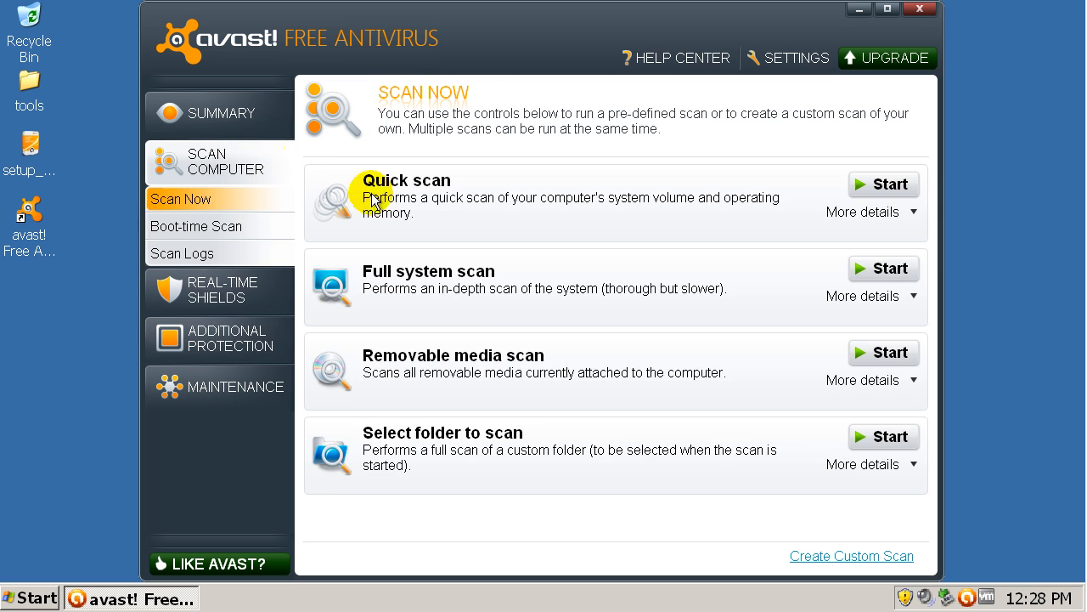
left_click(883, 268)
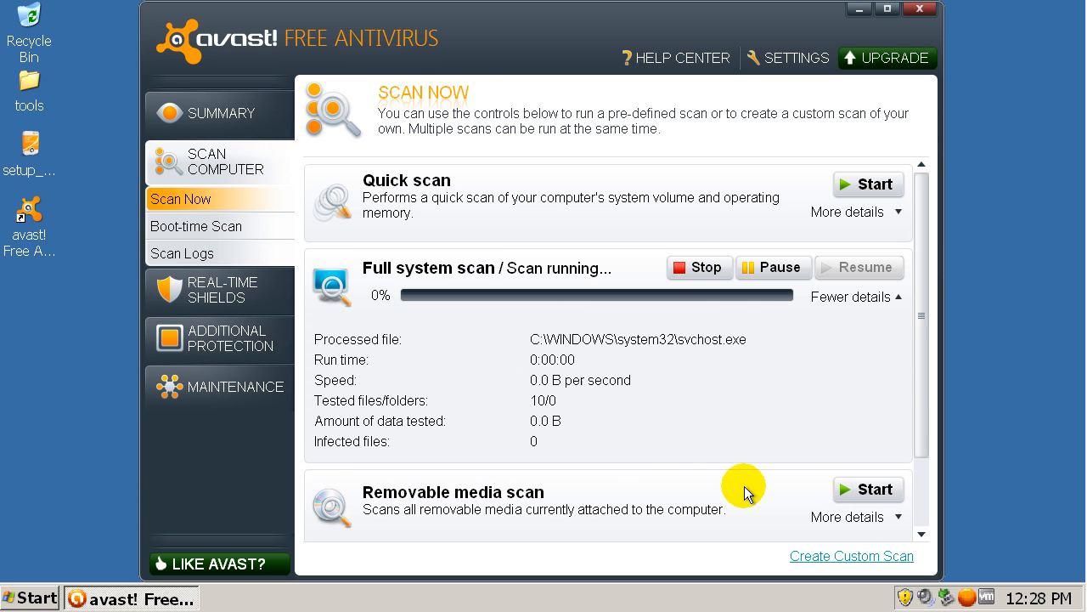
left_click(699, 267)
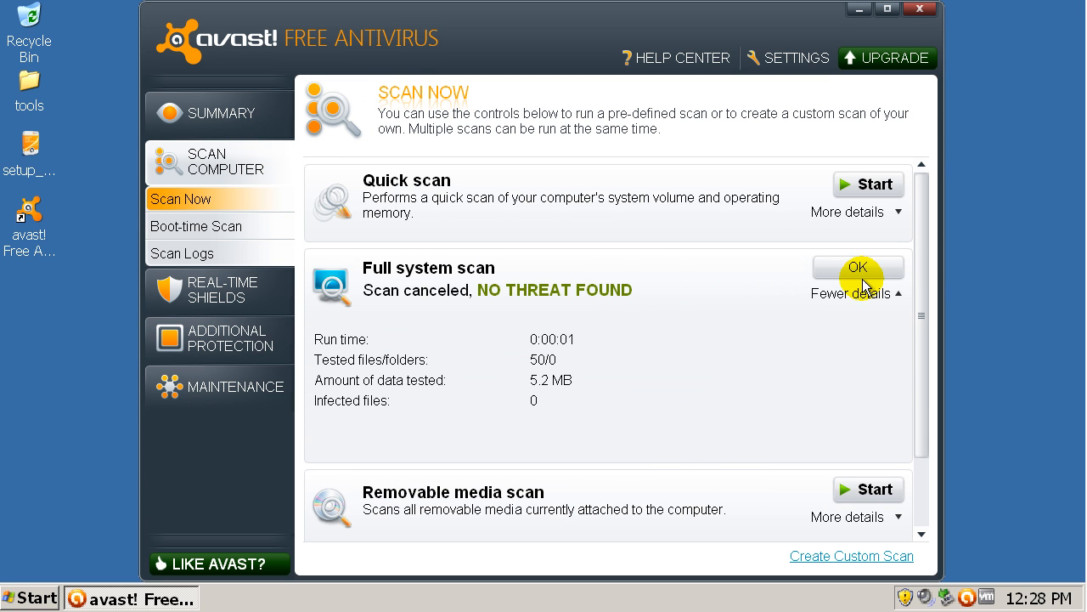
left_click(860, 268)
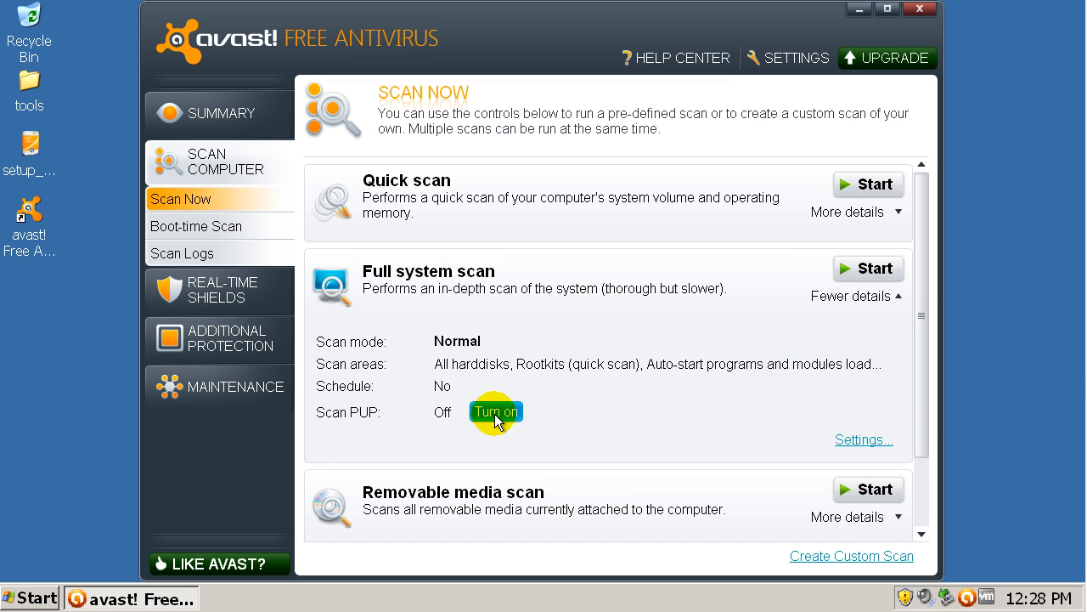
Turn on Scan PUP for the full system scan and start it again.
left_click(496, 412)
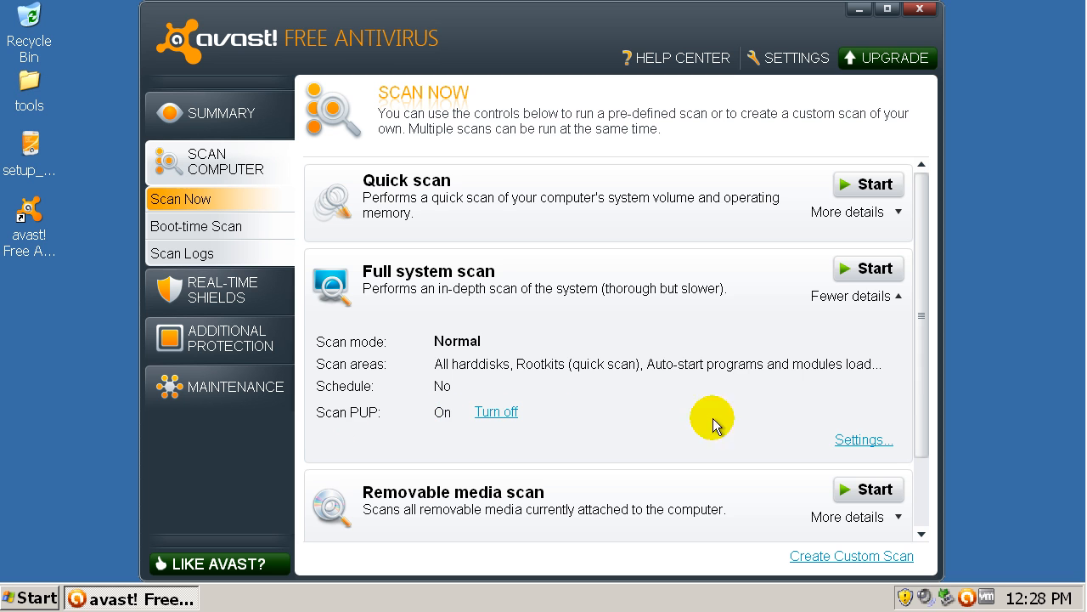
left_click(868, 269)
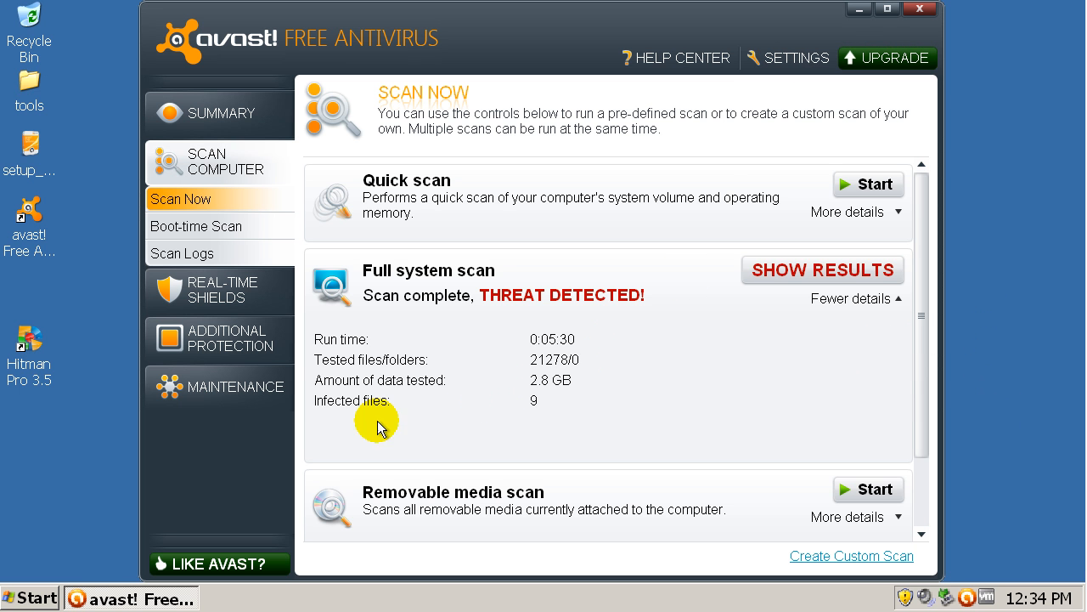
mouse_move(821, 275)
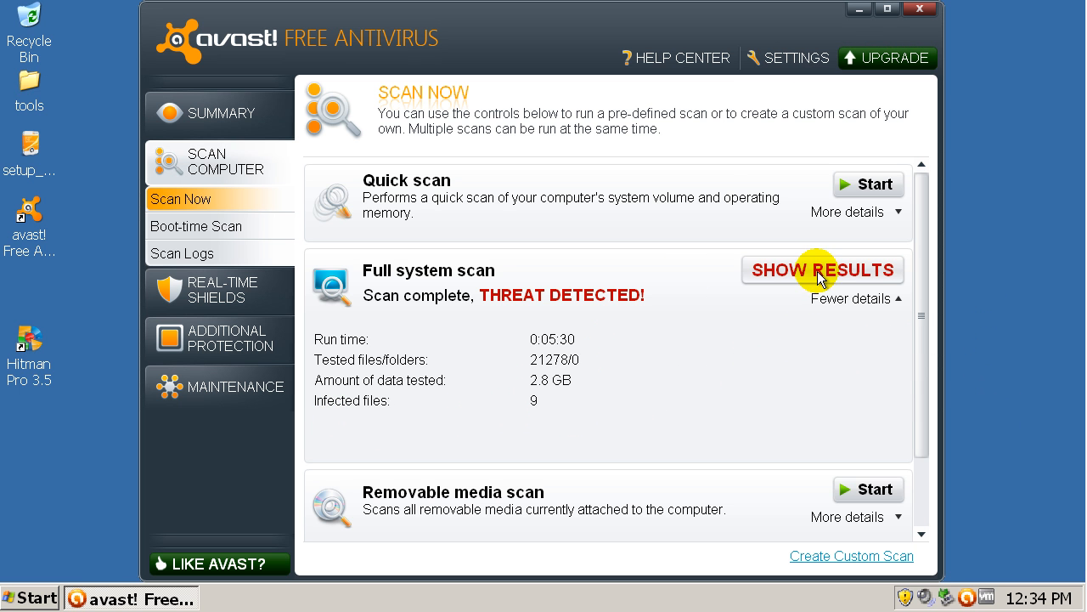
Show the scan results, widen the view of the nine threats and review the Move to Chest action choices.
left_click(822, 268)
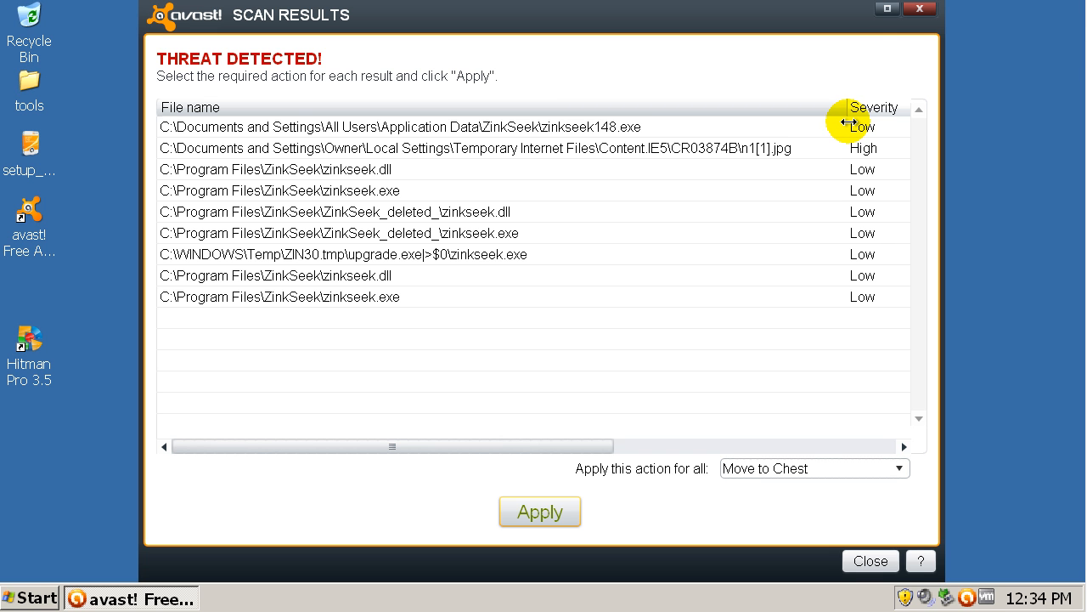
left_click_drag(846, 124, 558, 112)
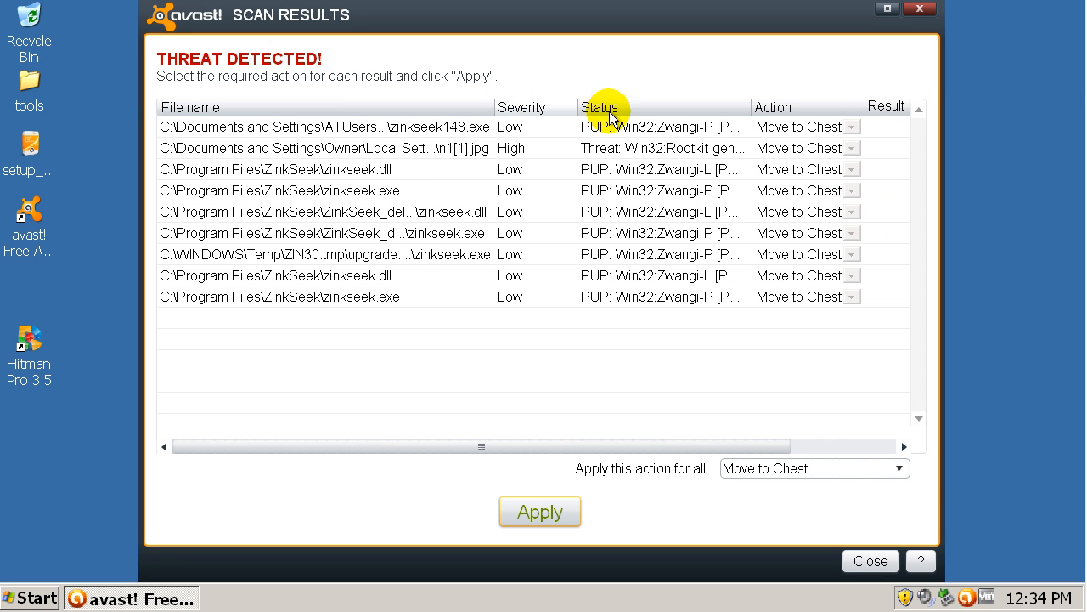
left_click(849, 126)
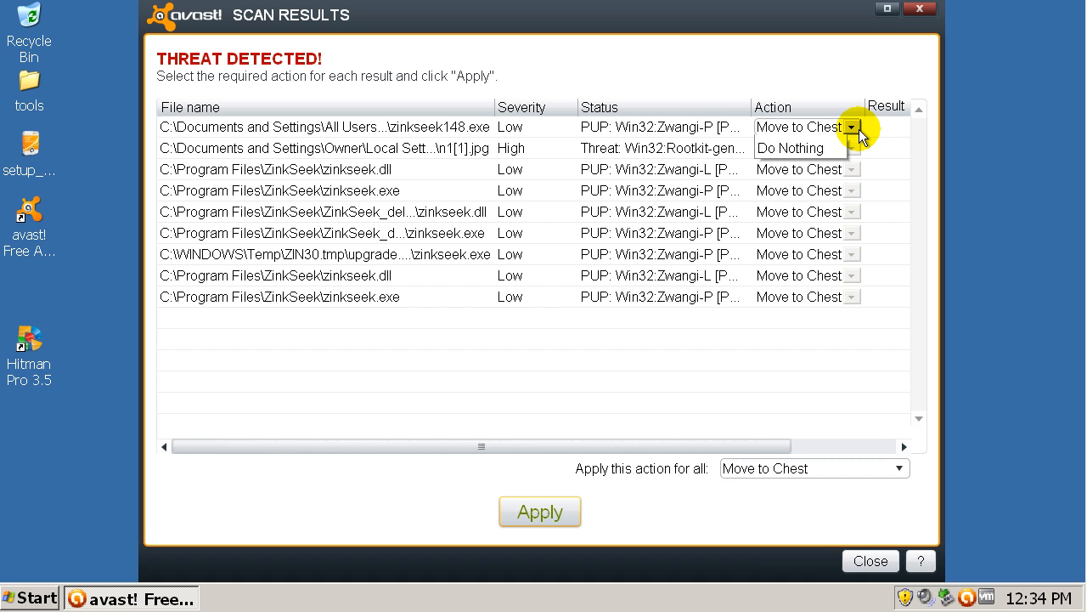
left_click(852, 126)
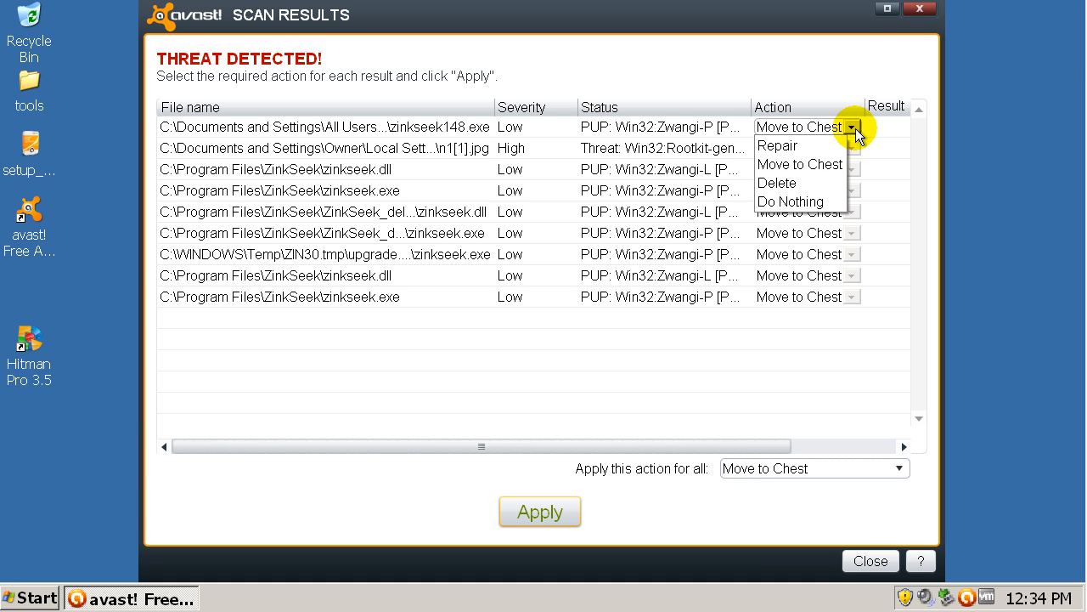
mouse_move(720, 330)
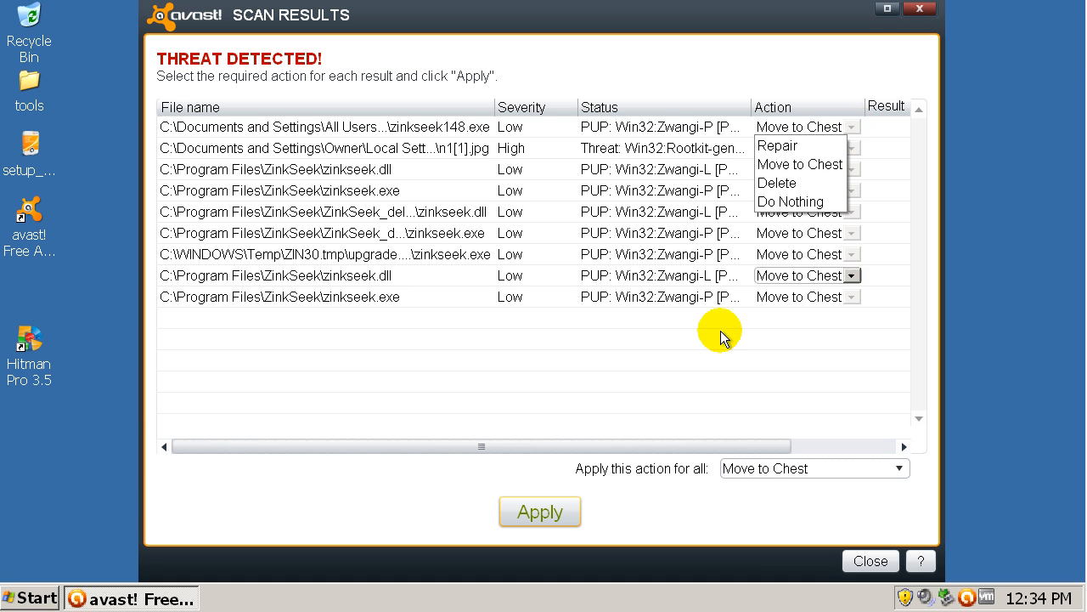
left_click(541, 509)
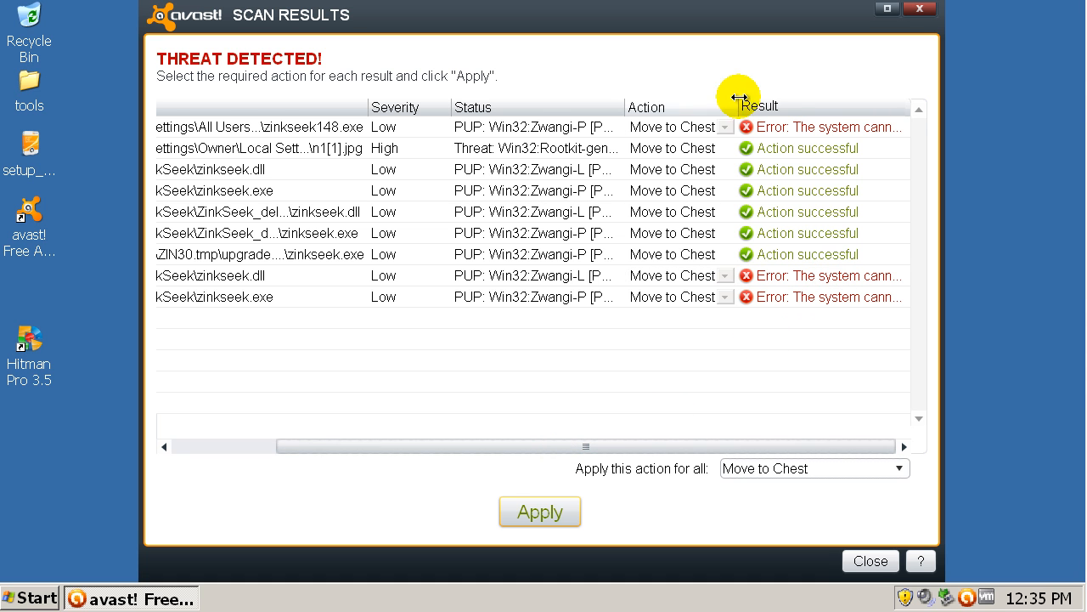
mouse_move(734, 117)
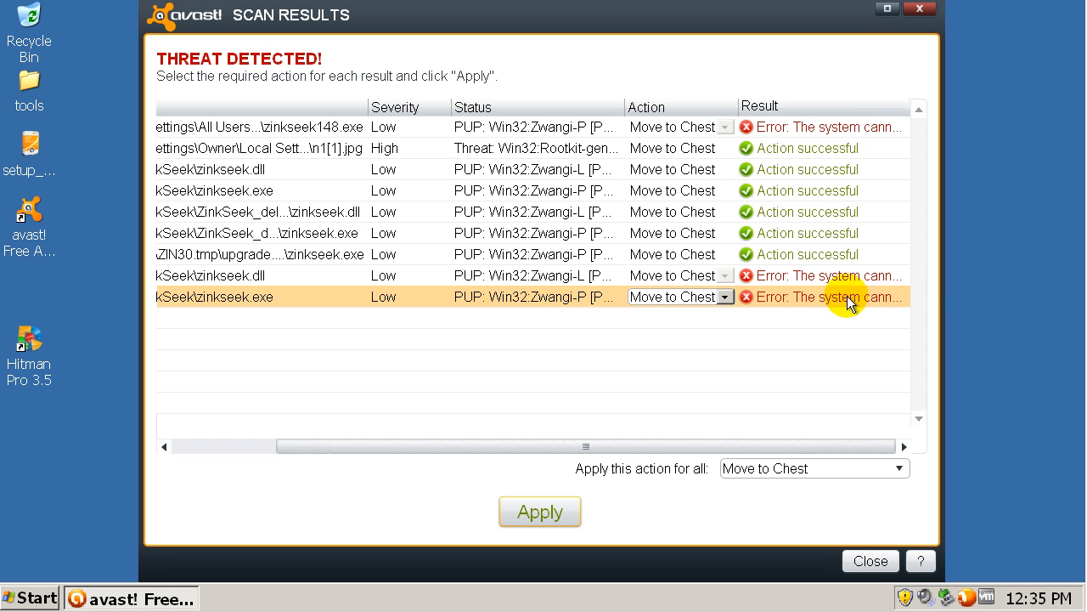
mouse_move(739, 462)
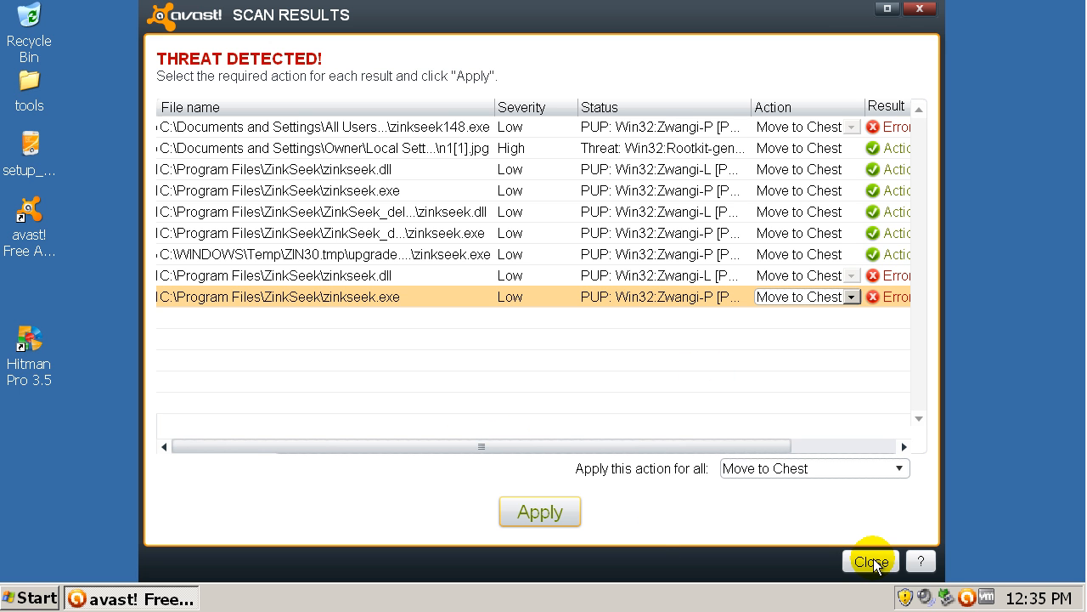
Close the scan results after applying and decline the boot-time scan and restart.
left_click(870, 561)
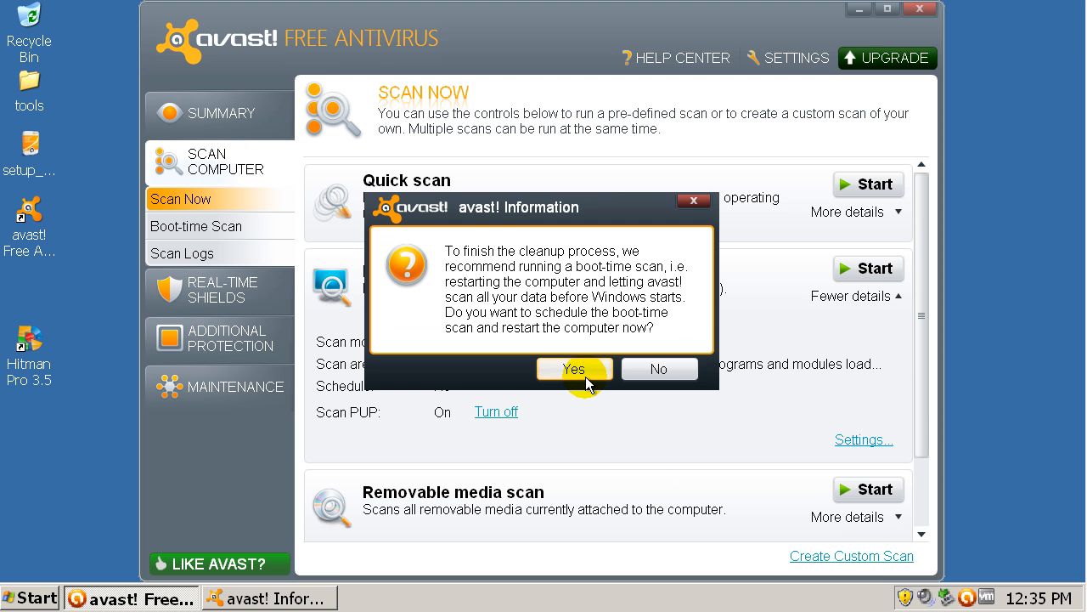
mouse_move(547, 272)
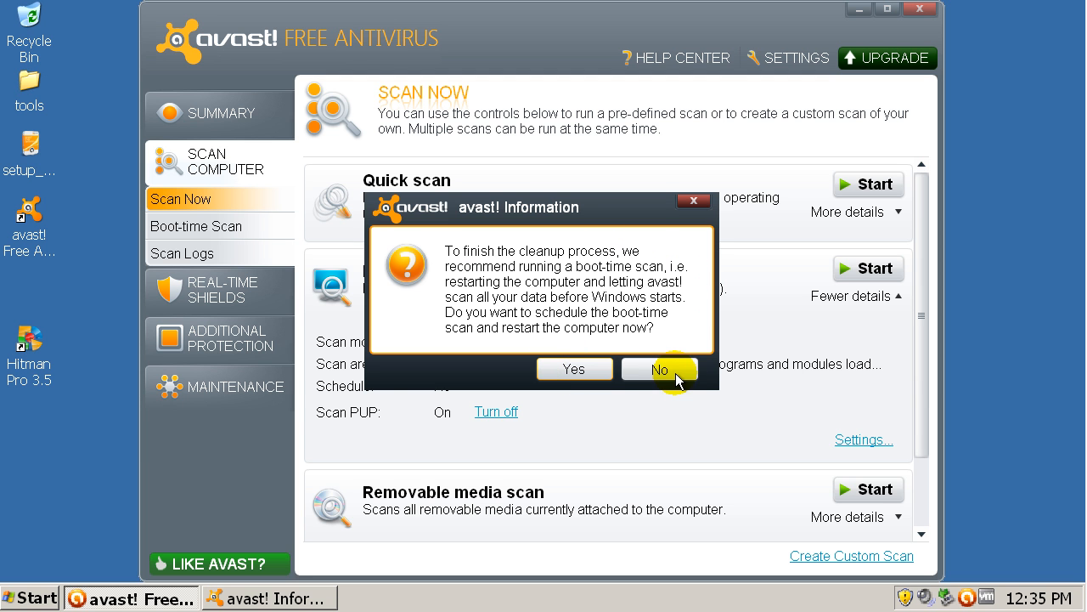
left_click(659, 368)
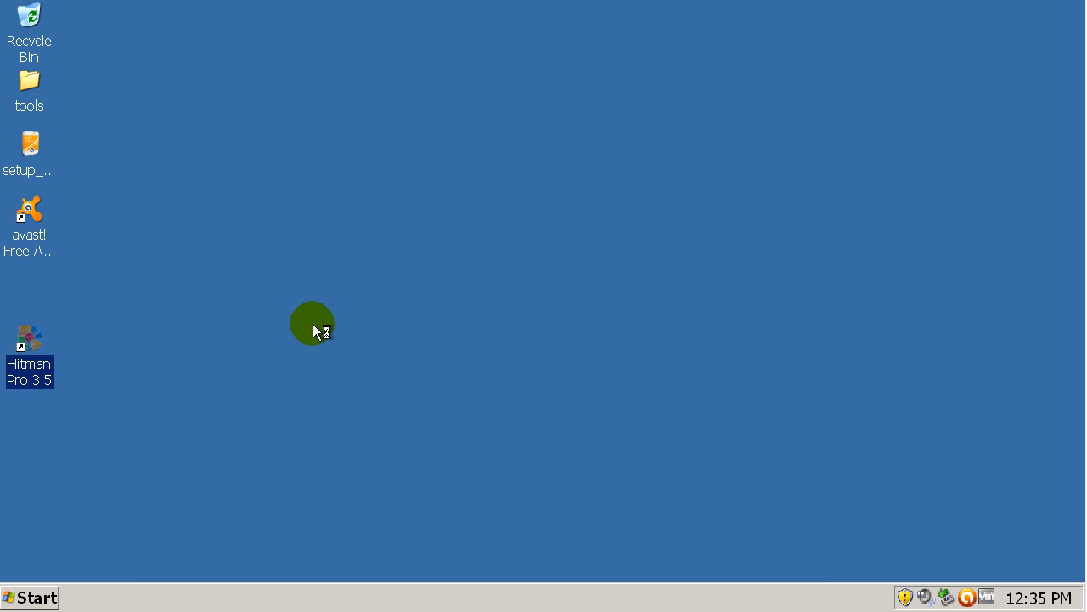
Briefly launch and close Hitman Pro, then start CCleaner from the ccsetup236 folder.
double_click(27, 338)
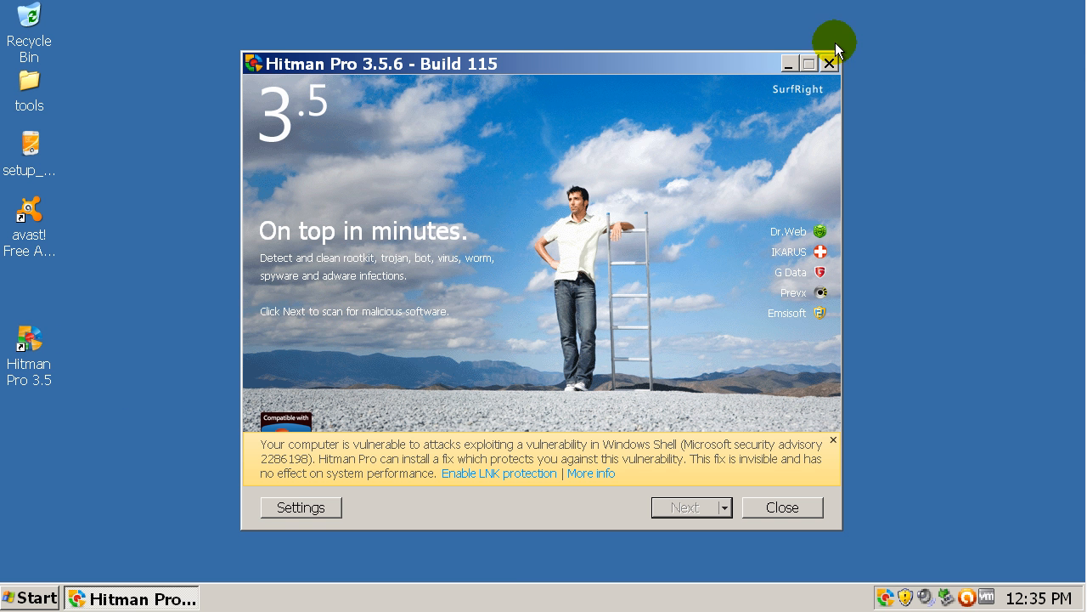
left_click(829, 62)
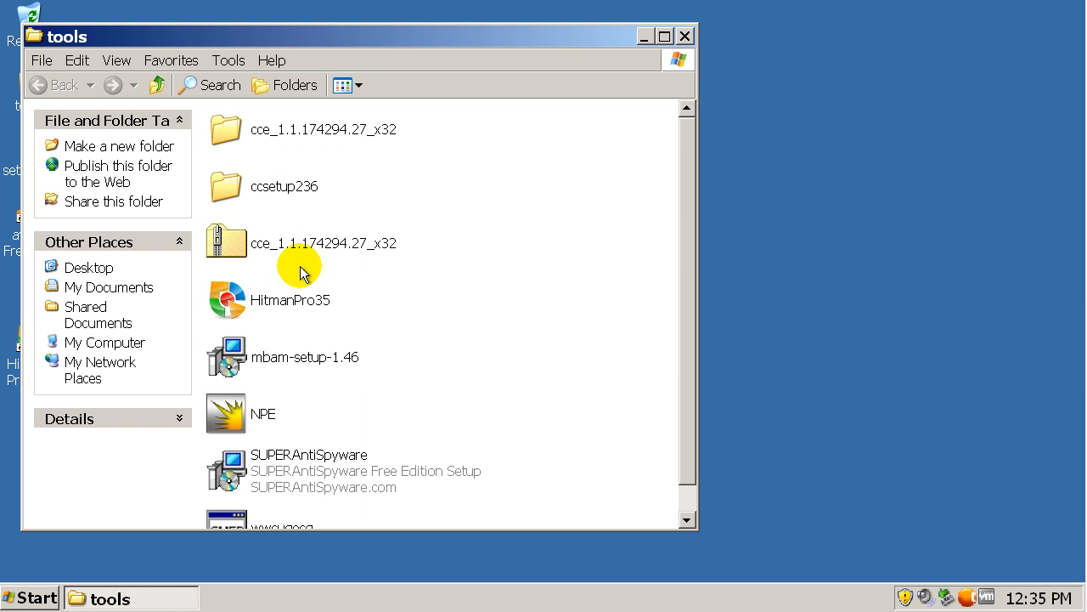
double_click(284, 185)
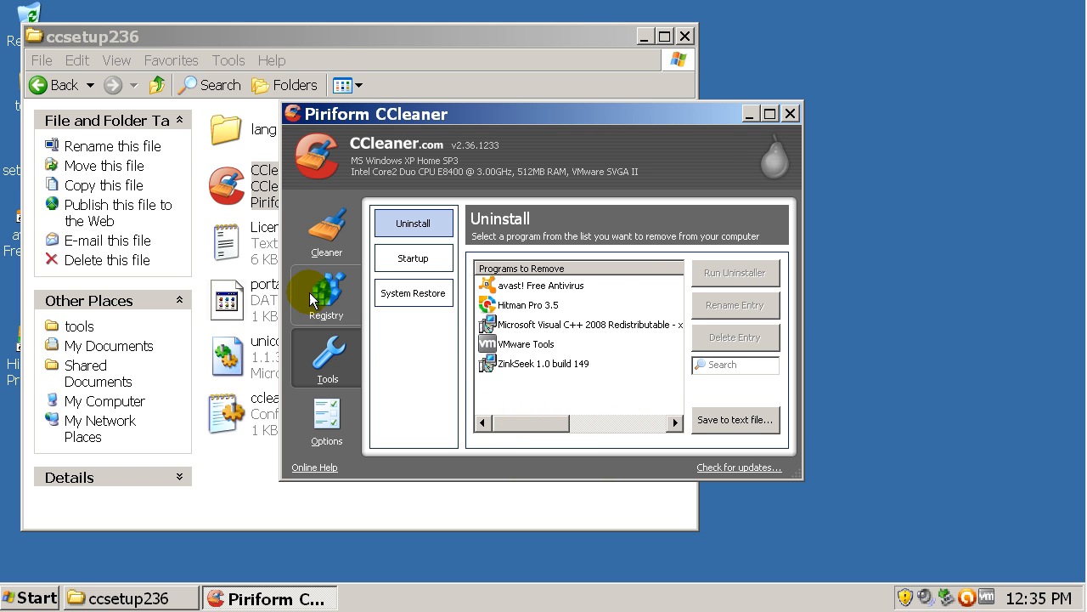
Review Registry and Options, run the Cleaner to free 73.4 MB and close CCleaner.
left_click(326, 292)
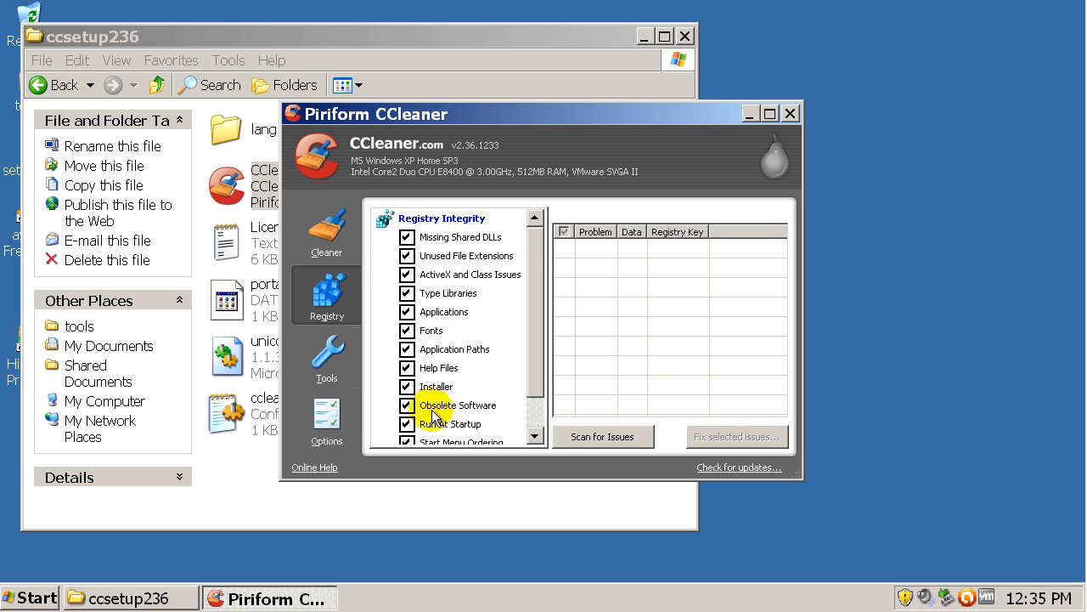
left_click(326, 421)
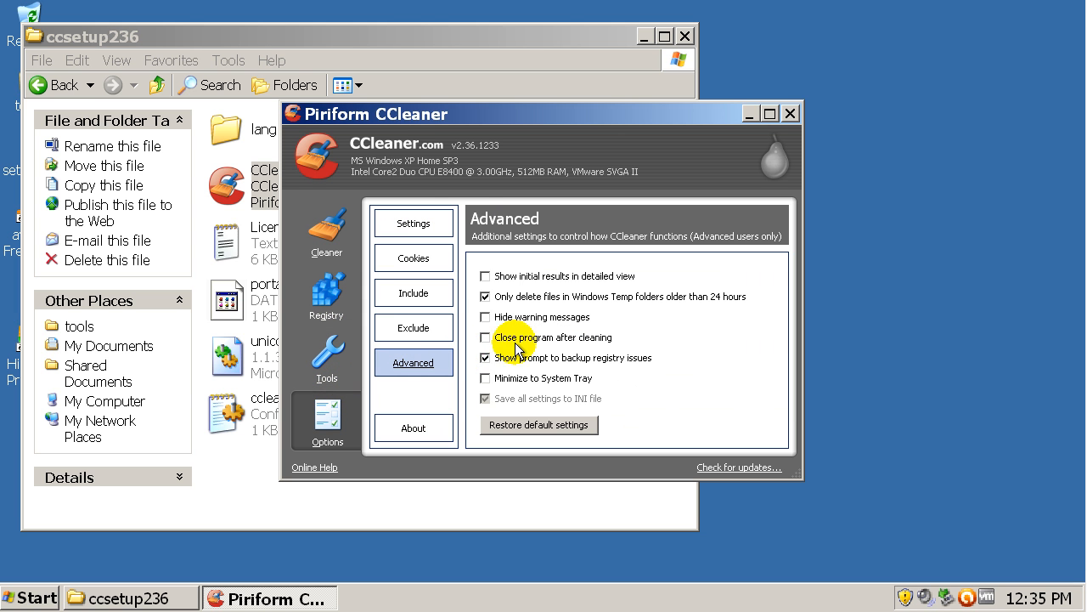
left_click(327, 229)
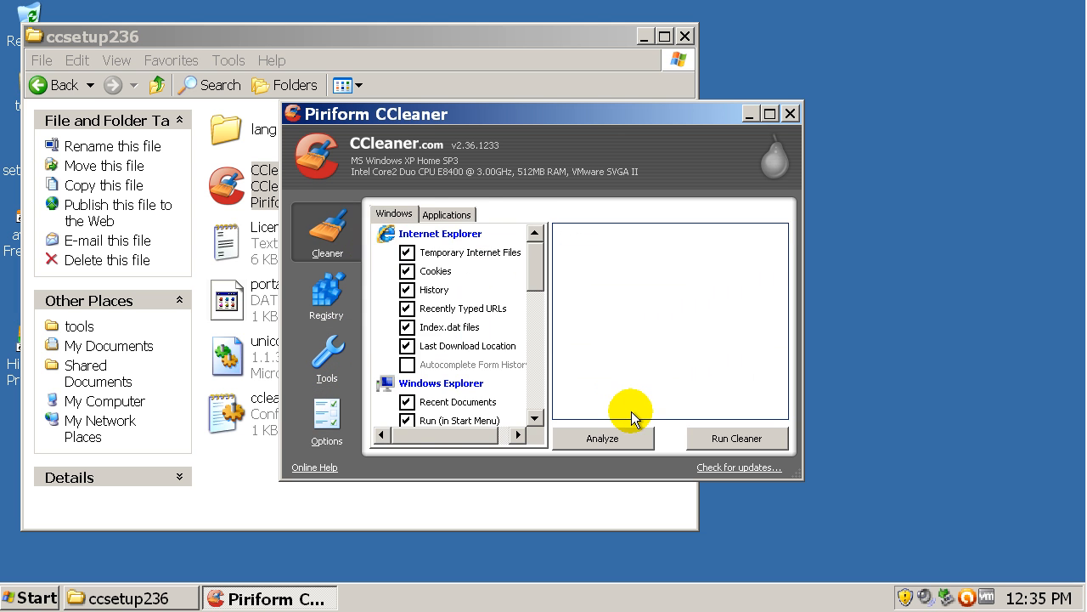
left_click(603, 438)
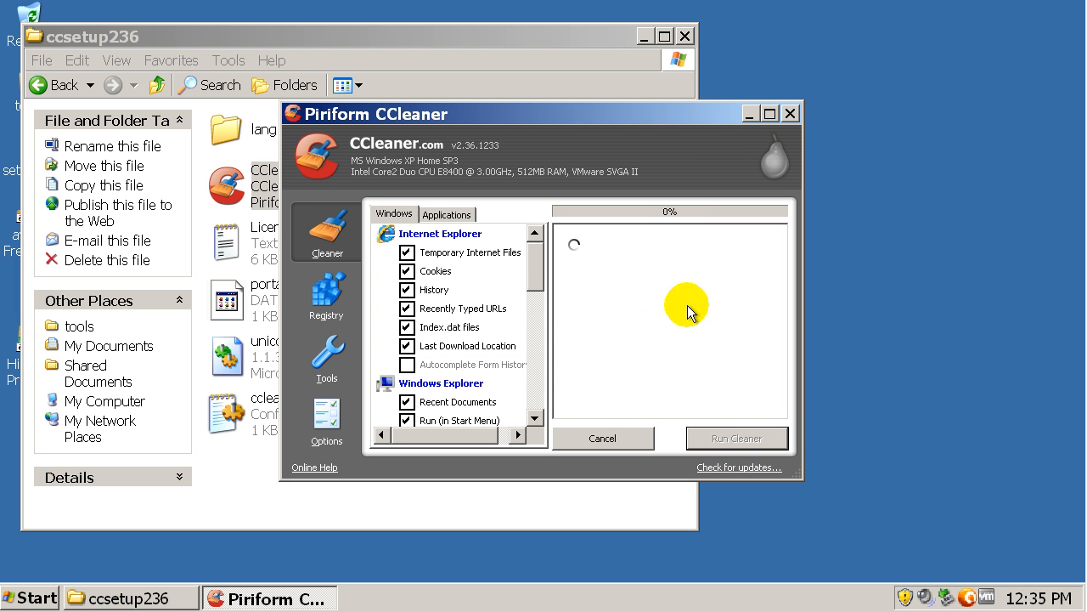
mouse_move(793, 112)
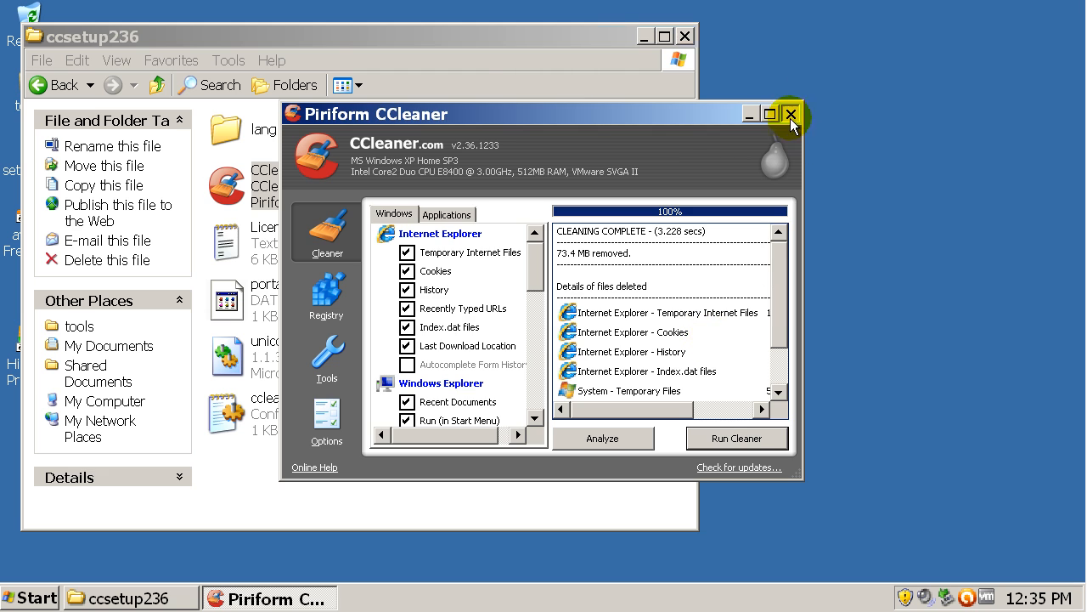
left_click(788, 112)
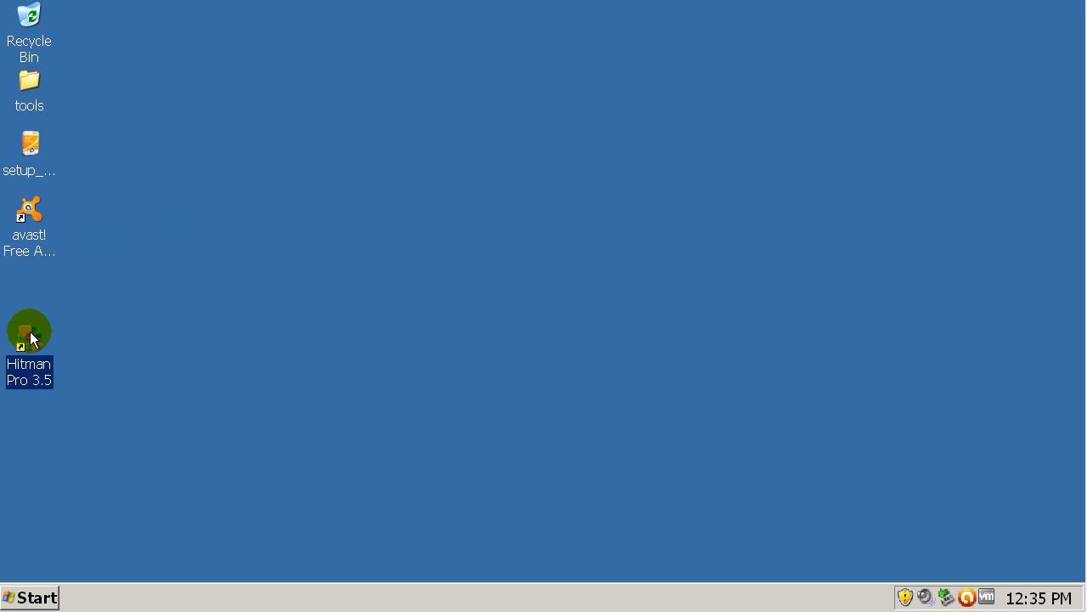
Run a Hitman Pro second-opinion scan and review the six threats it reports.
double_click(29, 329)
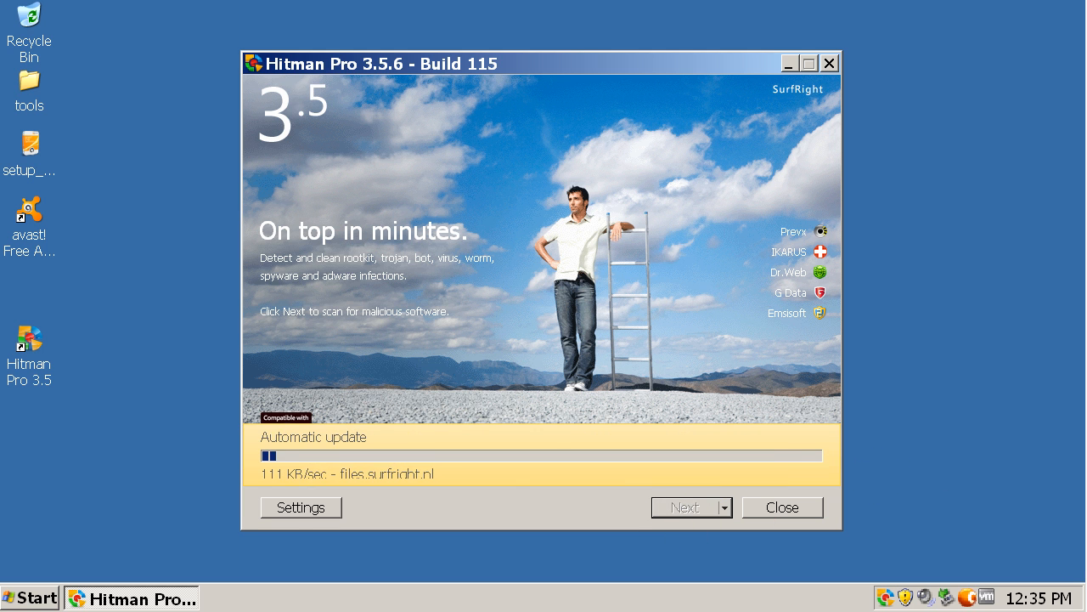
left_click(687, 506)
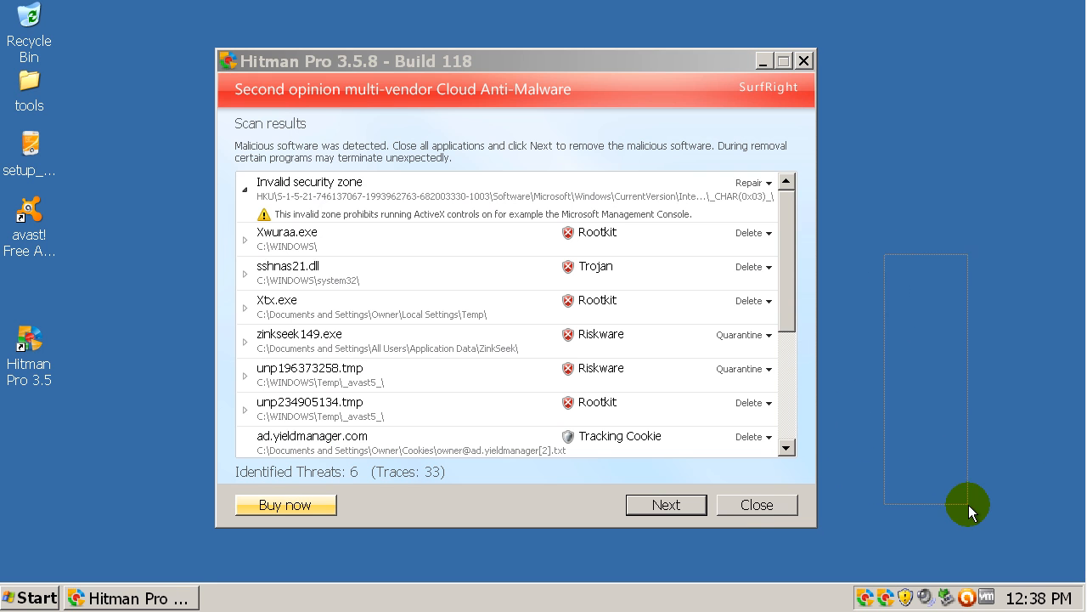
mouse_move(503, 252)
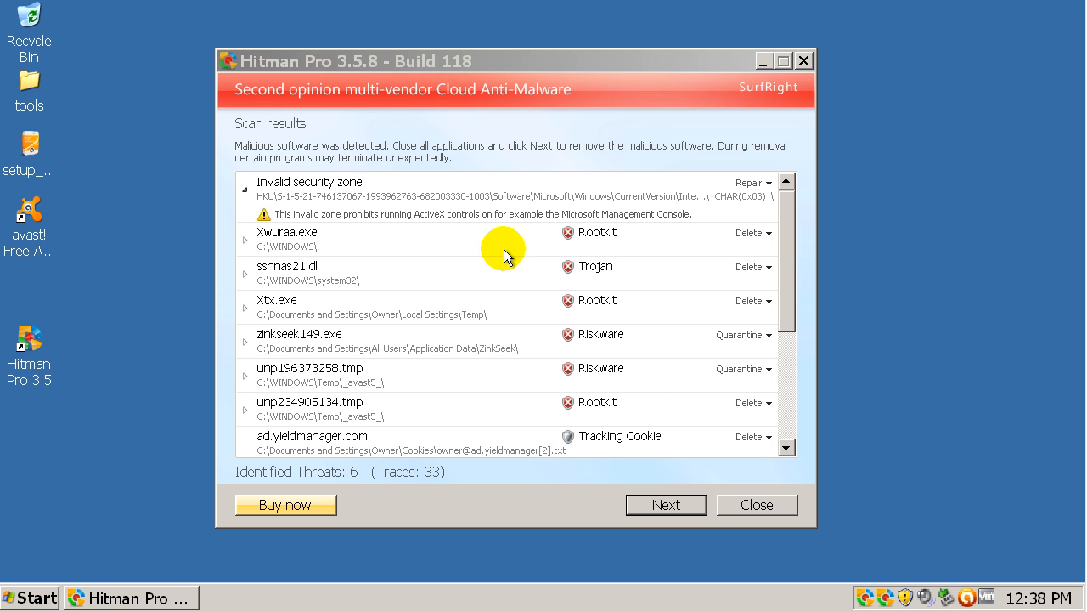
mouse_move(639, 399)
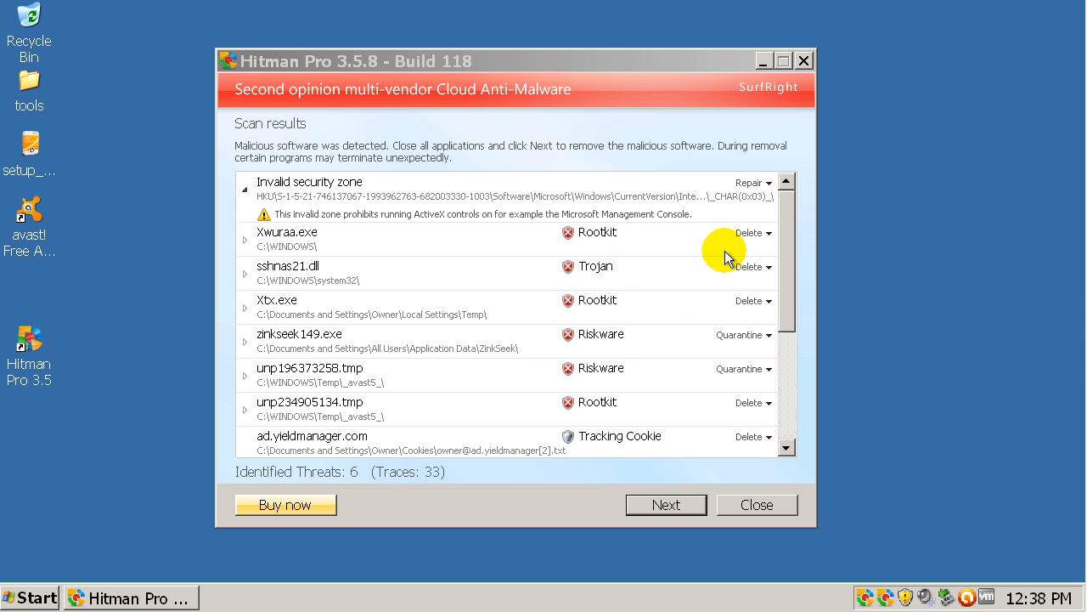
scroll("down", 3)
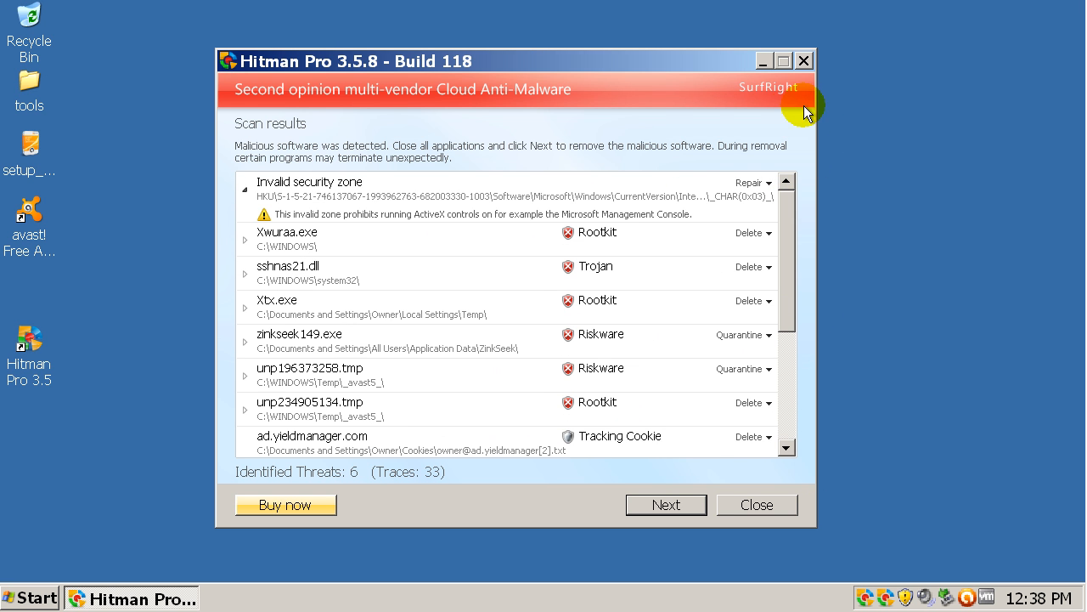
mouse_move(803, 61)
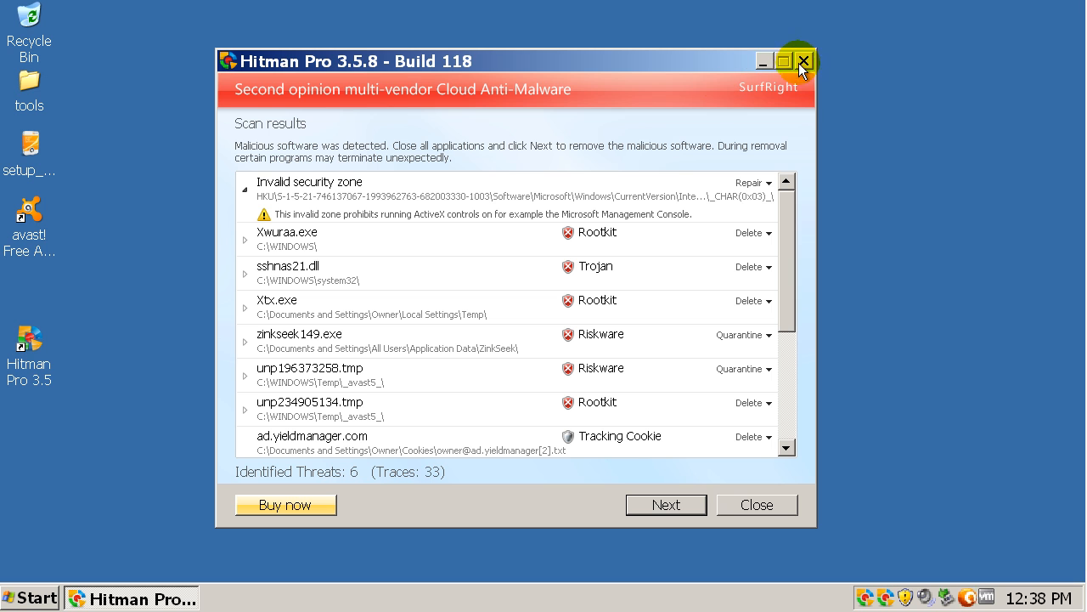
Close Hitman Pro without removing the threats and bring up the desktop tools folder.
left_click(801, 61)
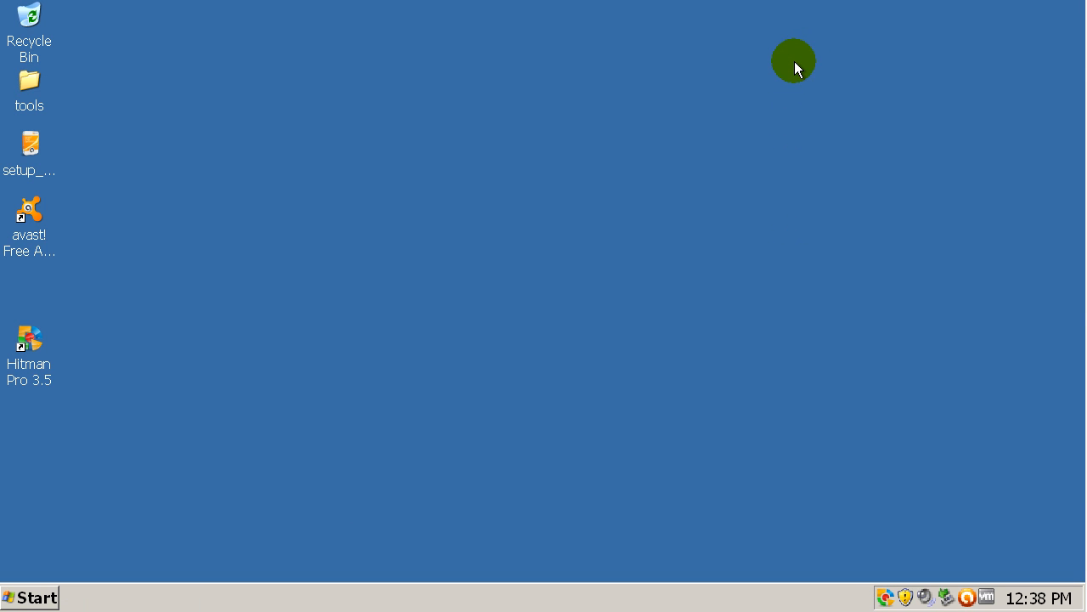
mouse_move(30, 331)
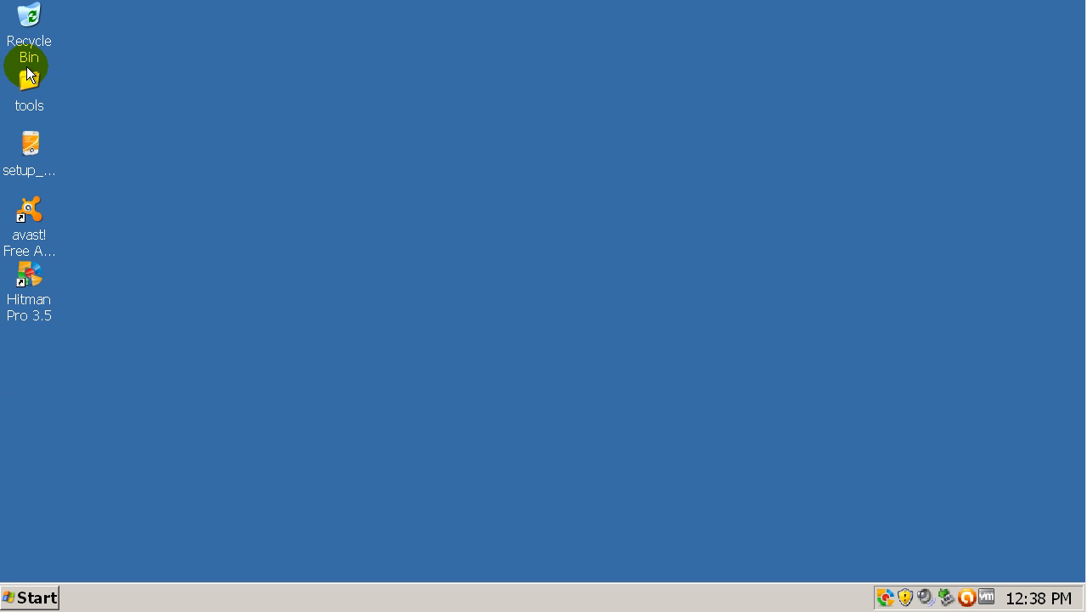
double_click(29, 75)
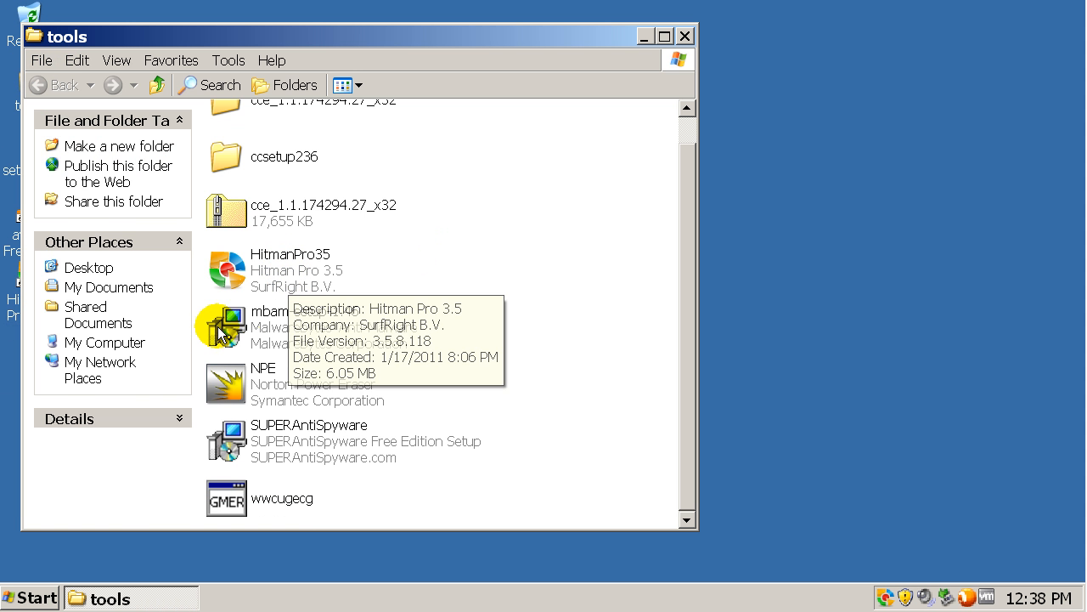
Install Malwarebytes from mbam-setup-1.46 in English with defaults, finishing with Update and Launch checked.
double_click(225, 326)
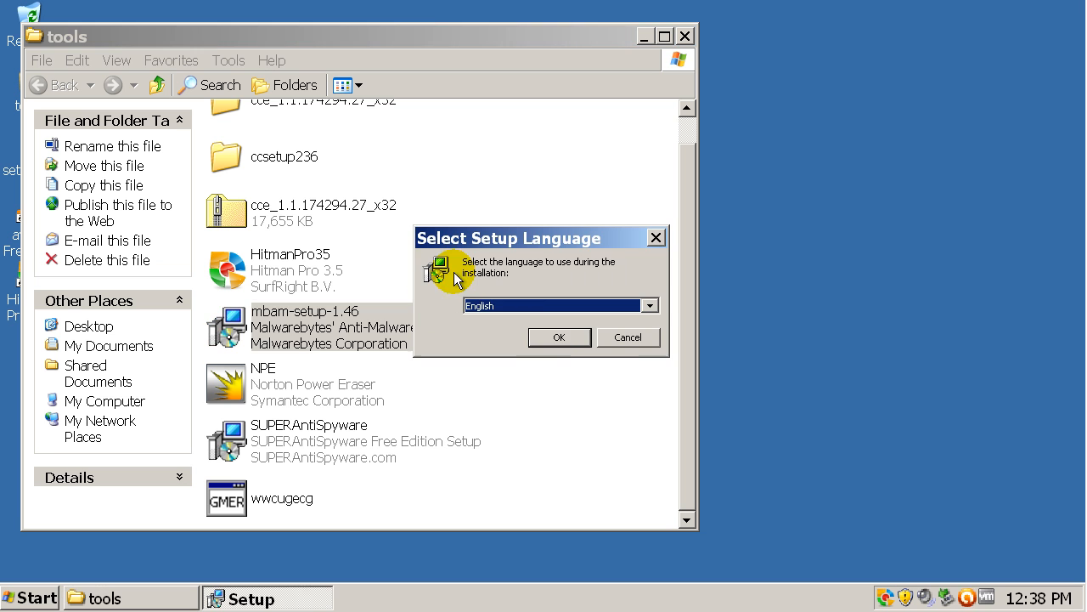
left_click(557, 336)
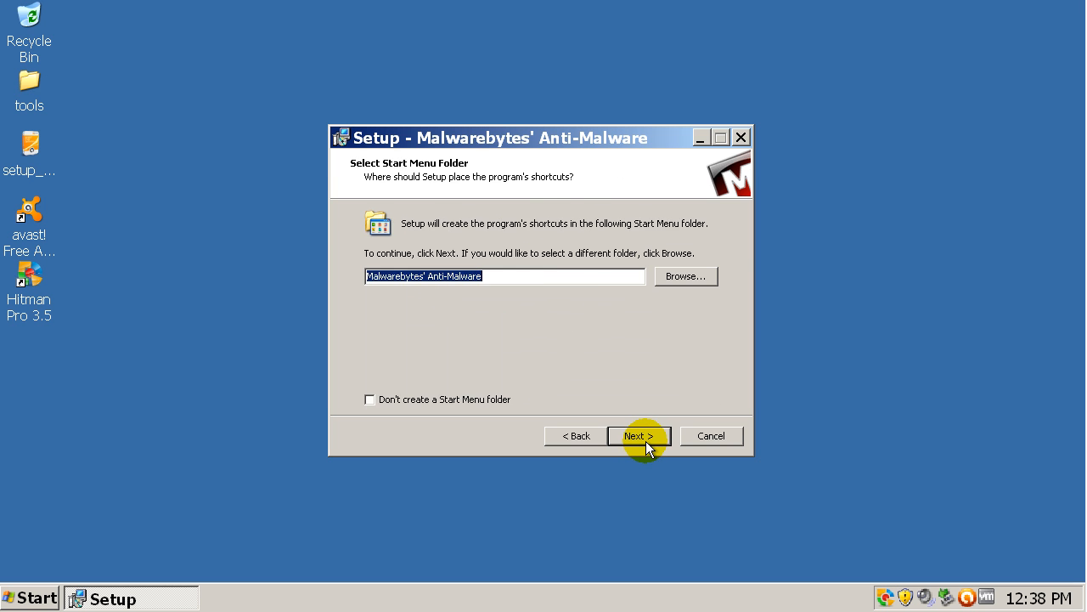
left_click(639, 435)
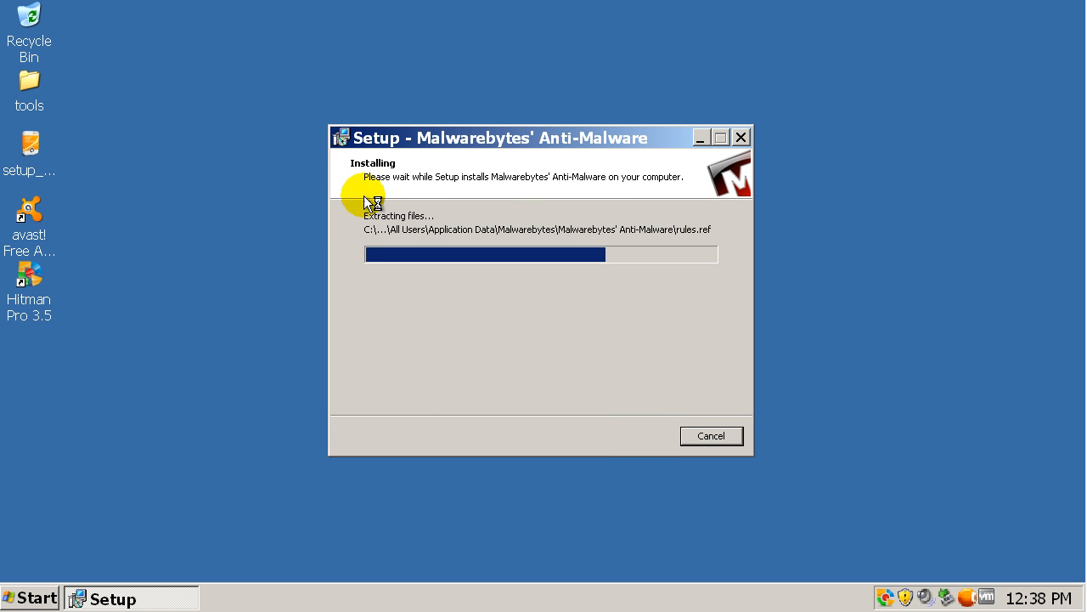
mouse_move(372, 338)
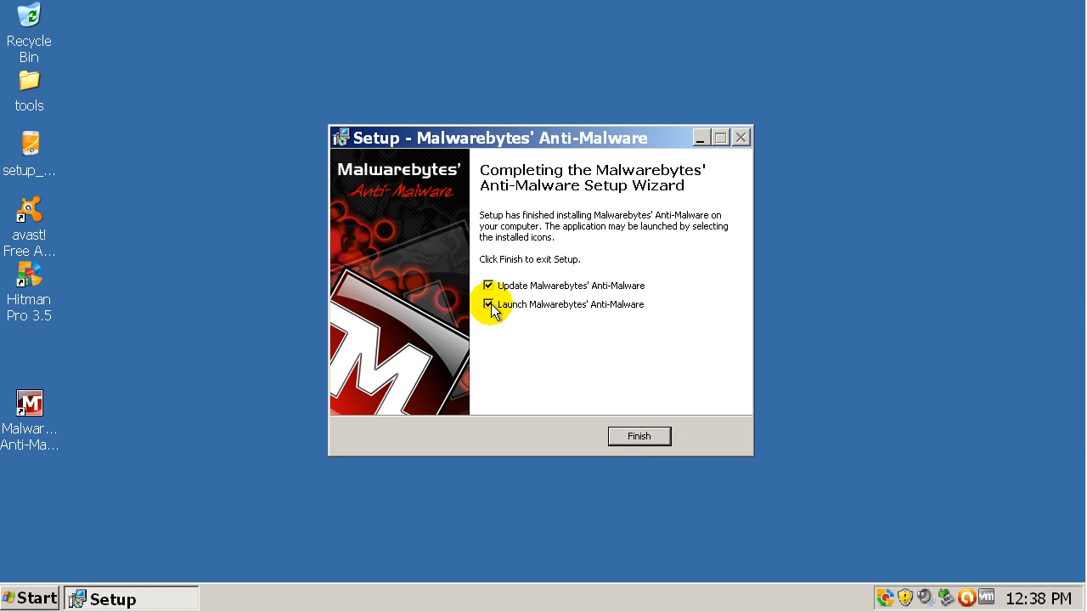
mouse_move(407, 293)
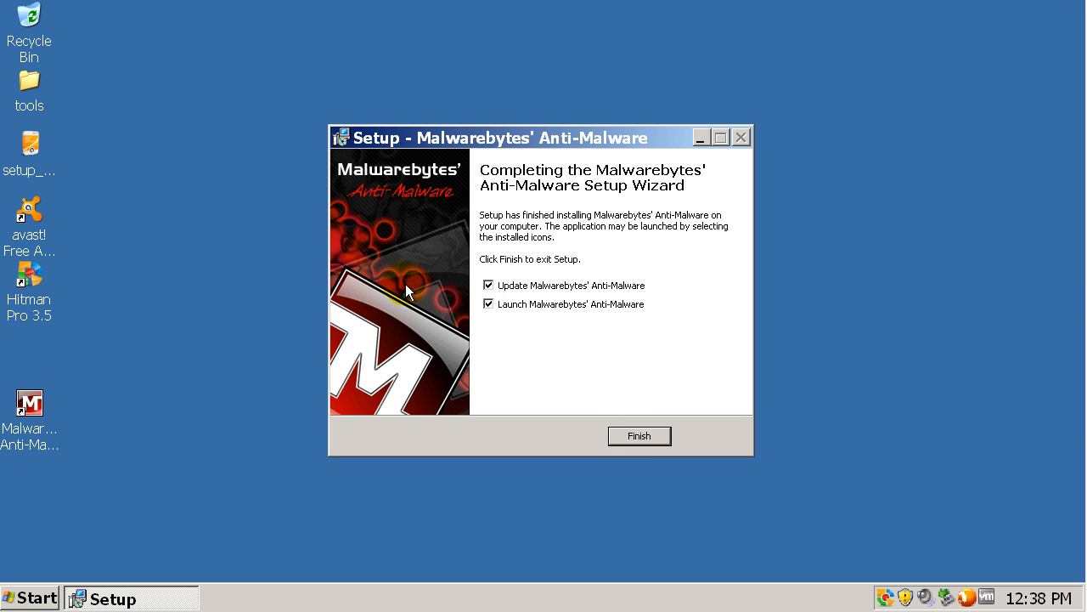
left_click(639, 435)
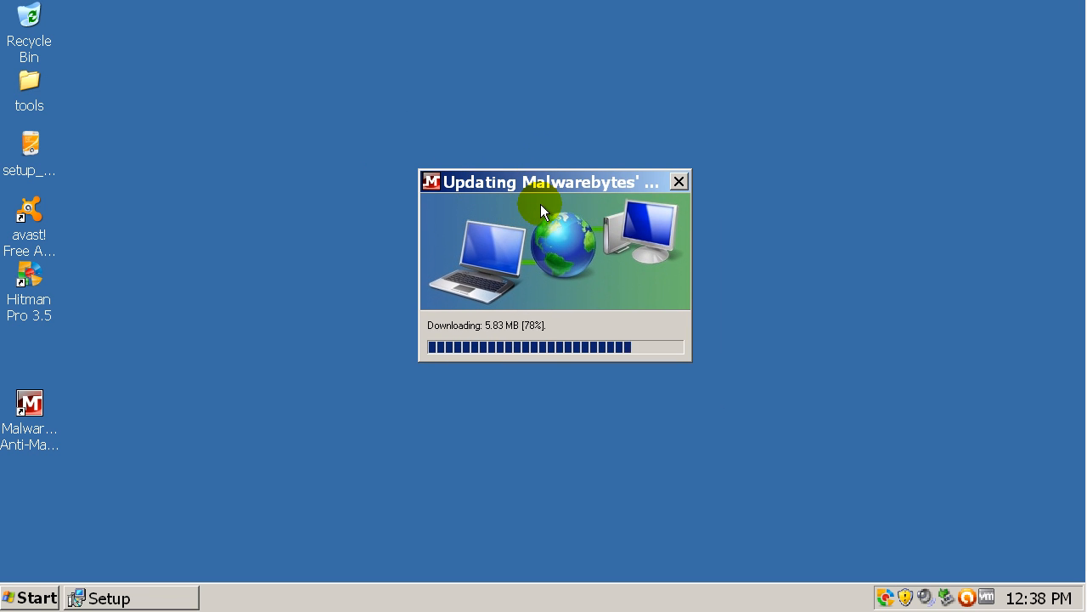
mouse_move(552, 331)
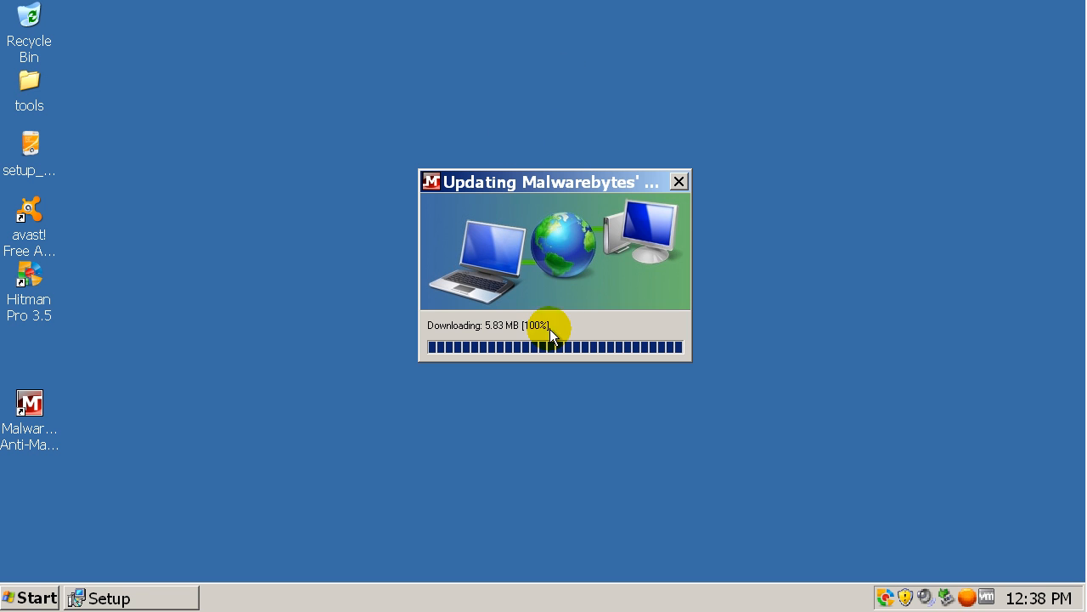
mouse_move(907, 319)
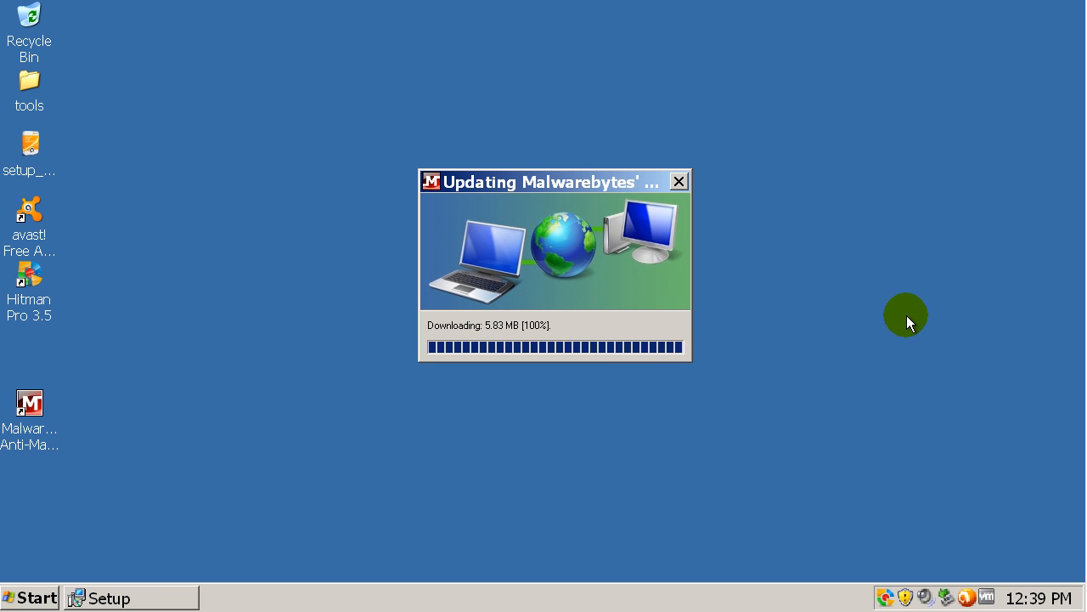
mouse_move(732, 231)
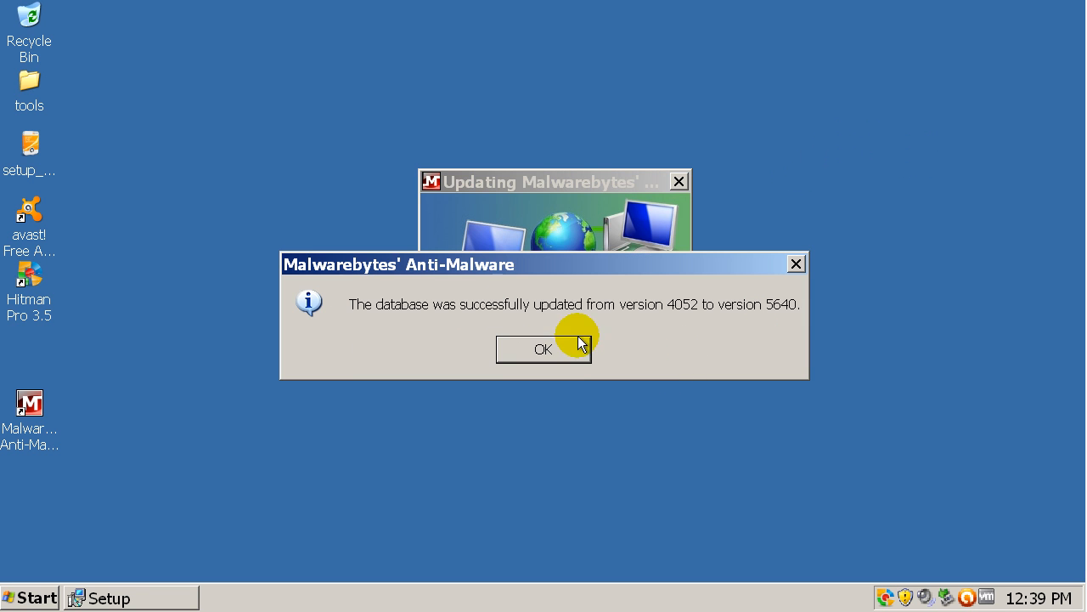
Dismiss the database update message, run the quick scan and review the 22 infected objects found.
left_click(544, 350)
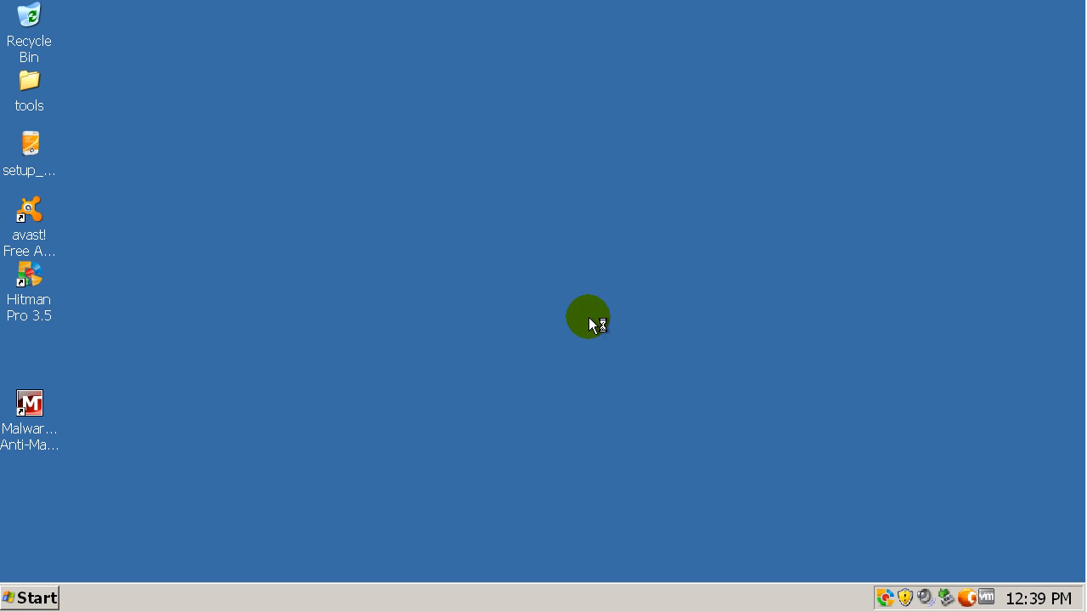
double_click(29, 403)
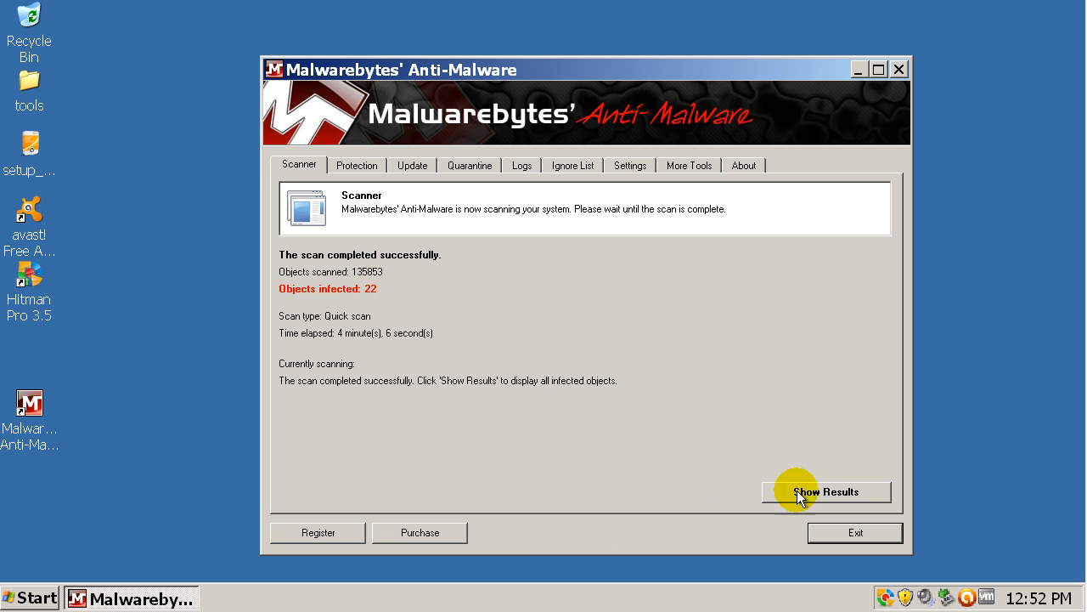
left_click(825, 491)
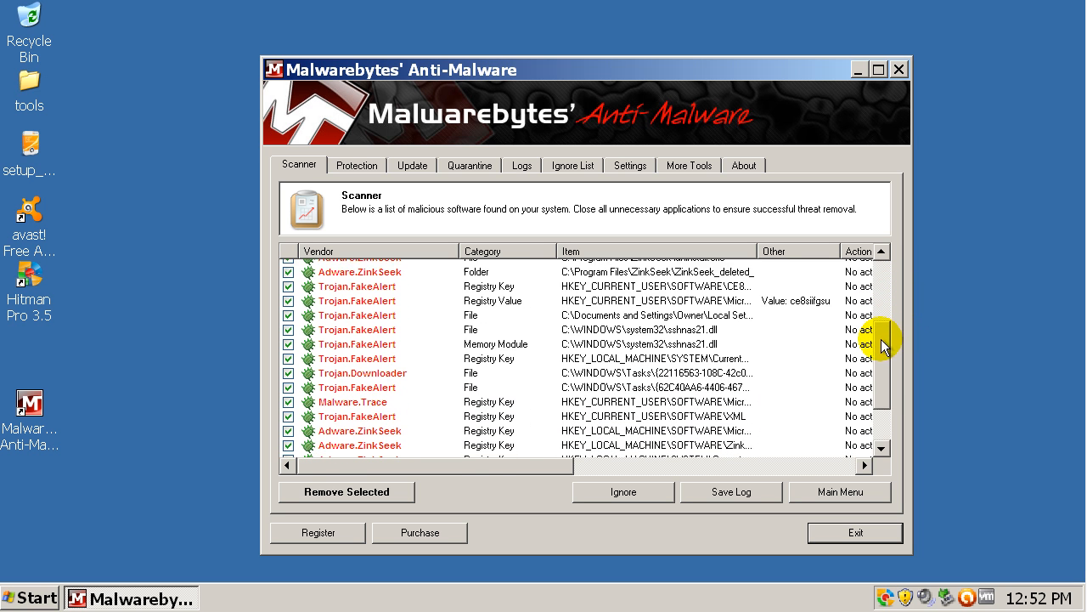
scroll("down", 3)
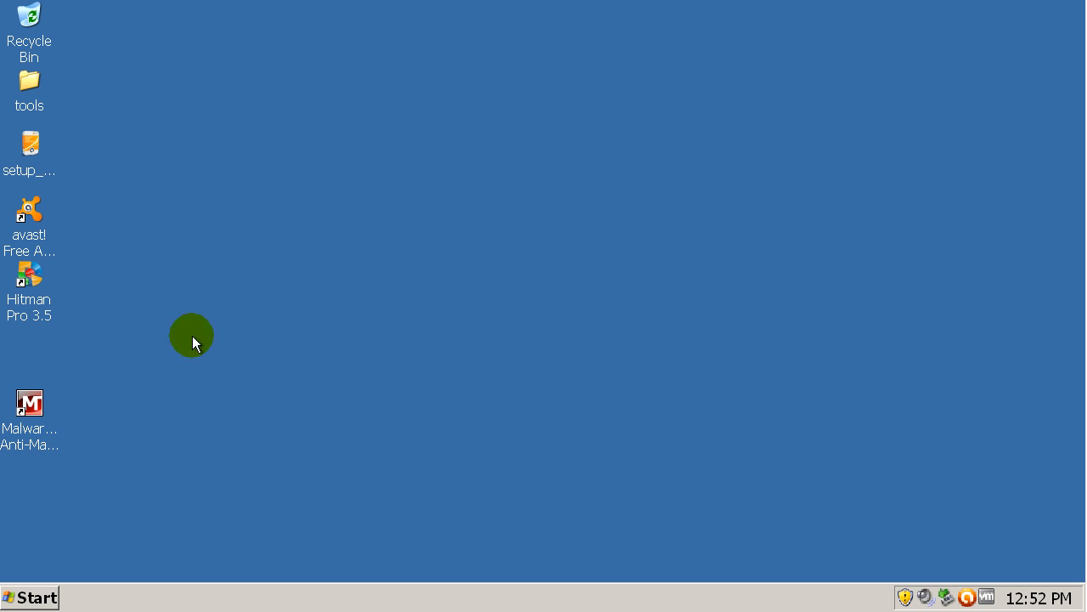
mouse_move(229, 204)
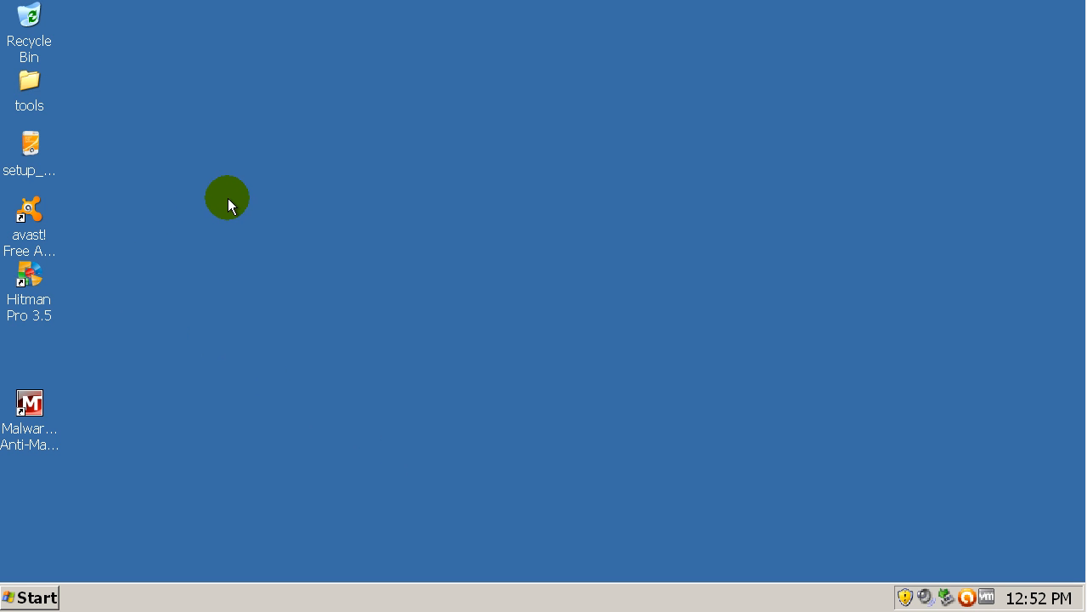
mouse_move(70, 48)
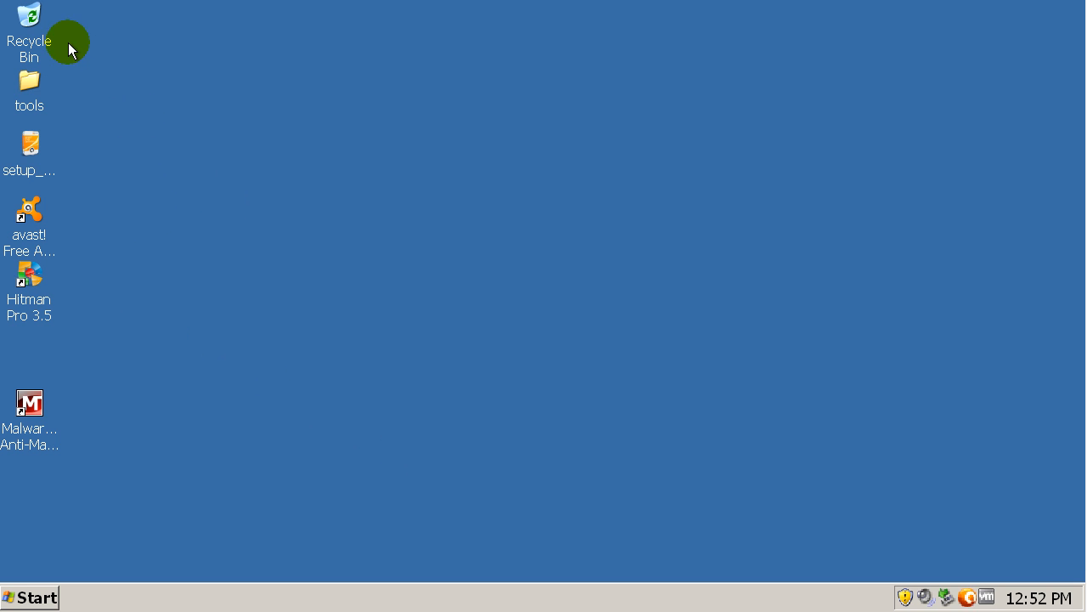
mouse_move(928, 418)
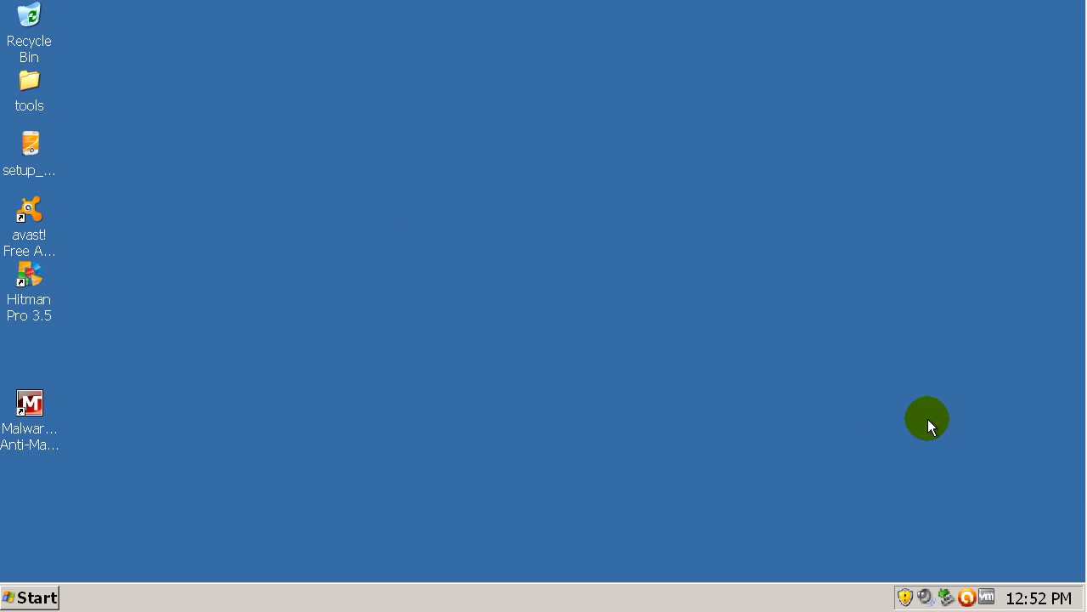
mouse_move(953, 499)
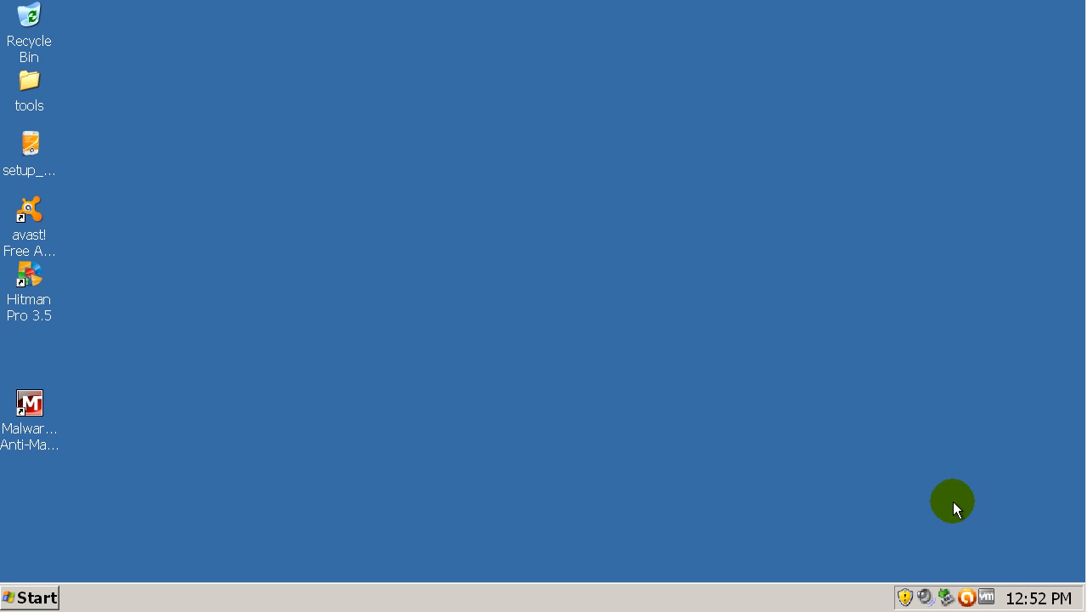
mouse_move(810, 474)
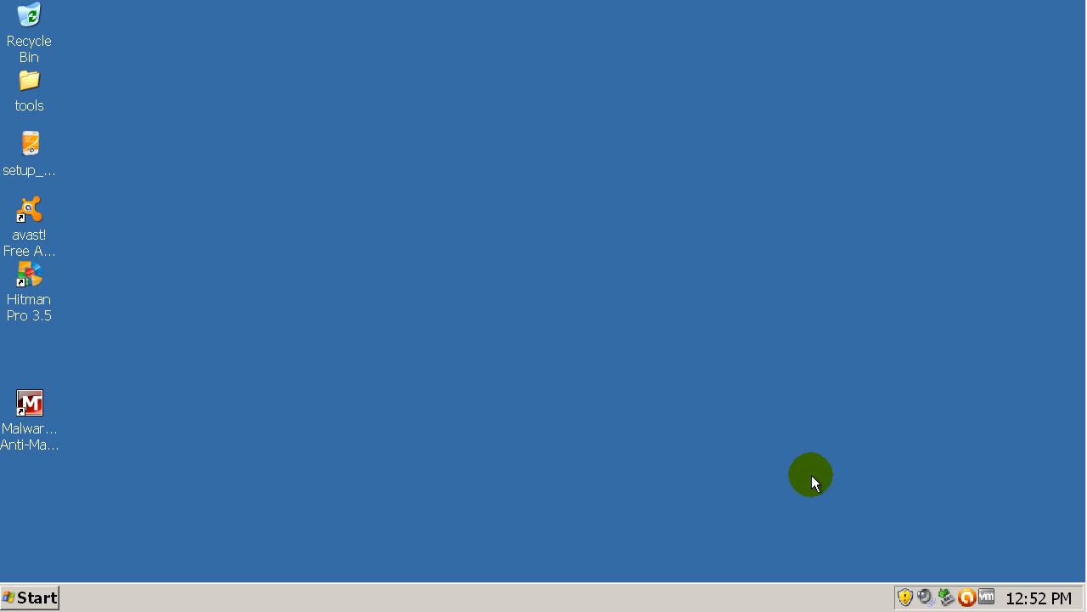
mouse_move(727, 449)
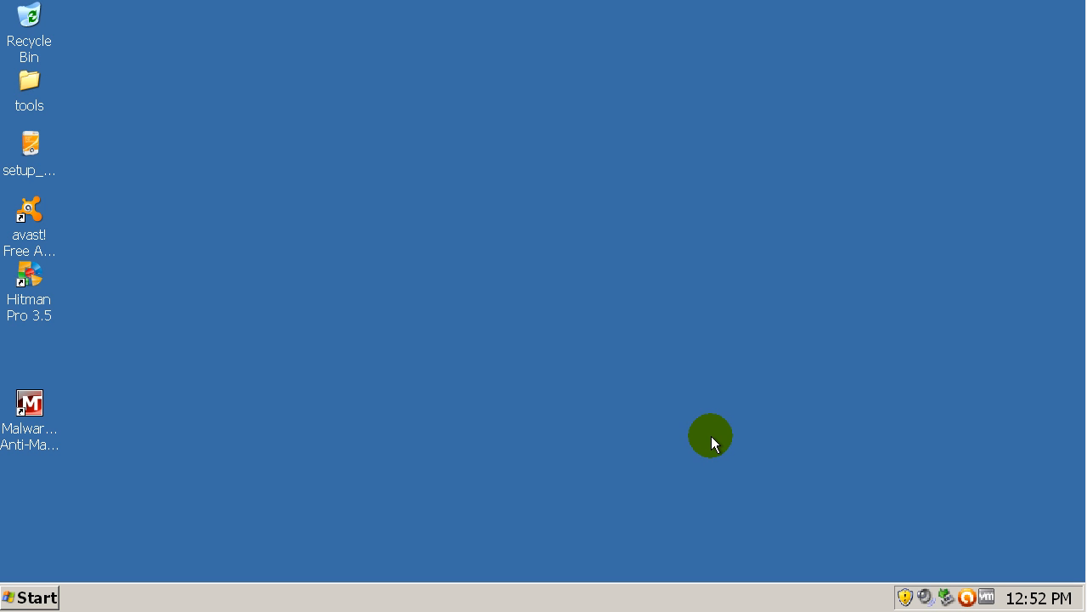
mouse_move(741, 434)
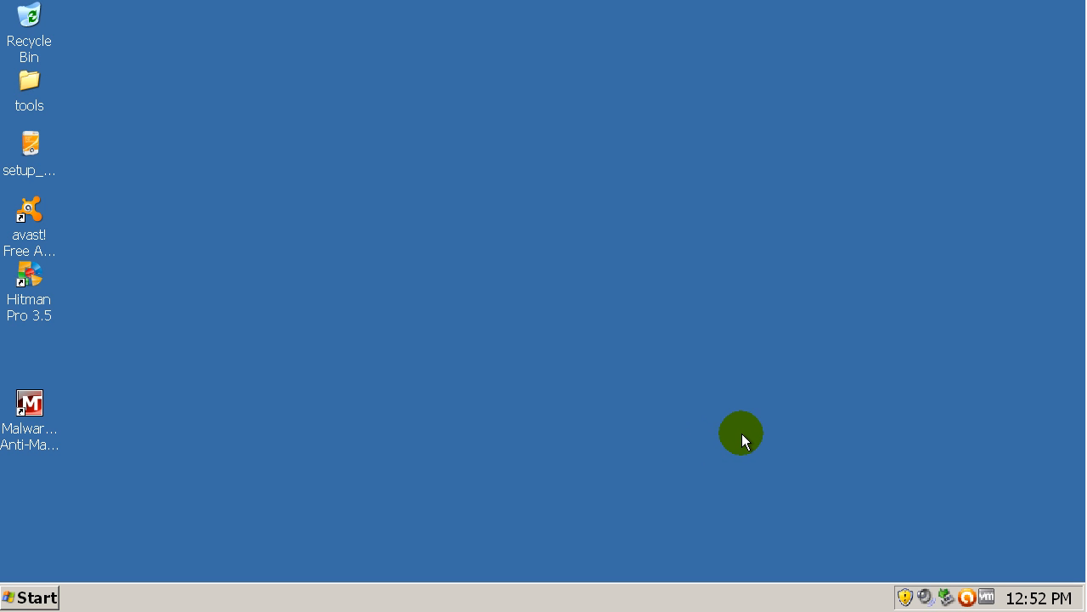
mouse_move(724, 431)
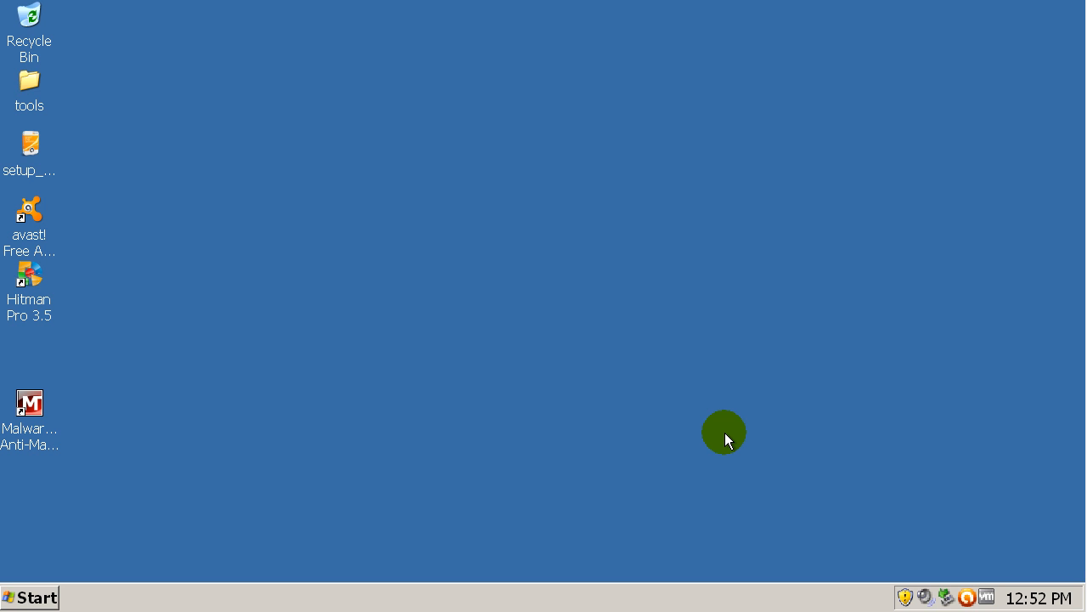
mouse_move(729, 384)
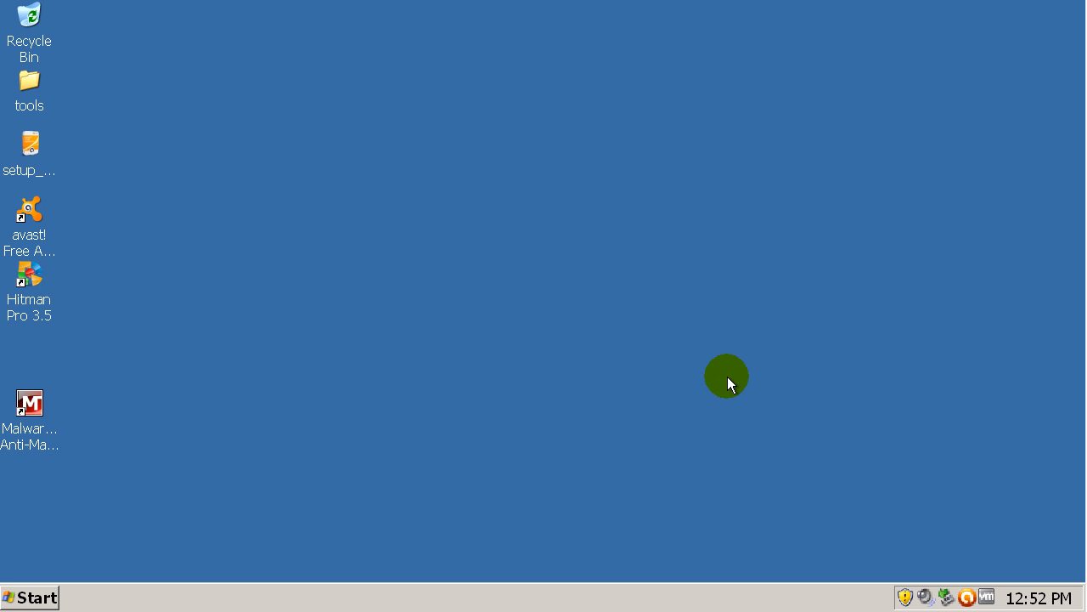
mouse_move(507, 378)
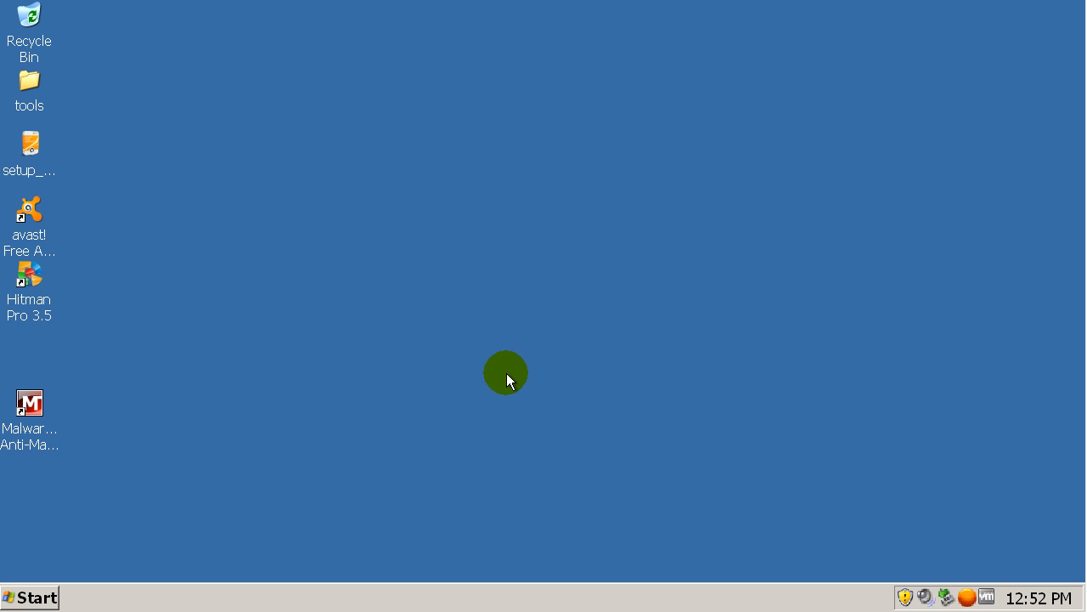